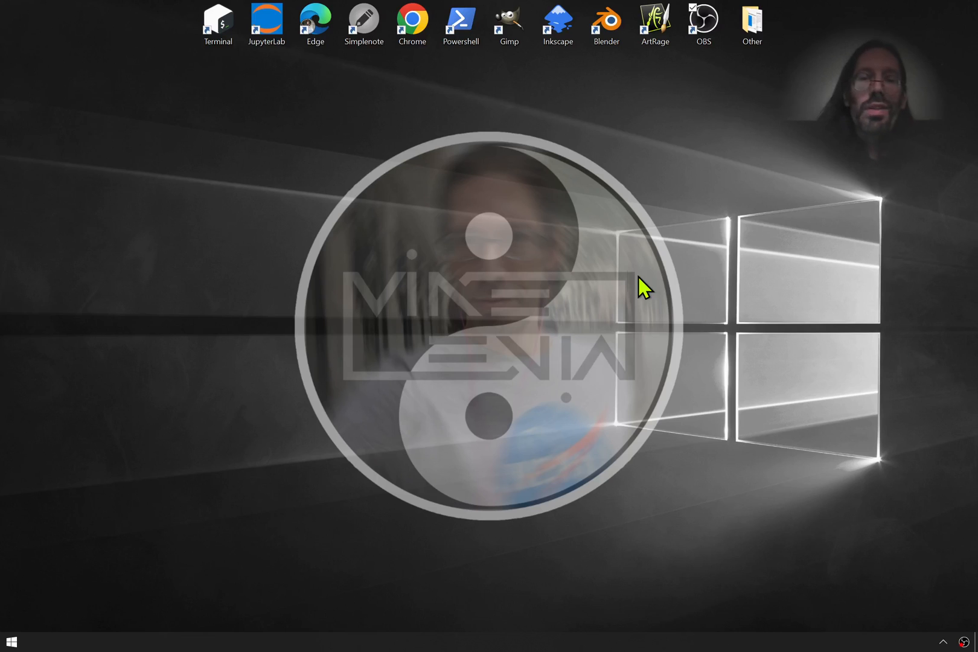
Launch a fresh PowerShell window from the desktop shortcut
{"action": "double_click", "coordinate": [460, 21]}
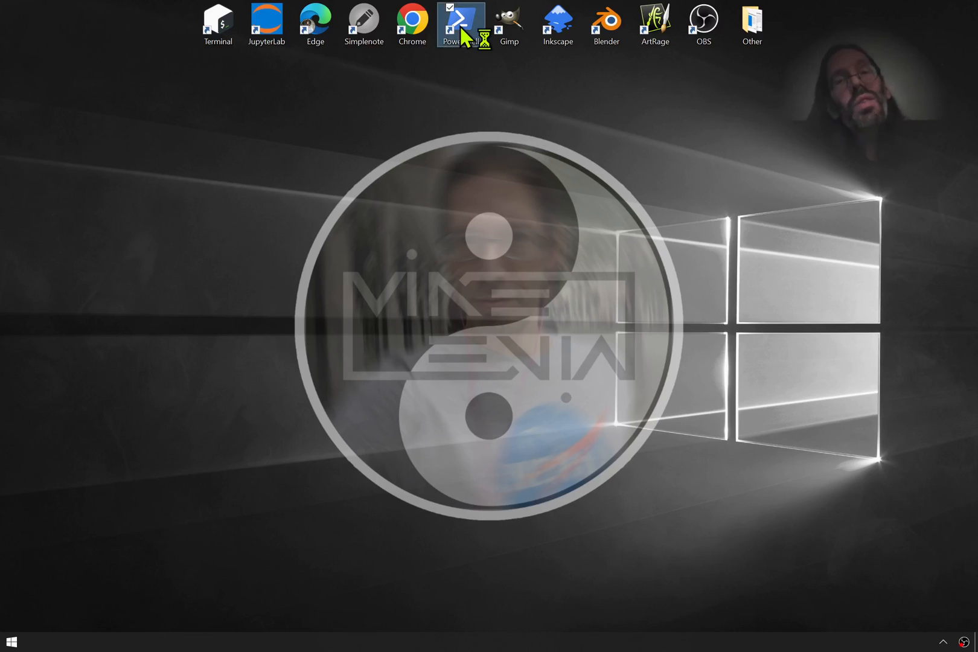
{"action": "double_click", "coordinate": [459, 18]}
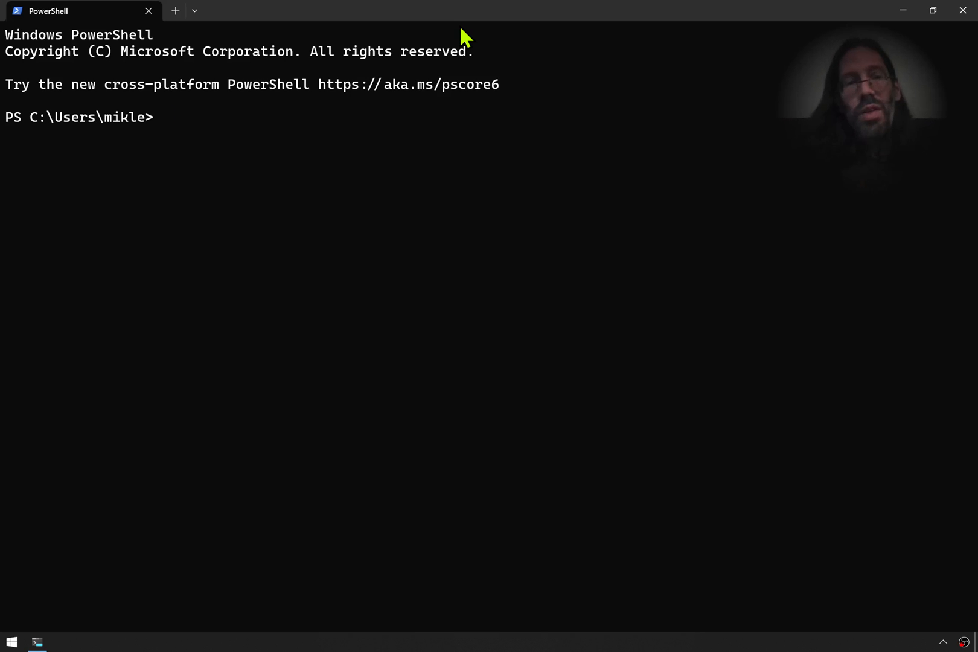
Run `wsl --update` and `wsl --version`, showing WSL 1.0.0.0 with kernel 5.15.74.2
{"action": "type", "text": "wsl"}
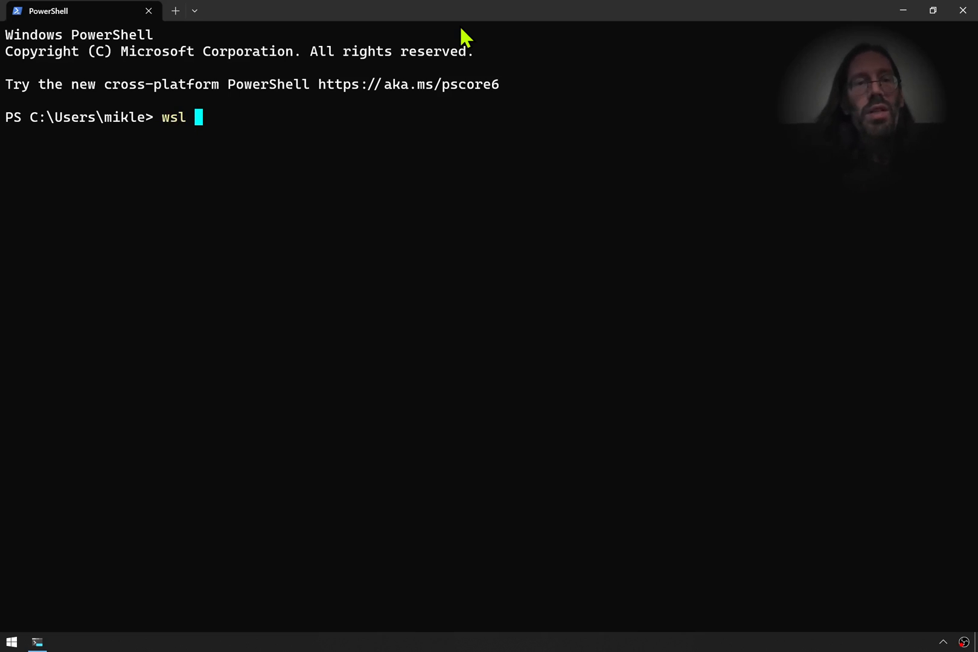
{"action": "type", "text": "--update"}
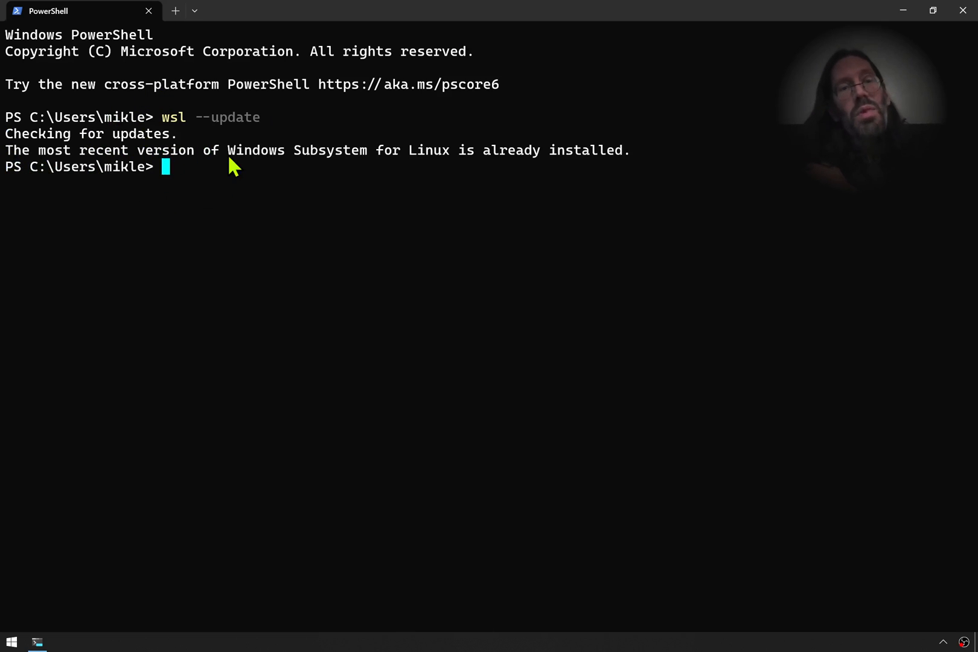
{"action": "mouse_move", "coordinate": [695, 168]}
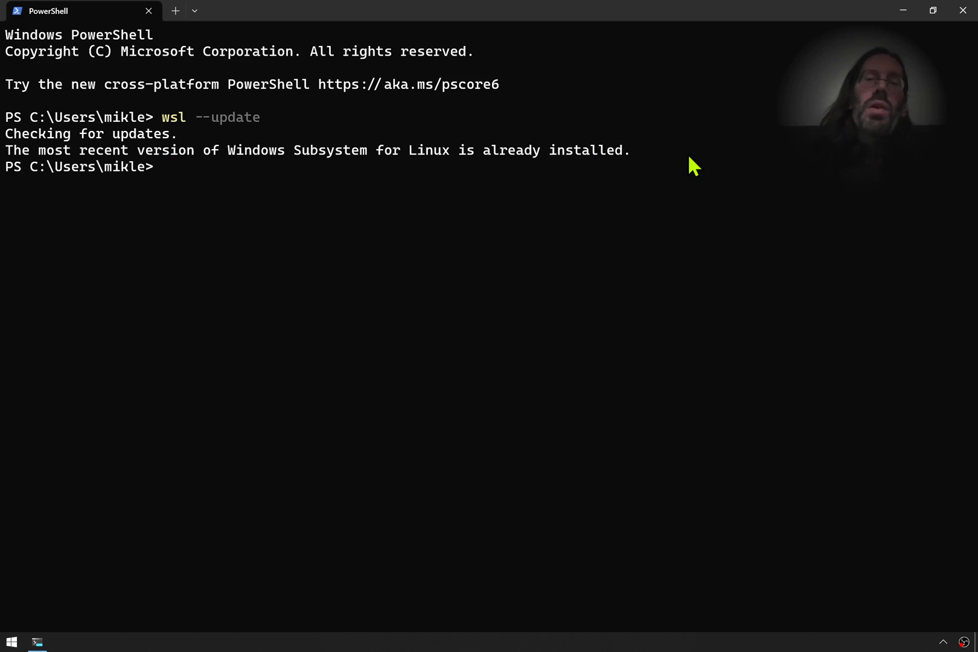
{"action": "mouse_move", "coordinate": [163, 125]}
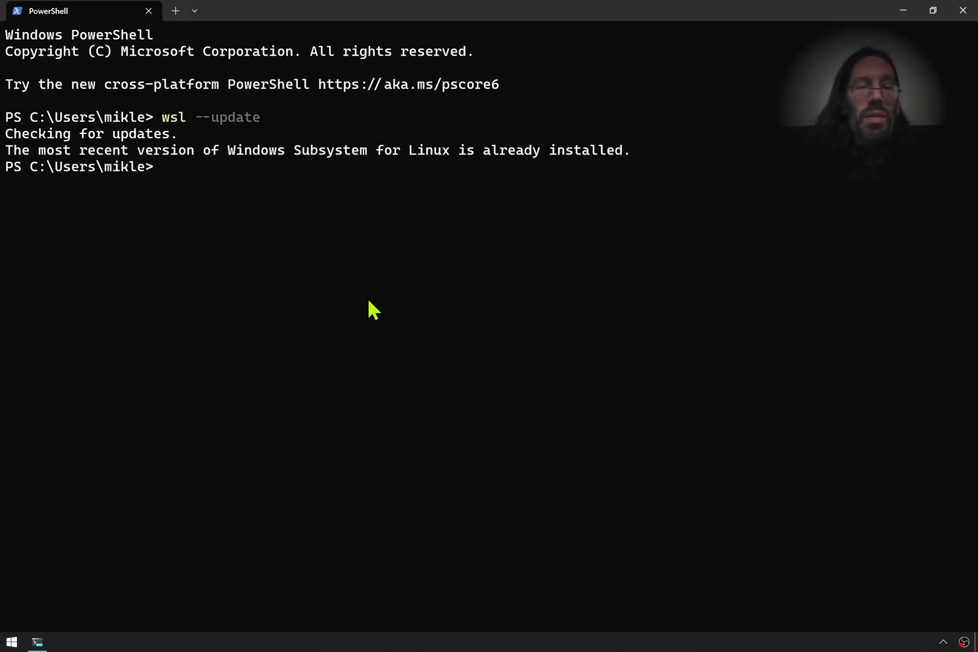
{"action": "type", "text": "wsl"}
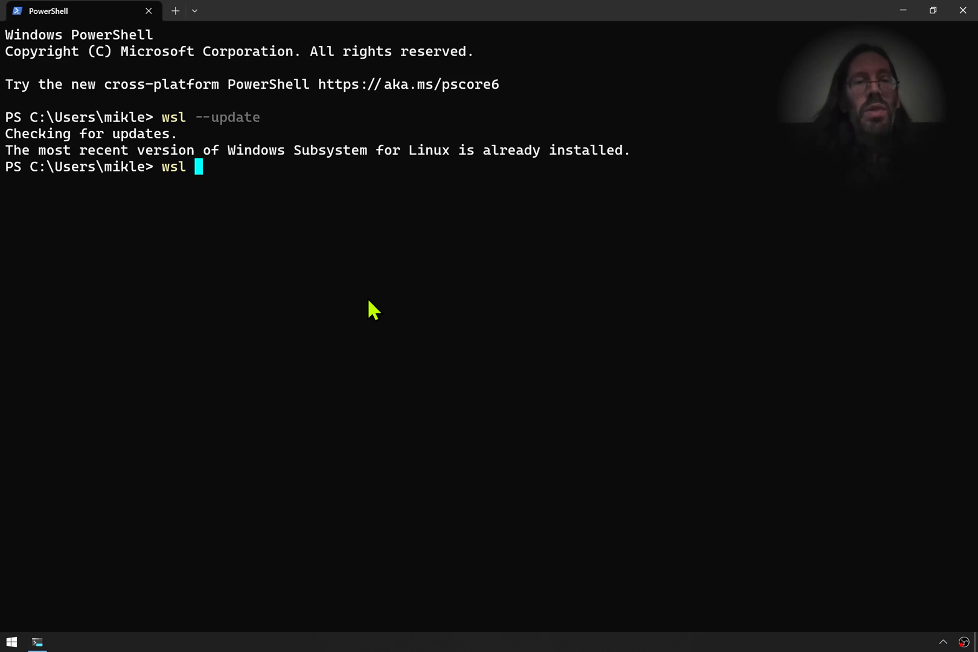
{"action": "type", "text": "--version"}
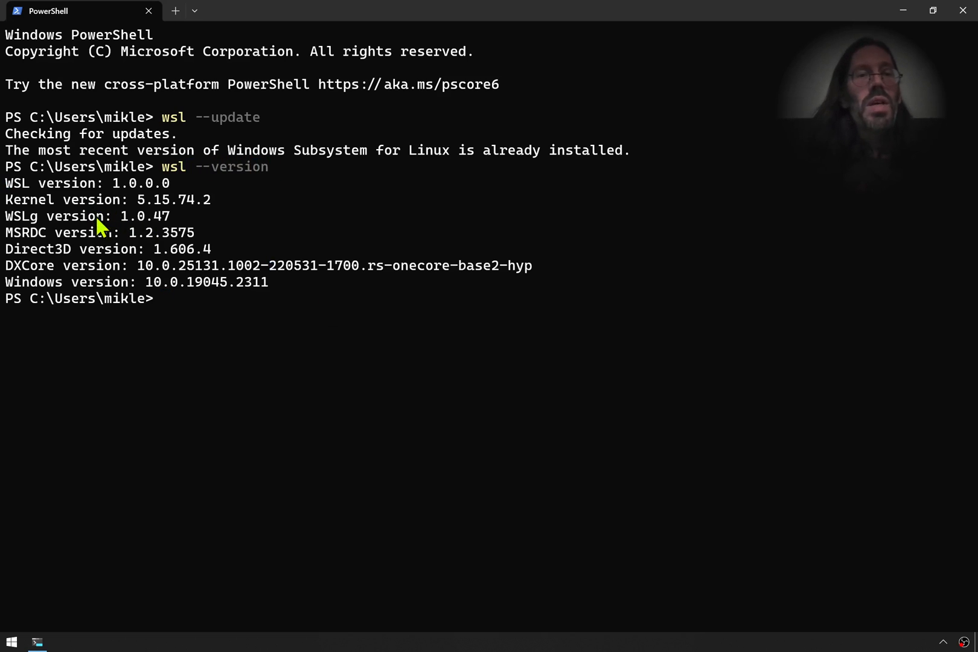
{"action": "mouse_move", "coordinate": [119, 194]}
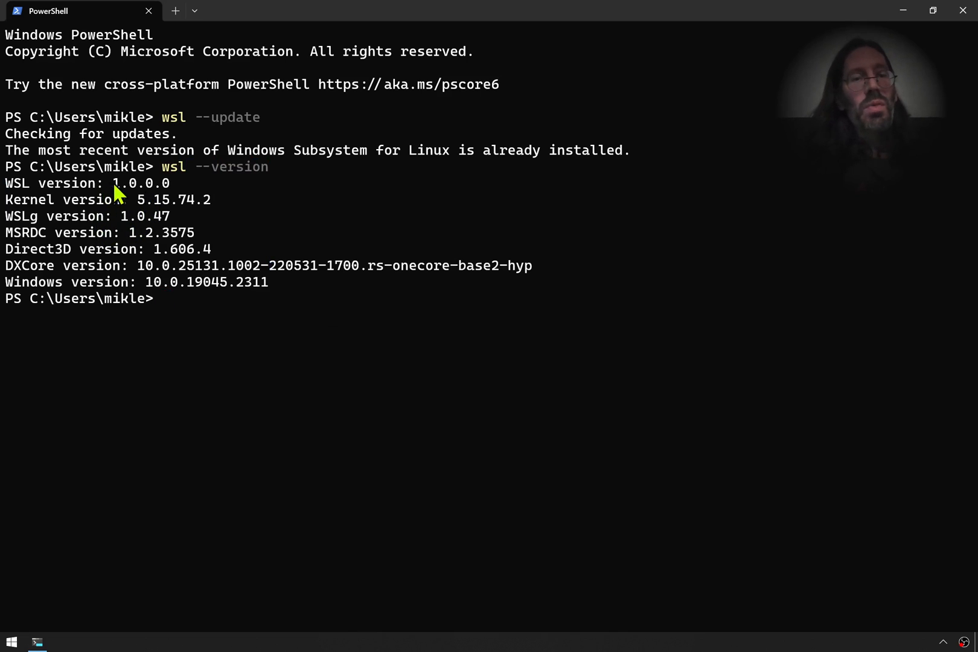
{"action": "mouse_move", "coordinate": [184, 195]}
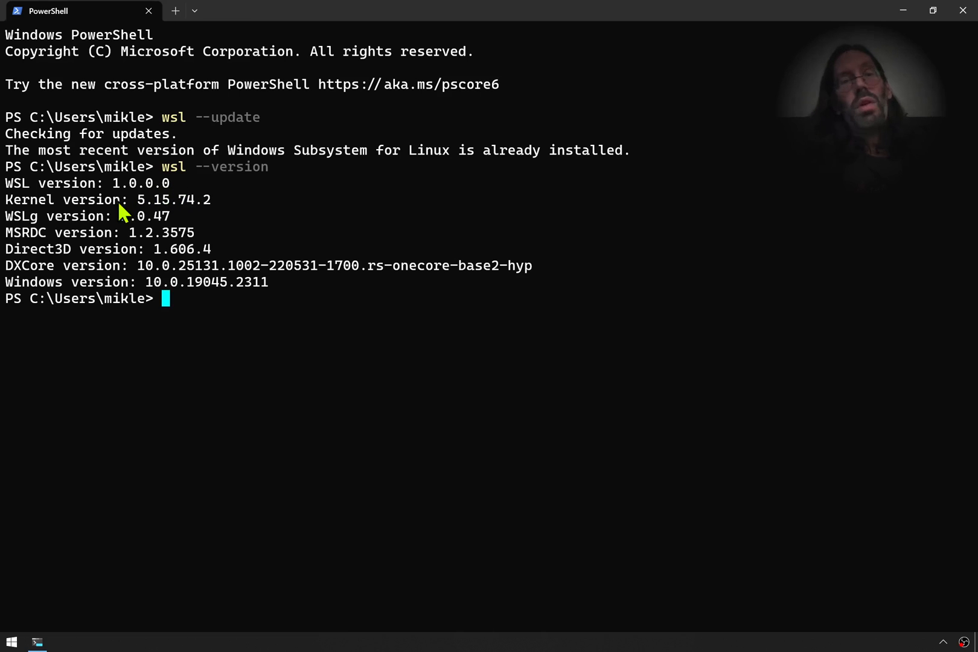
{"action": "mouse_move", "coordinate": [13, 229]}
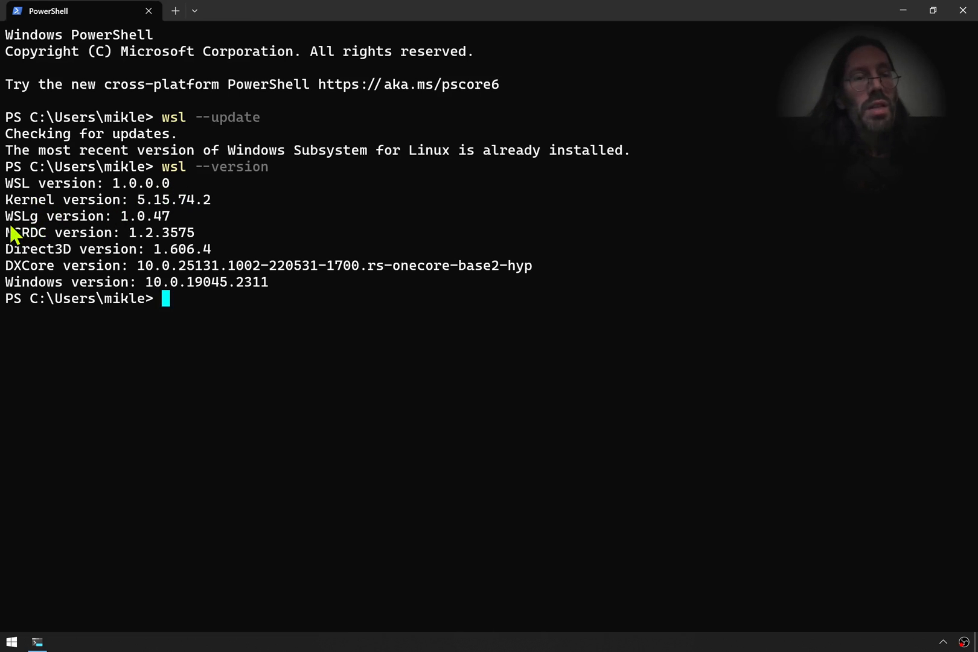
{"action": "mouse_move", "coordinate": [178, 227]}
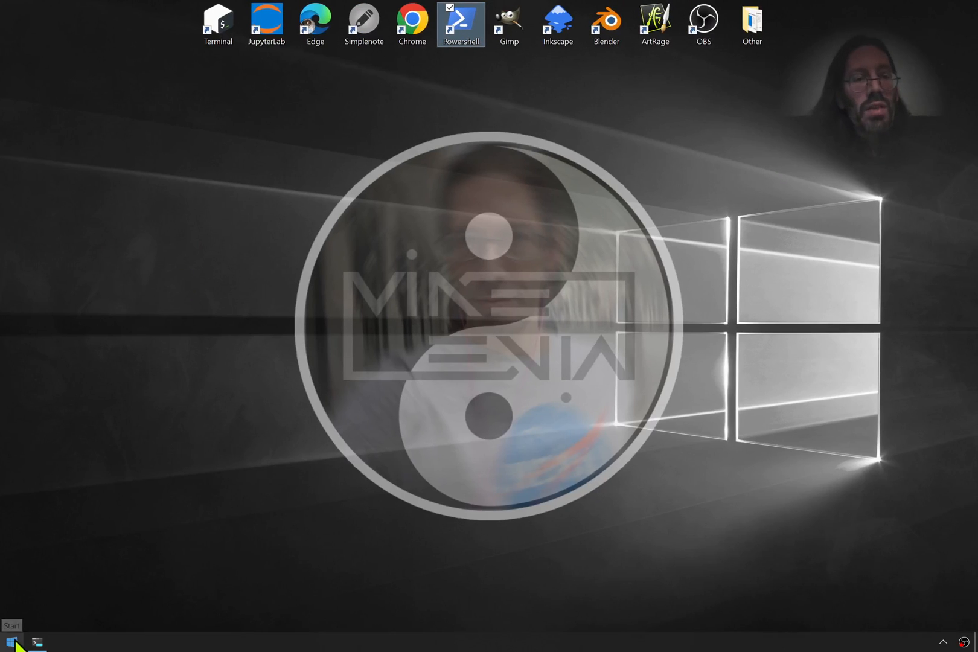
Minimize PowerShell, peek at the tray overflow, and start an Ubuntu-20.04 terminal session
{"action": "left_click", "coordinate": [9, 642]}
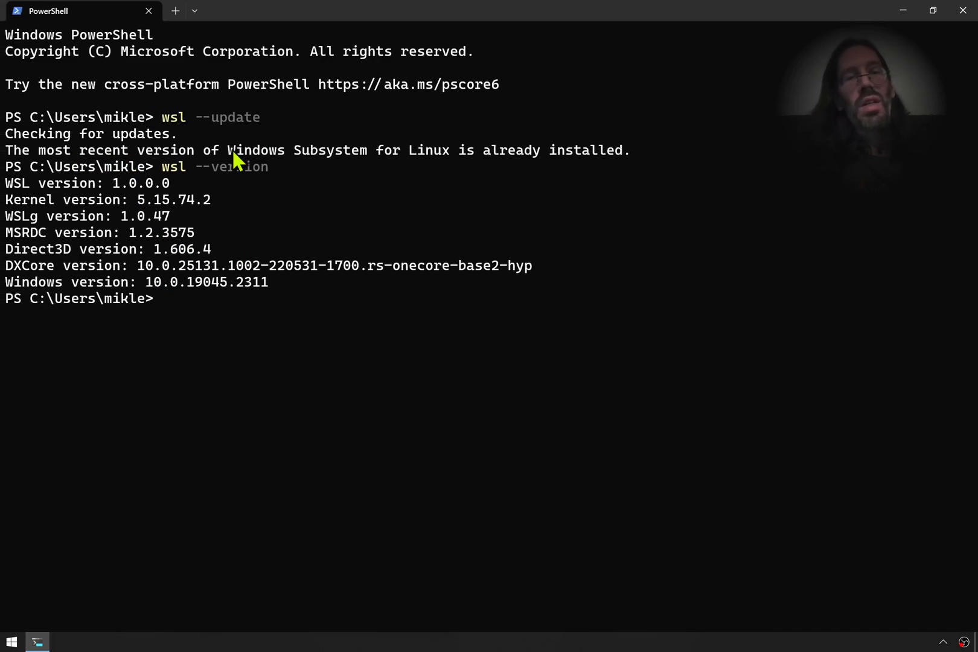
{"action": "mouse_move", "coordinate": [304, 257]}
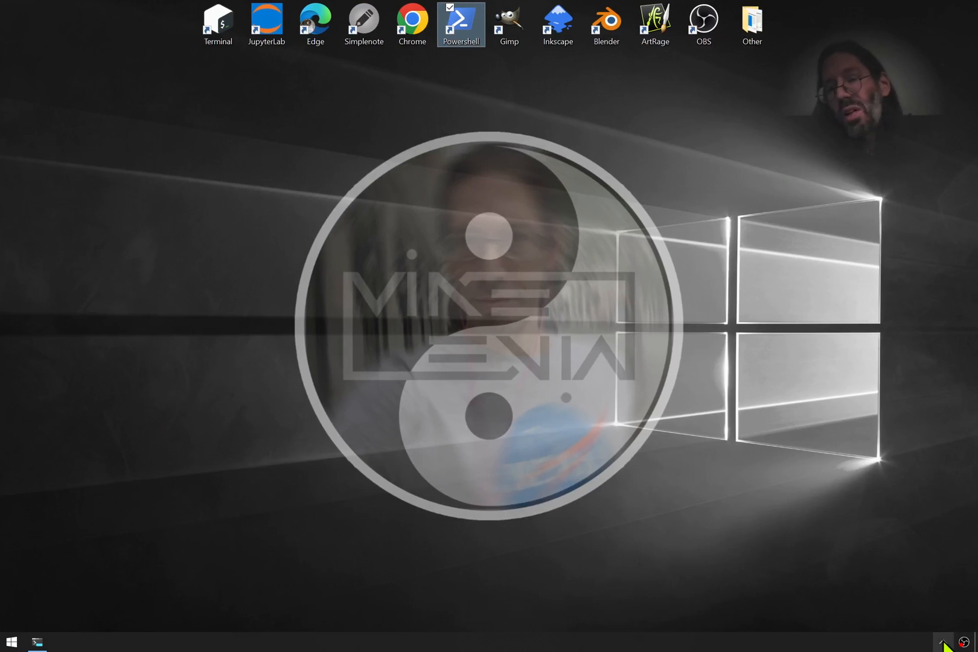
{"action": "left_click", "coordinate": [941, 643]}
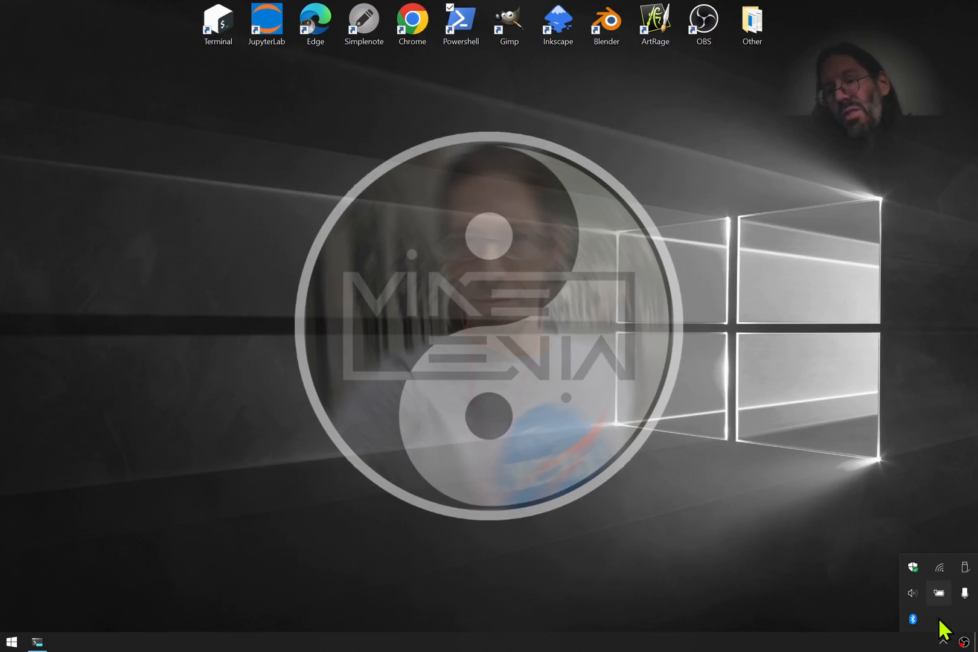
{"action": "mouse_move", "coordinate": [605, 314]}
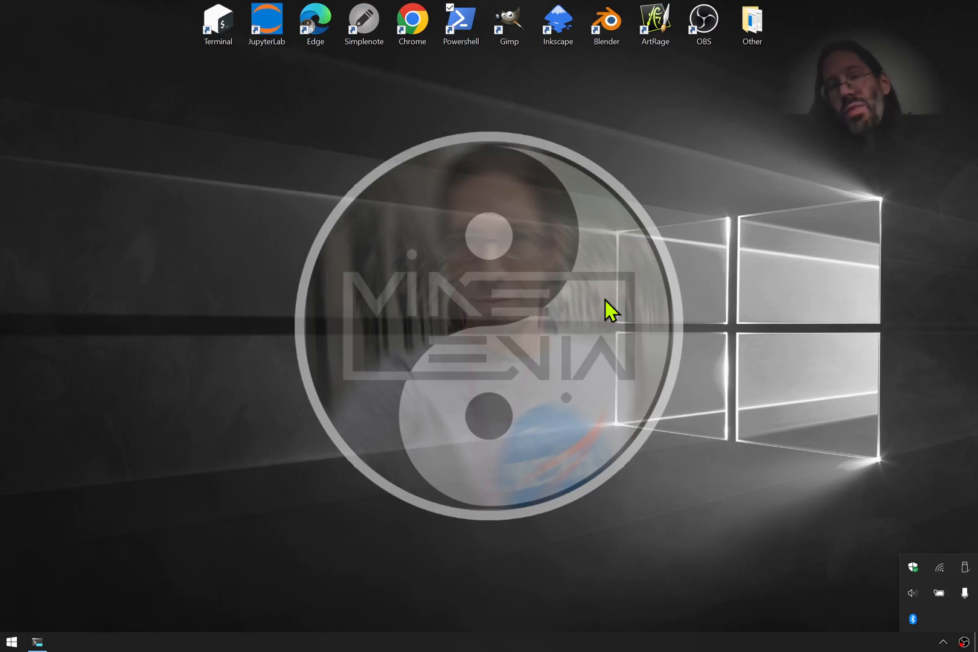
{"action": "left_click", "coordinate": [217, 22]}
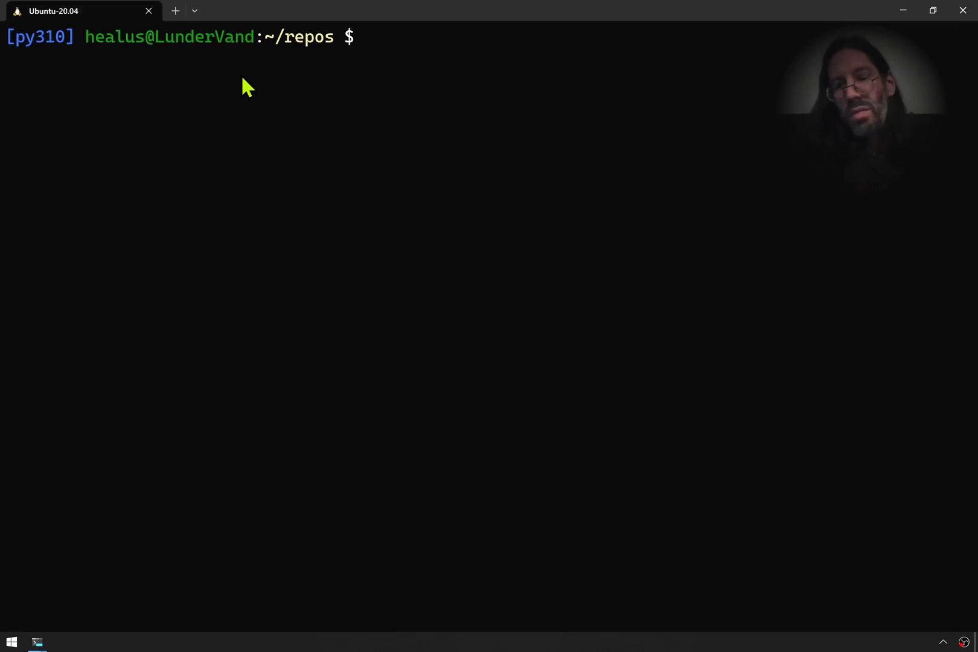
Run `xeyes` to show a Linux GUI app displays, then close its window
{"action": "type", "text": "xeyes"}
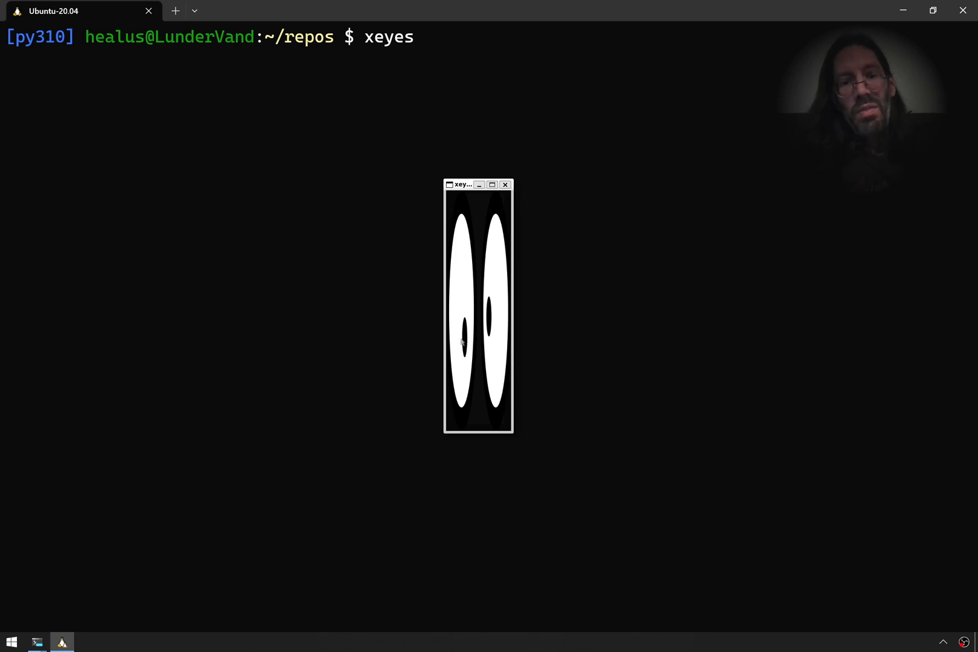
{"action": "mouse_move", "coordinate": [444, 335]}
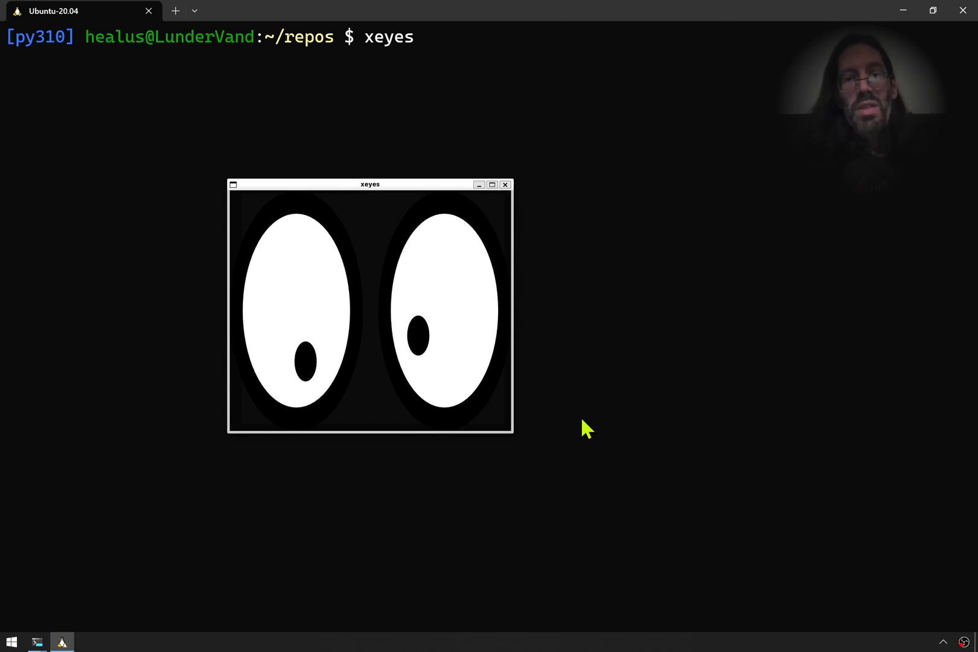
{"action": "mouse_move", "coordinate": [183, 534]}
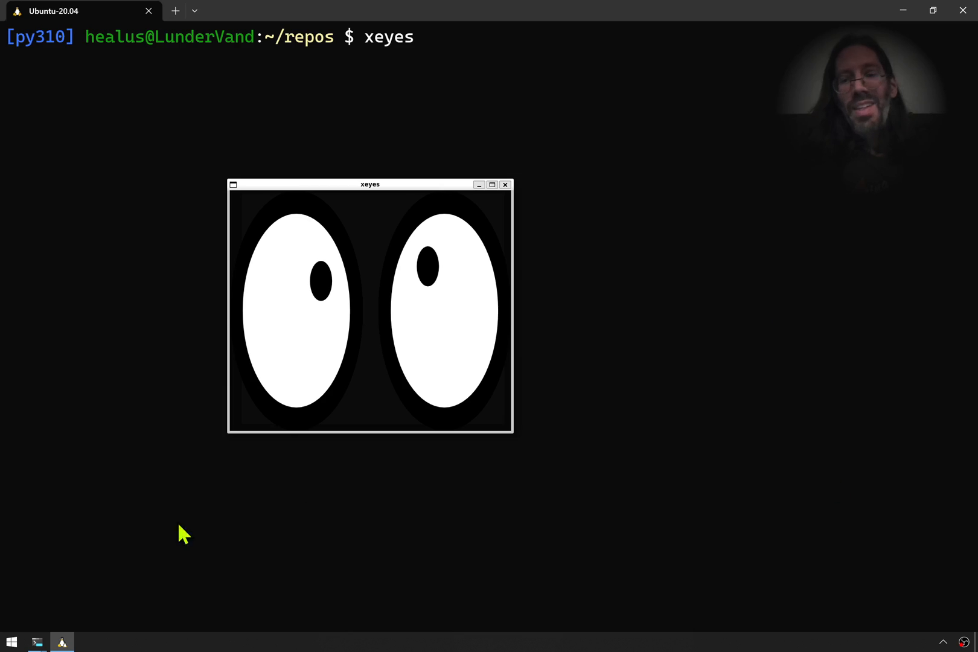
{"action": "mouse_move", "coordinate": [540, 366]}
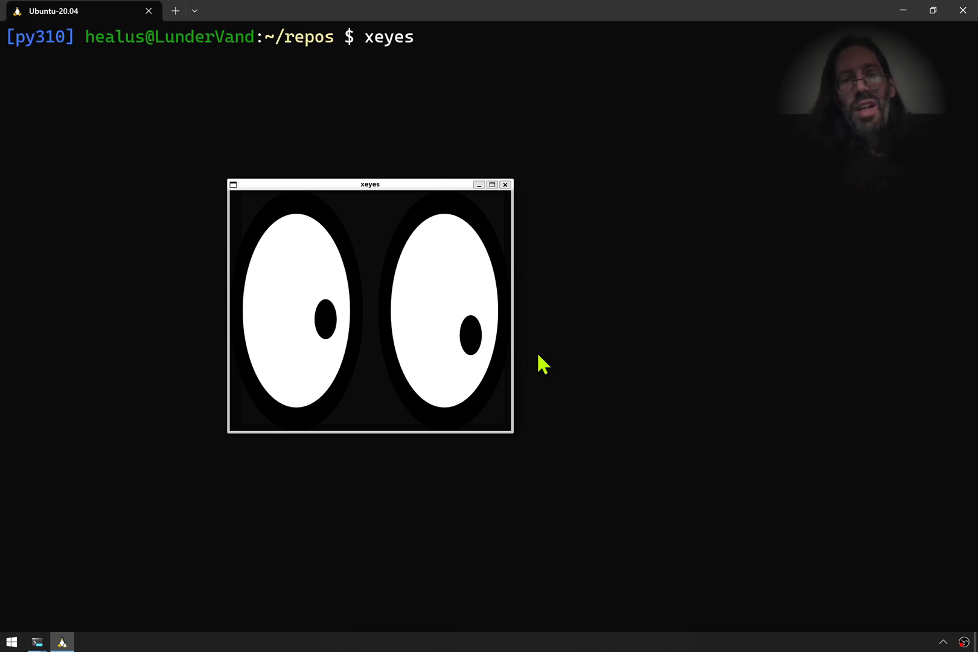
{"action": "mouse_move", "coordinate": [403, 308]}
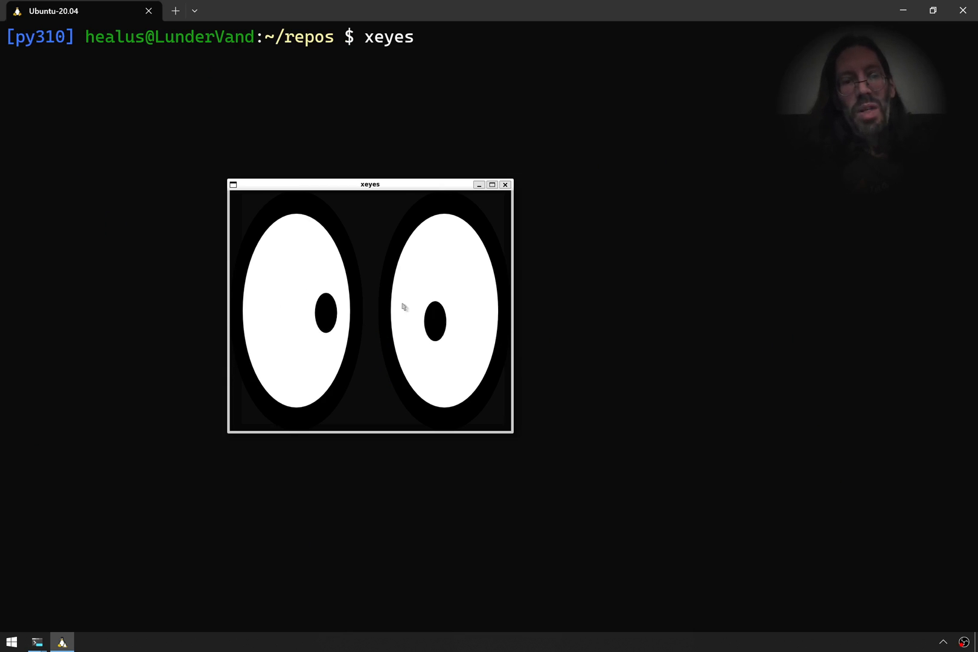
{"action": "mouse_move", "coordinate": [91, 133]}
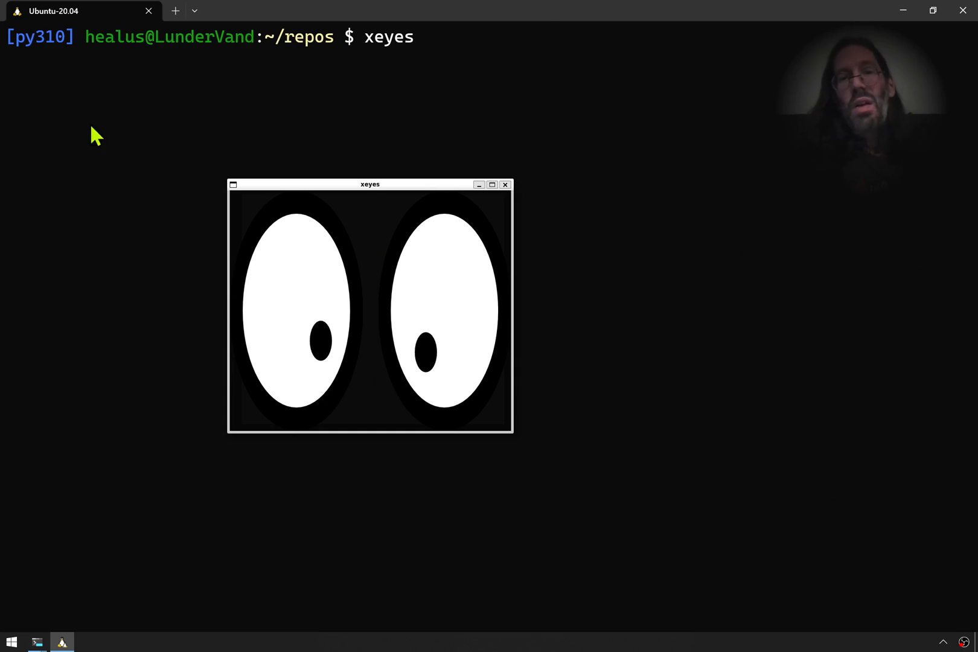
{"action": "mouse_move", "coordinate": [846, 473]}
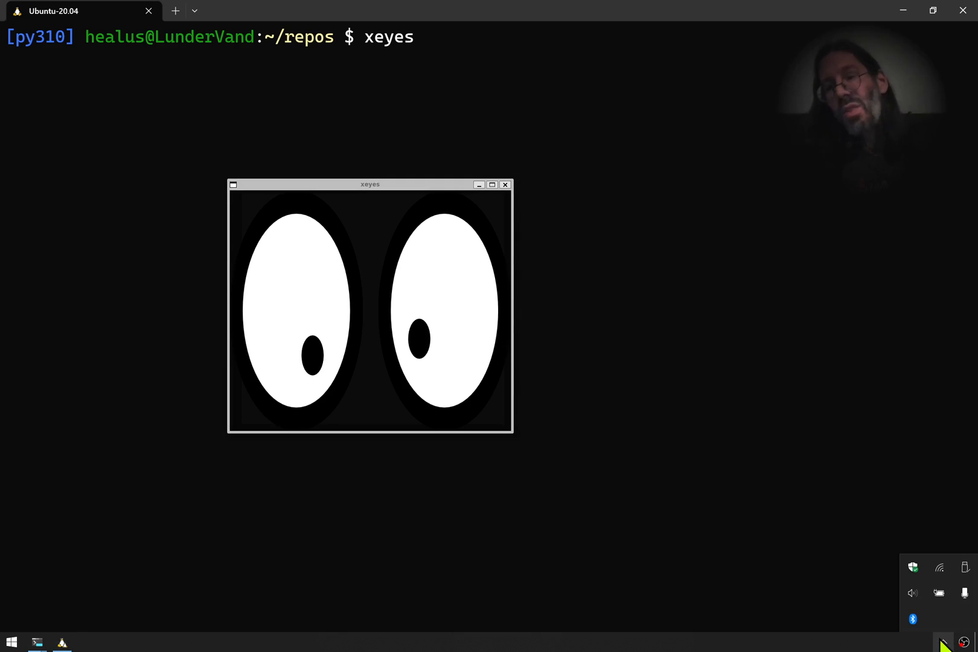
{"action": "mouse_move", "coordinate": [642, 292]}
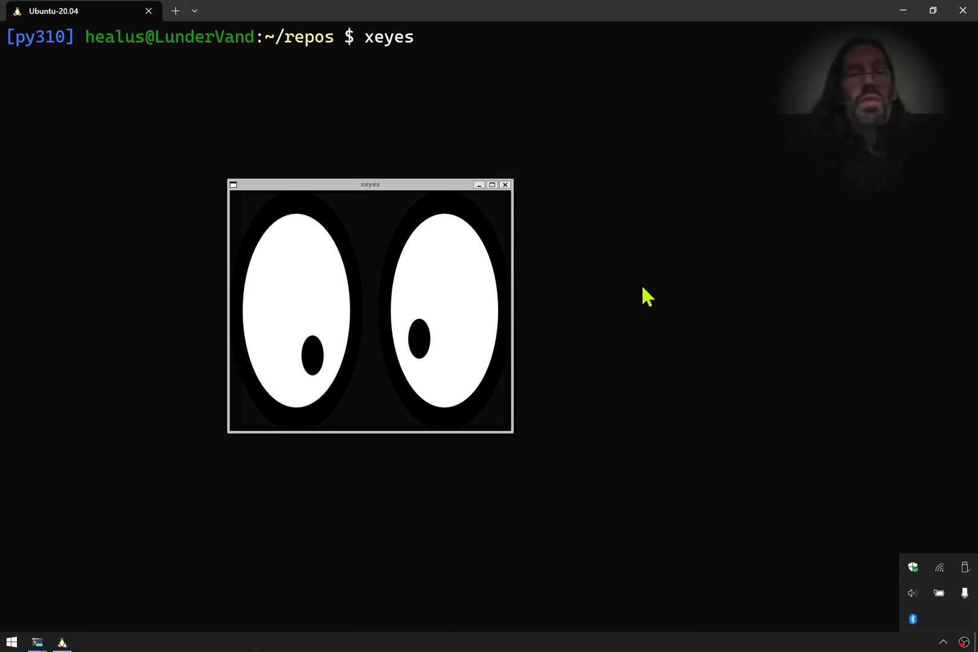
{"action": "left_click", "coordinate": [505, 185]}
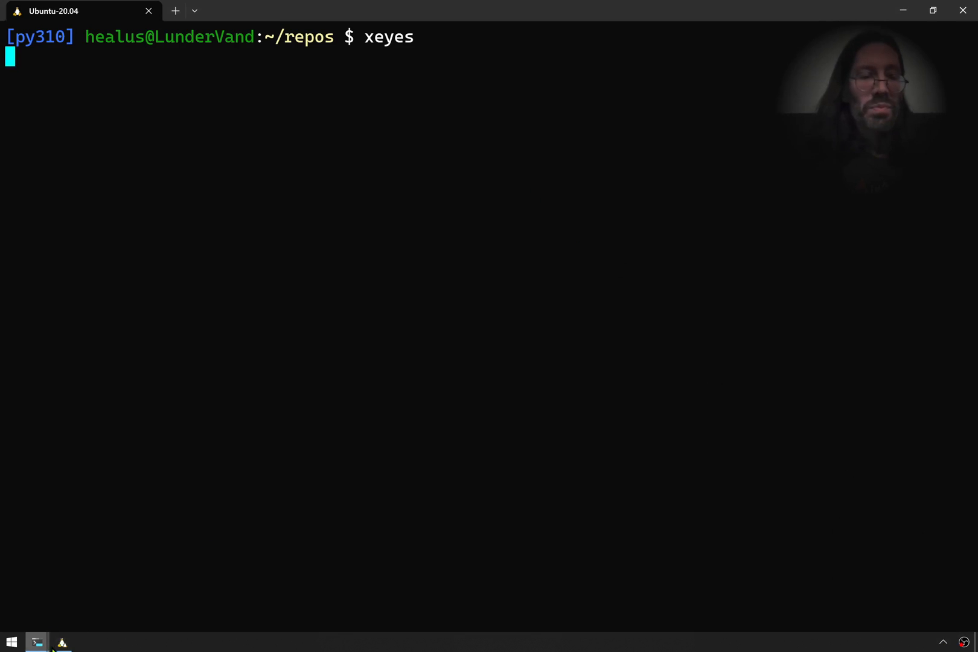
{"action": "key", "text": "Return"}
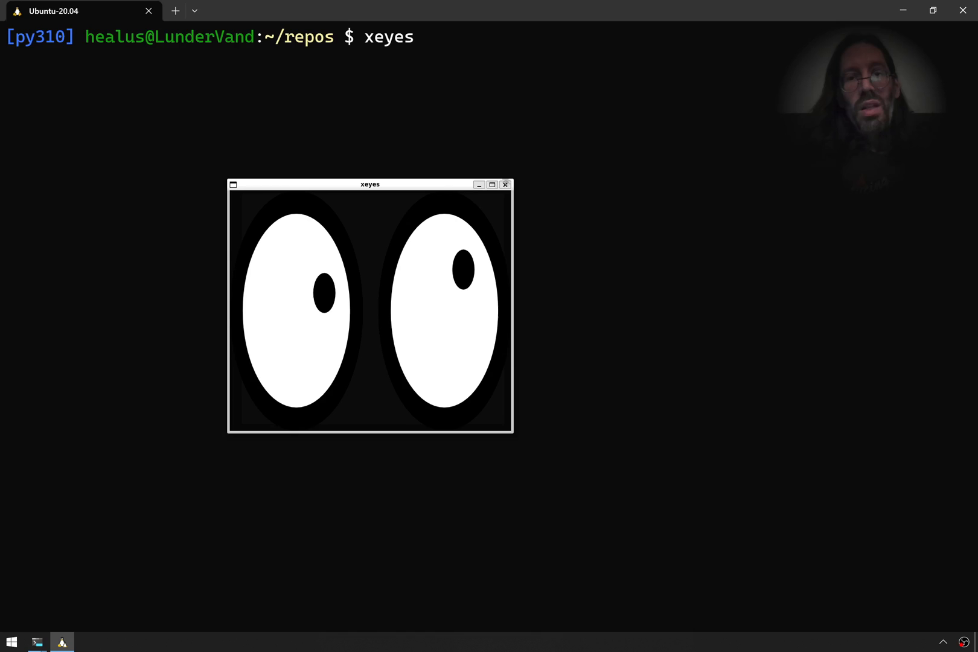
{"action": "left_click", "coordinate": [505, 185]}
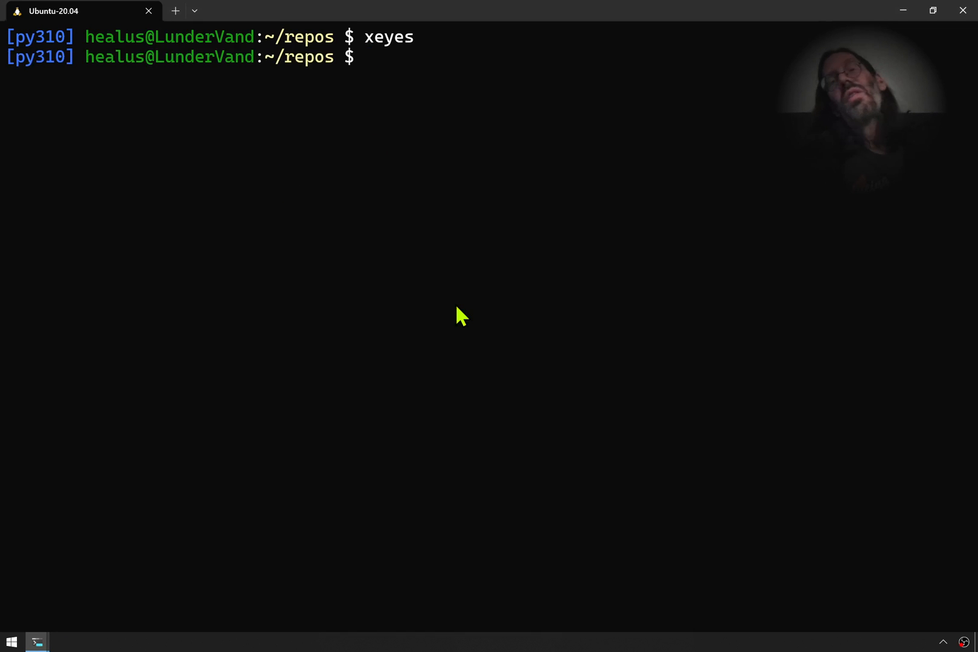
Run `ps 1` revealing /sbin/init with systemd, then enter `ps -o comm`
{"action": "type", "text": "ps"}
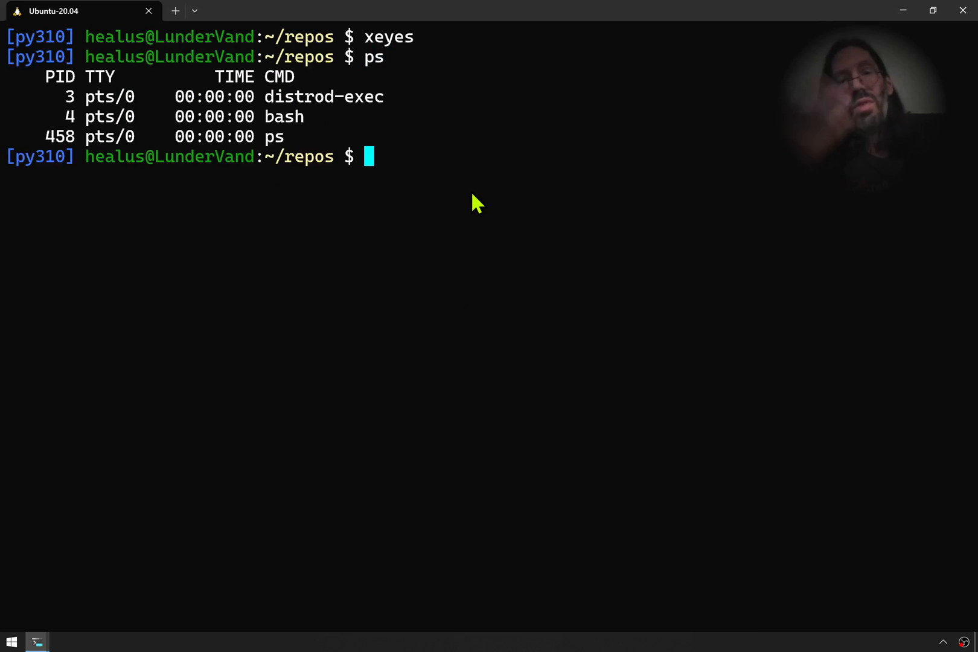
{"action": "type", "text": "ps"}
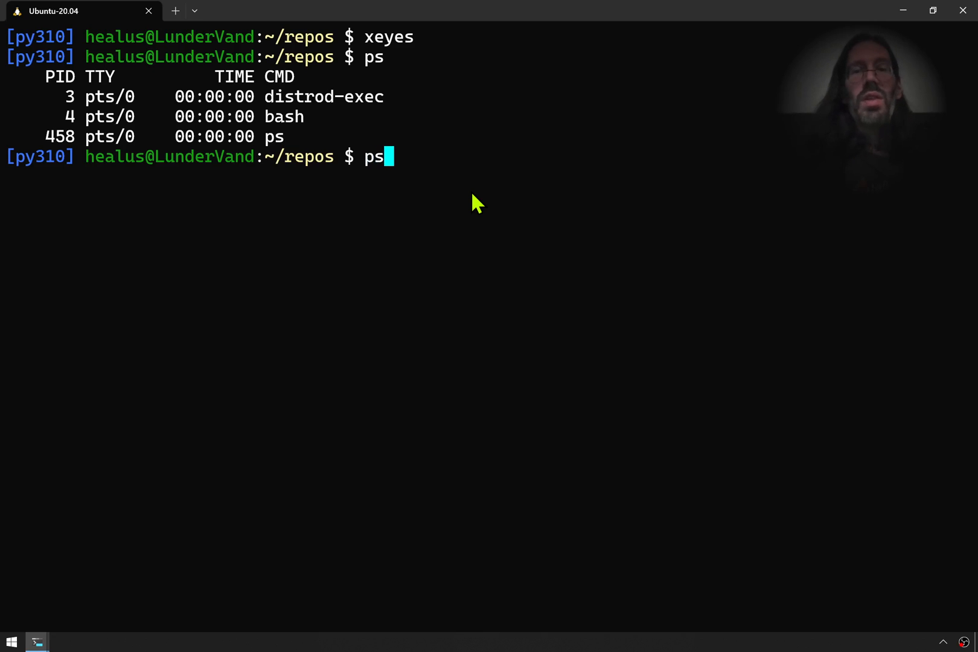
{"action": "type", "text": "1"}
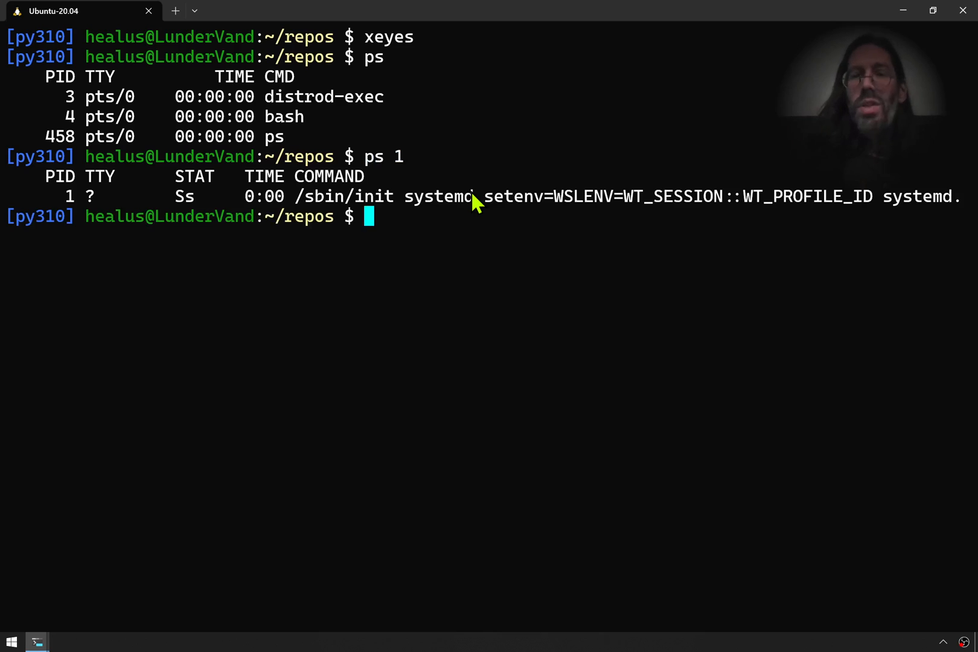
{"action": "mouse_move", "coordinate": [455, 203]}
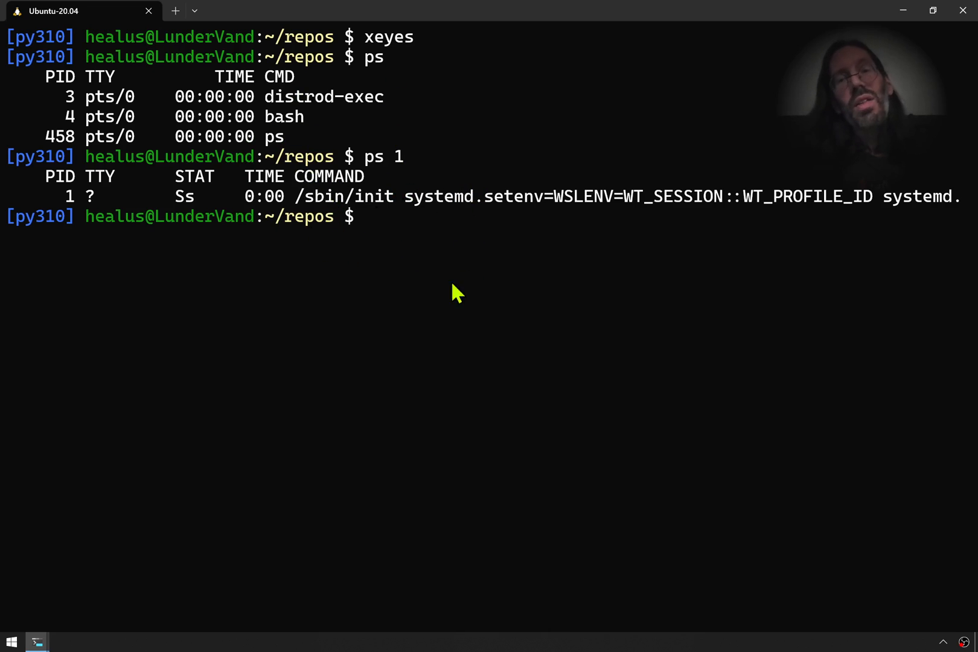
{"action": "mouse_move", "coordinate": [541, 438]}
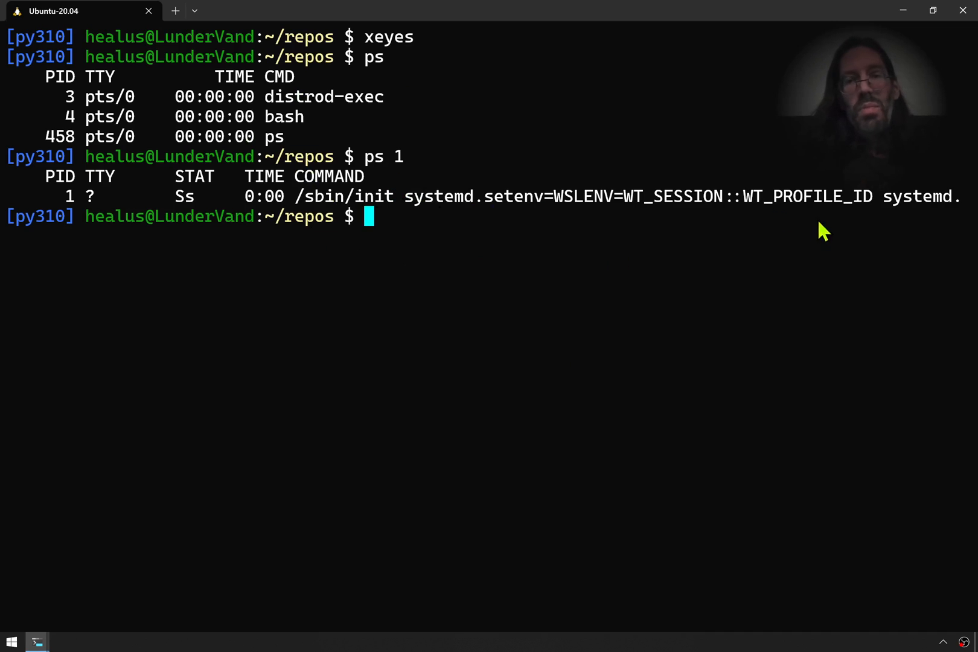
{"action": "type", "text": "ps"}
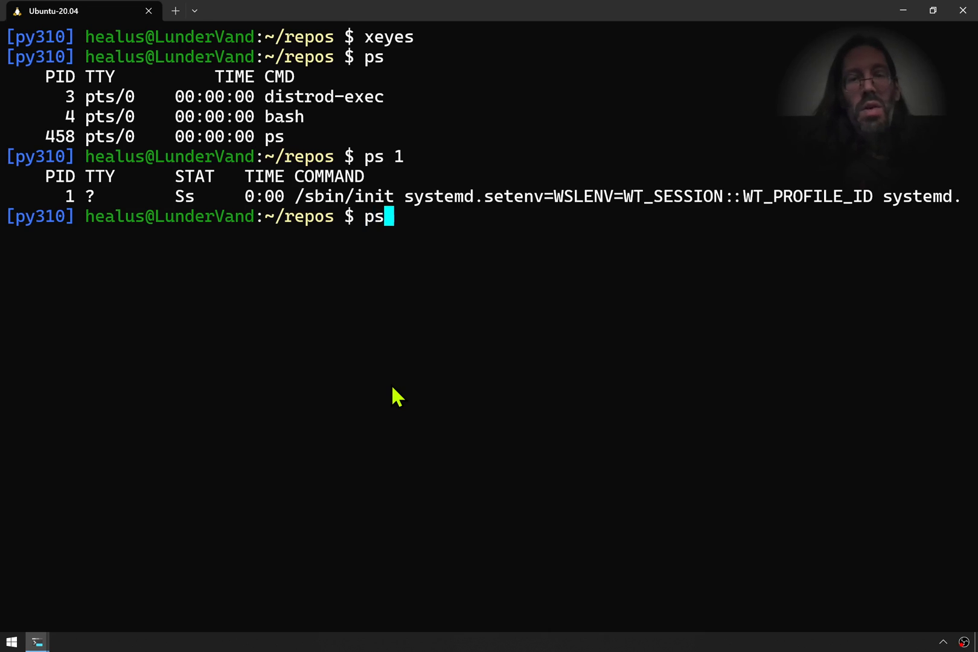
{"action": "type", "text": "-o"}
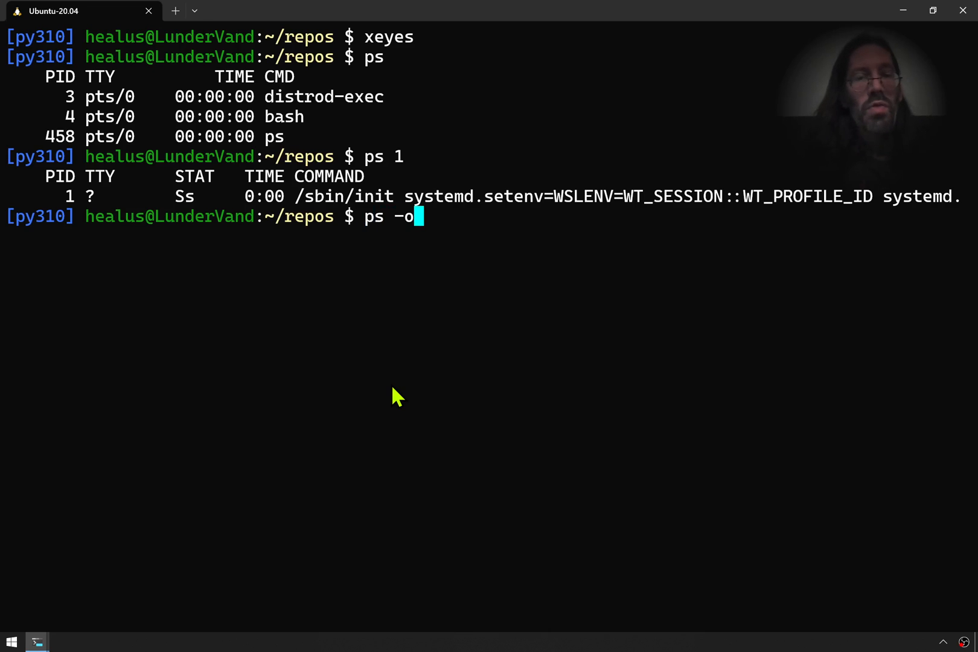
{"action": "type", "text": "comm"}
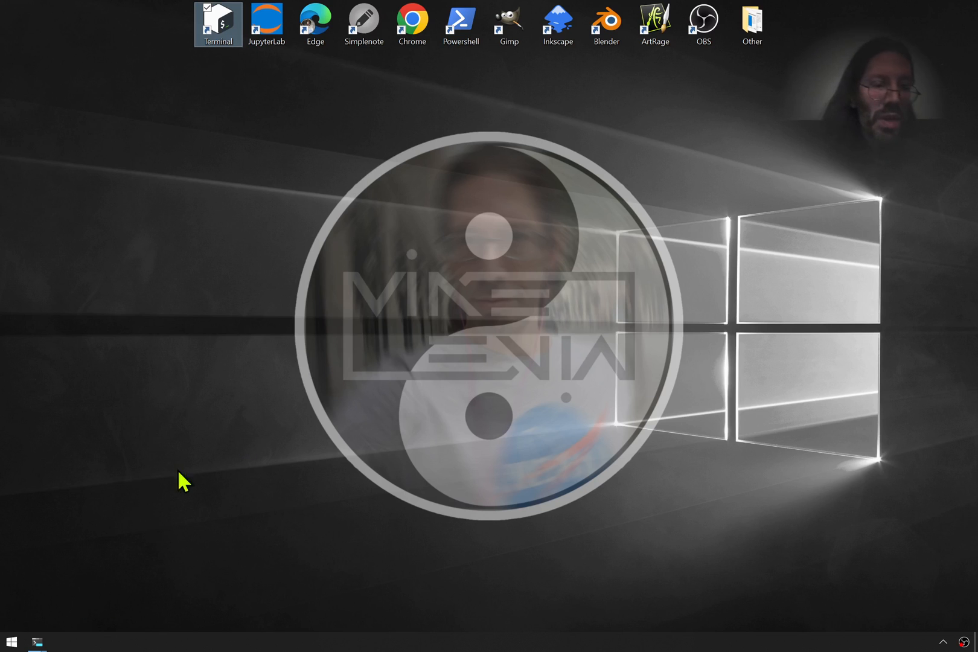
{"action": "mouse_move", "coordinate": [274, 494]}
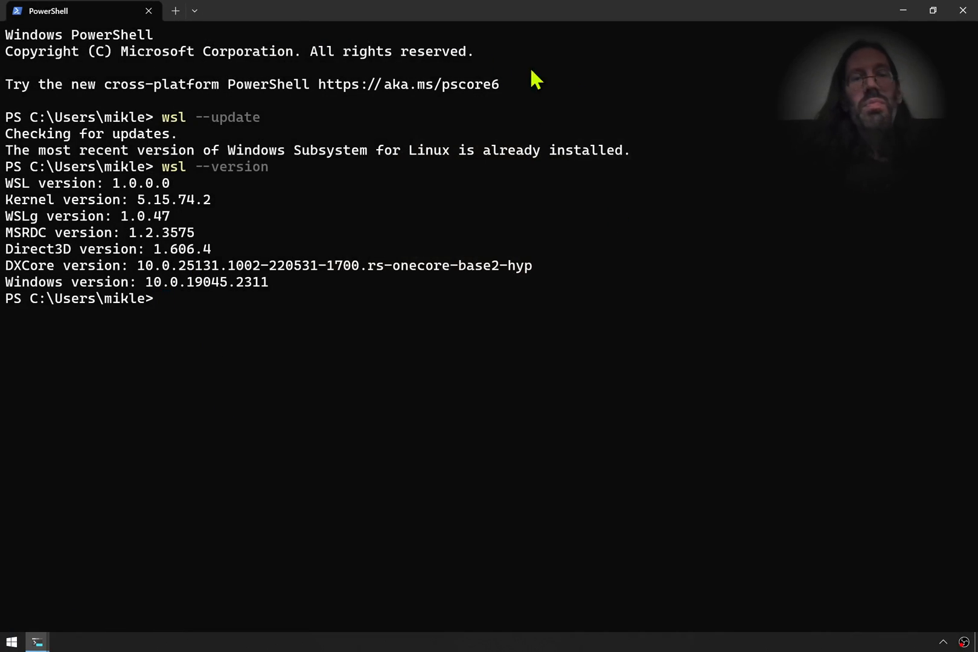
{"action": "mouse_move", "coordinate": [447, 145]}
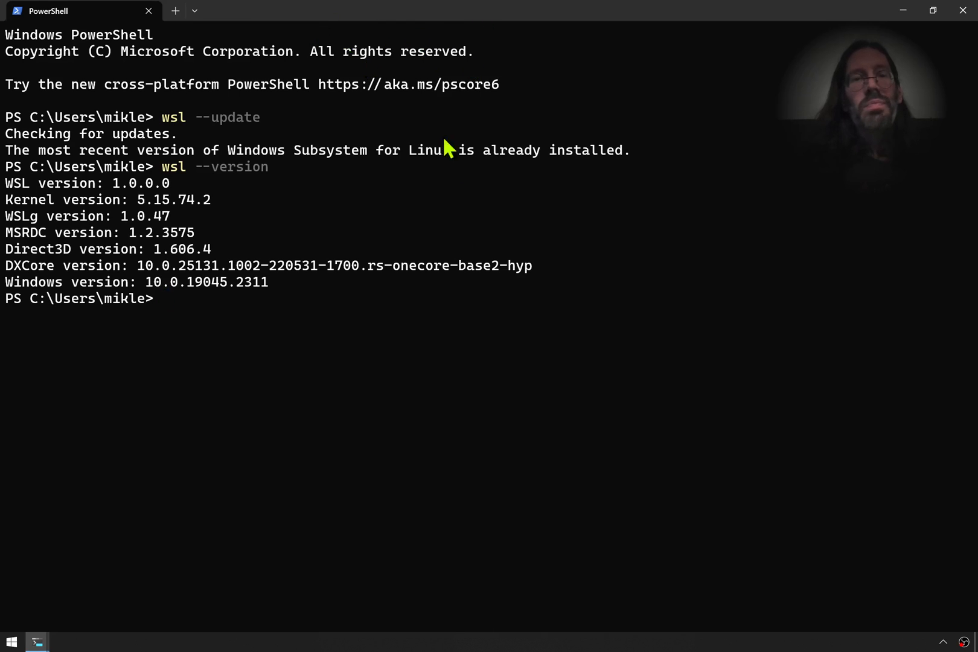
{"action": "mouse_move", "coordinate": [75, 46]}
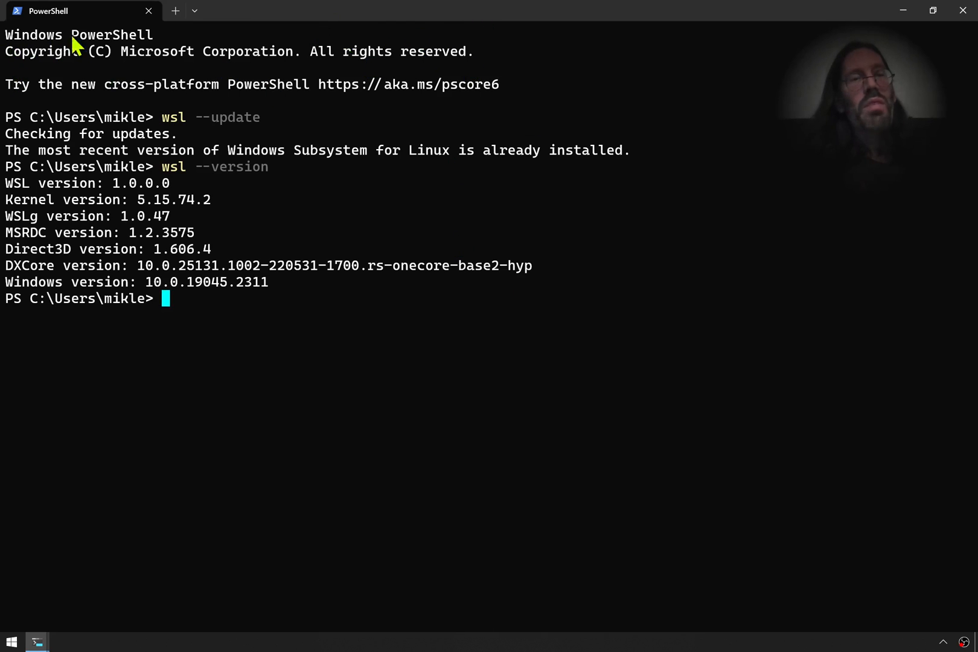
{"action": "mouse_move", "coordinate": [365, 419]}
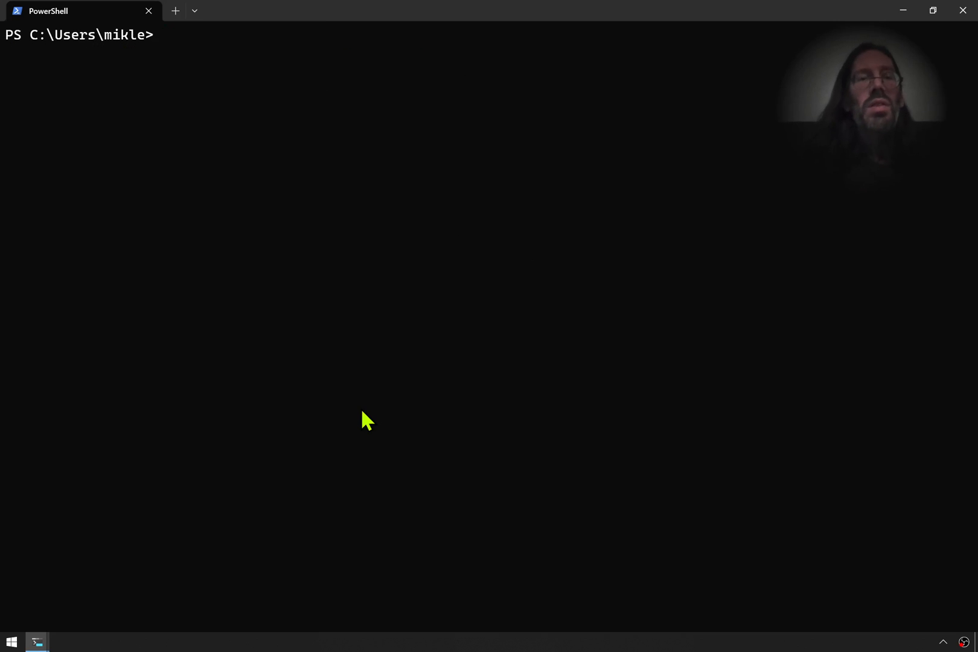
List installed distributions with `wsl --list`, then run `wsl --unregister Ubuntu-18.04`
{"action": "type", "text": "wsl --list"}
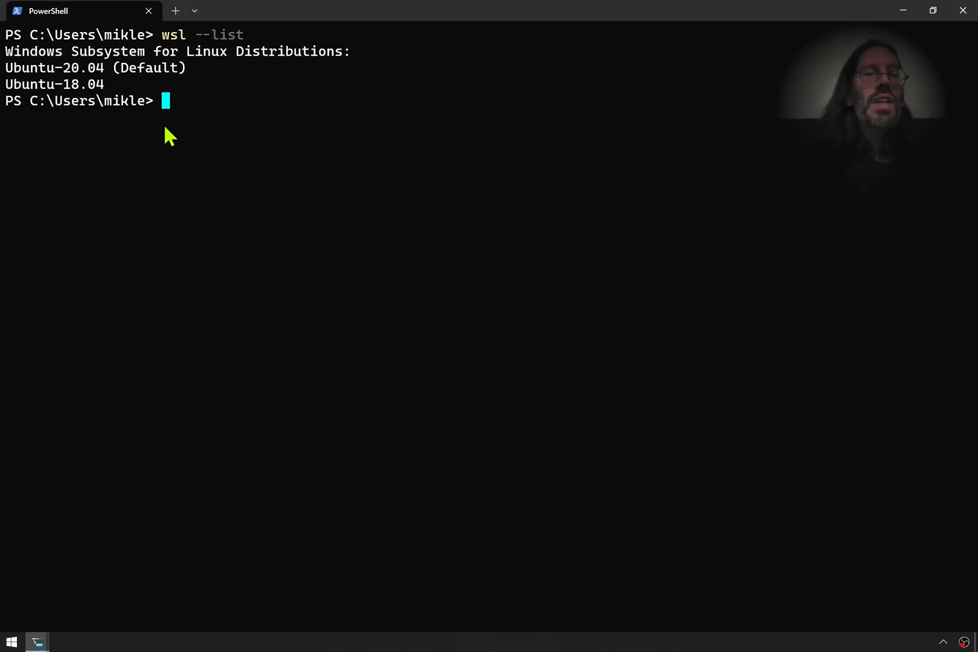
{"action": "mouse_move", "coordinate": [358, 162]}
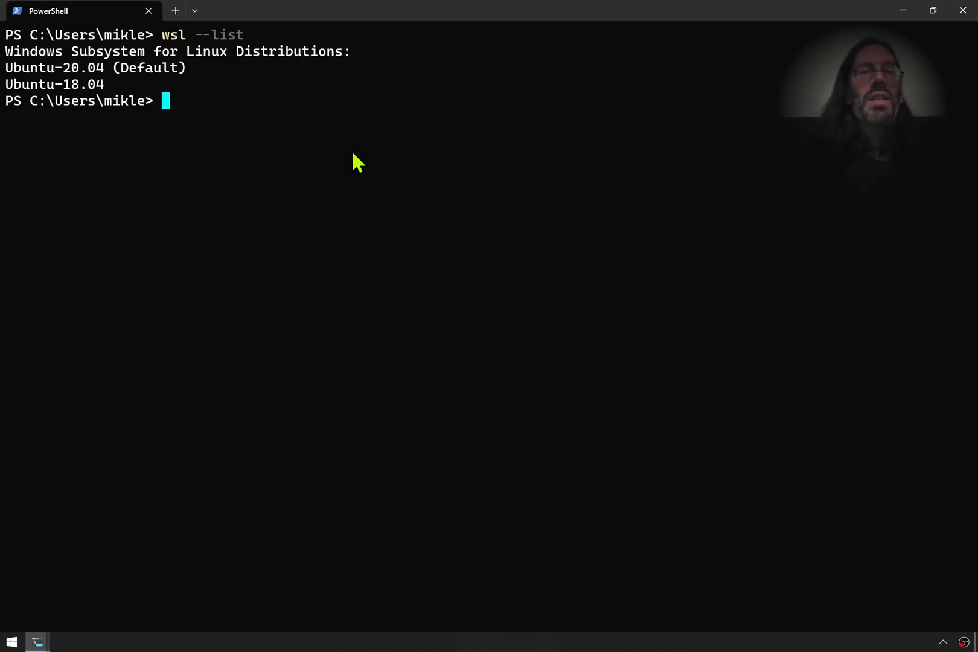
{"action": "type", "text": "wsl"}
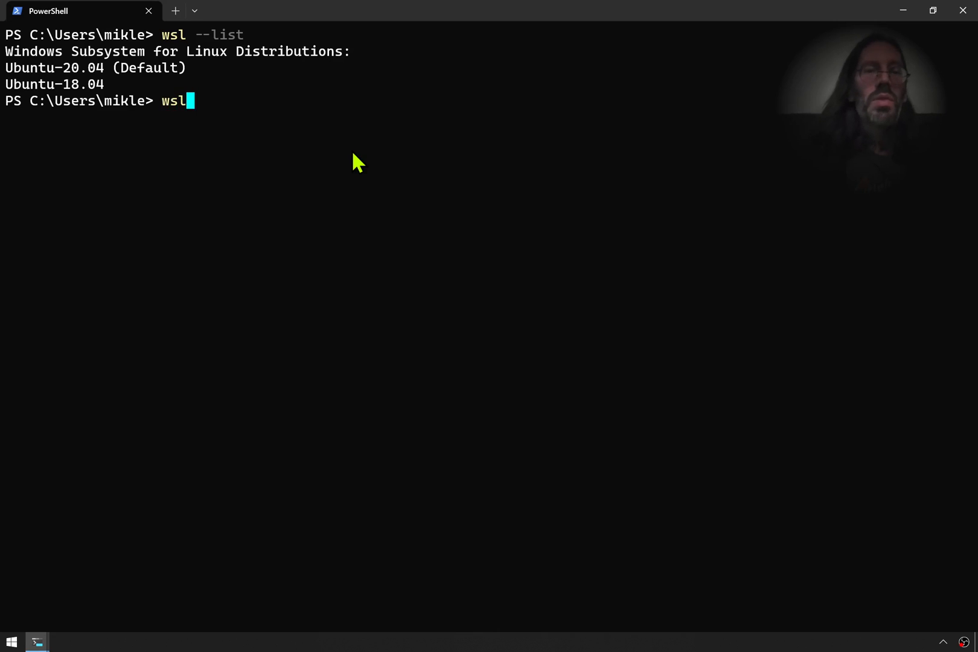
{"action": "type", "text": "un"}
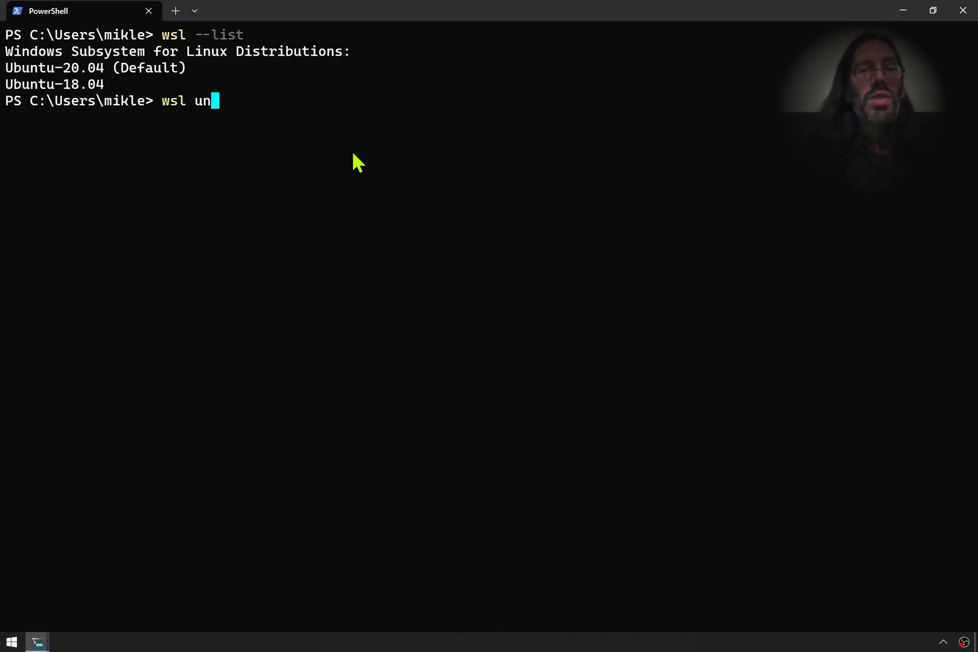
{"action": "type", "text": "regisgter"}
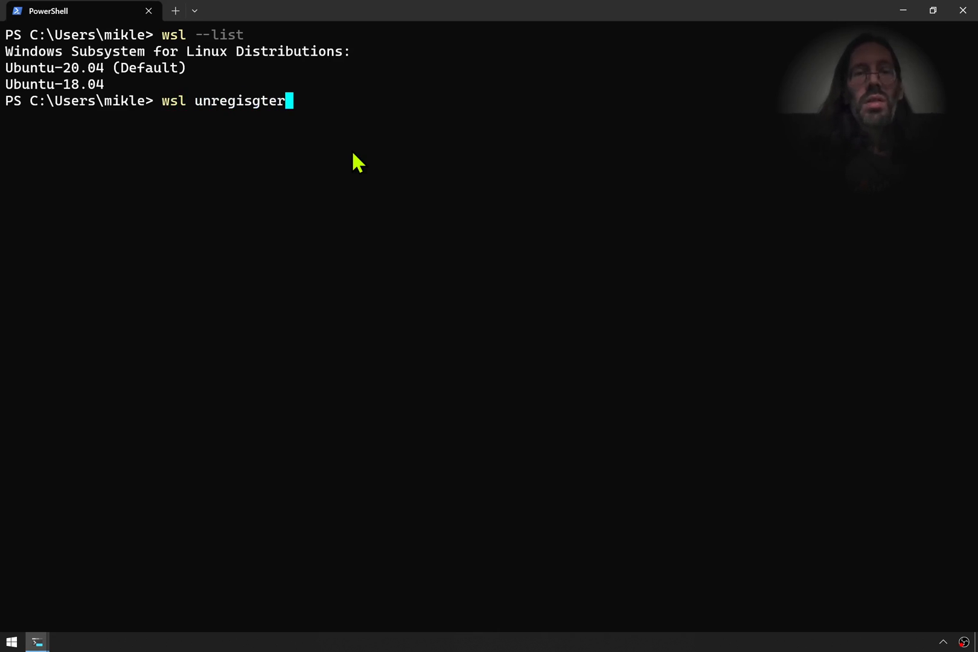
{"action": "key", "text": "Backspace"}
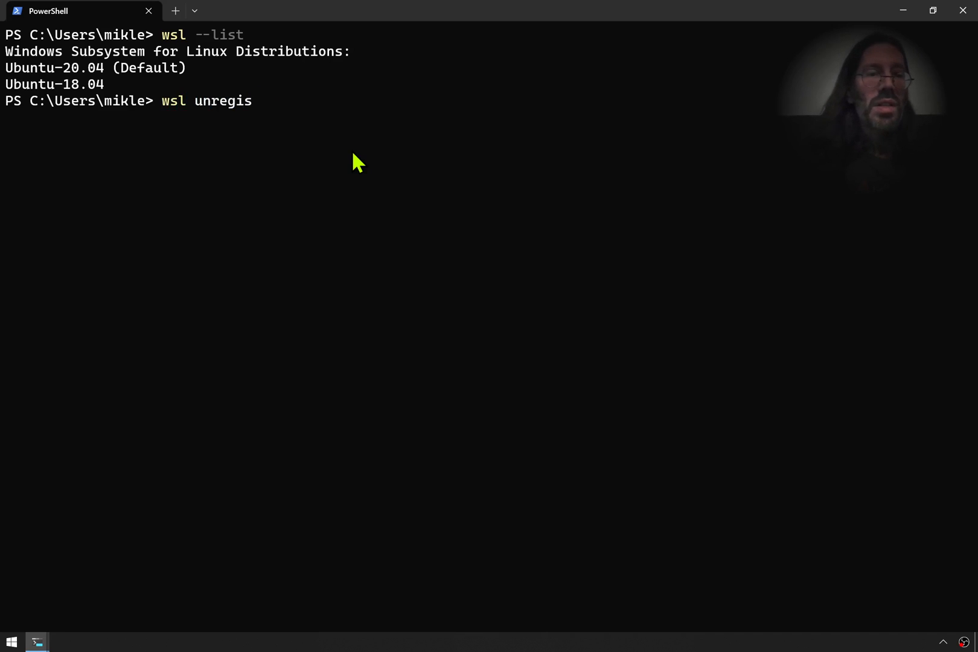
{"action": "type", "text": "ter"}
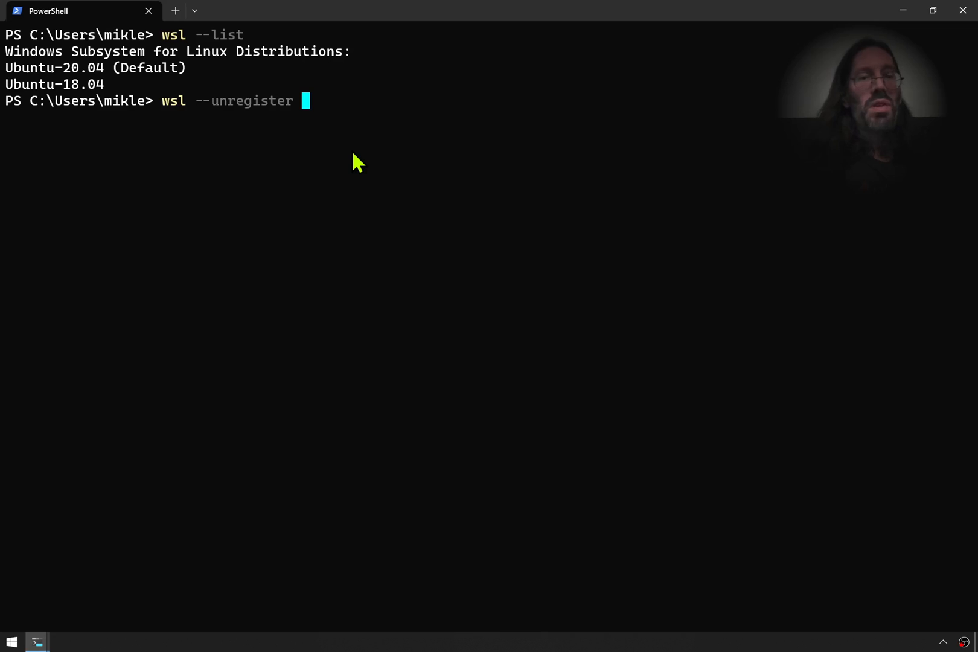
{"action": "type", "text": "Ubuntu-"}
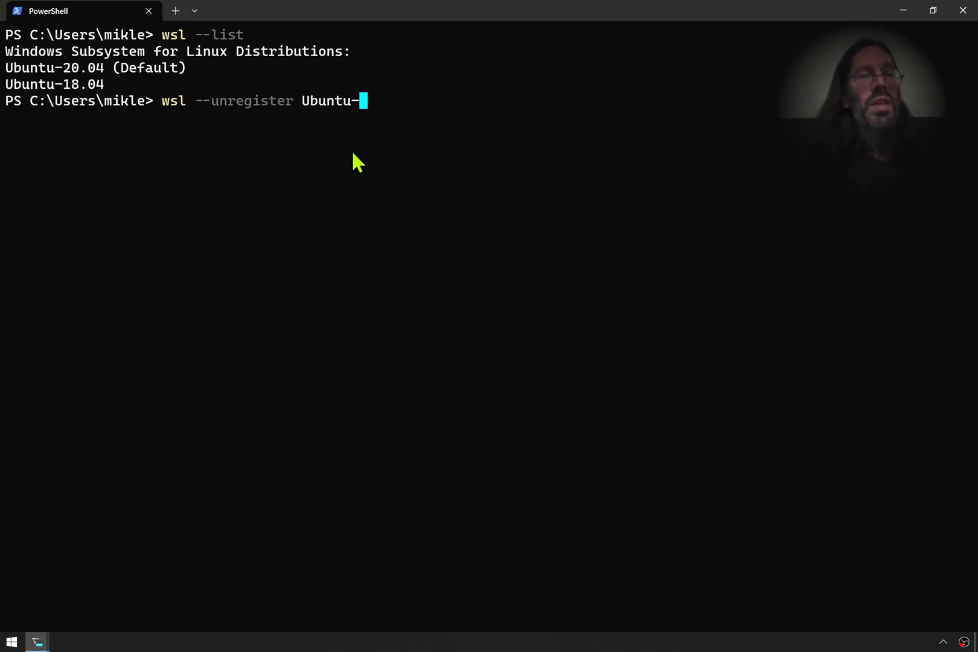
{"action": "type", "text": "1"}
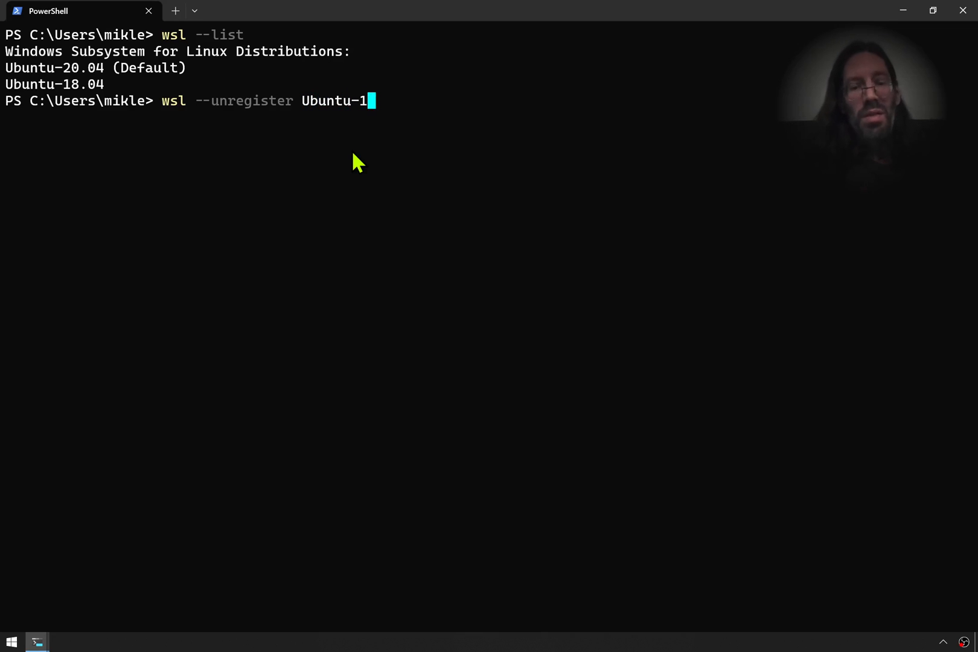
{"action": "type", "text": "8.04"}
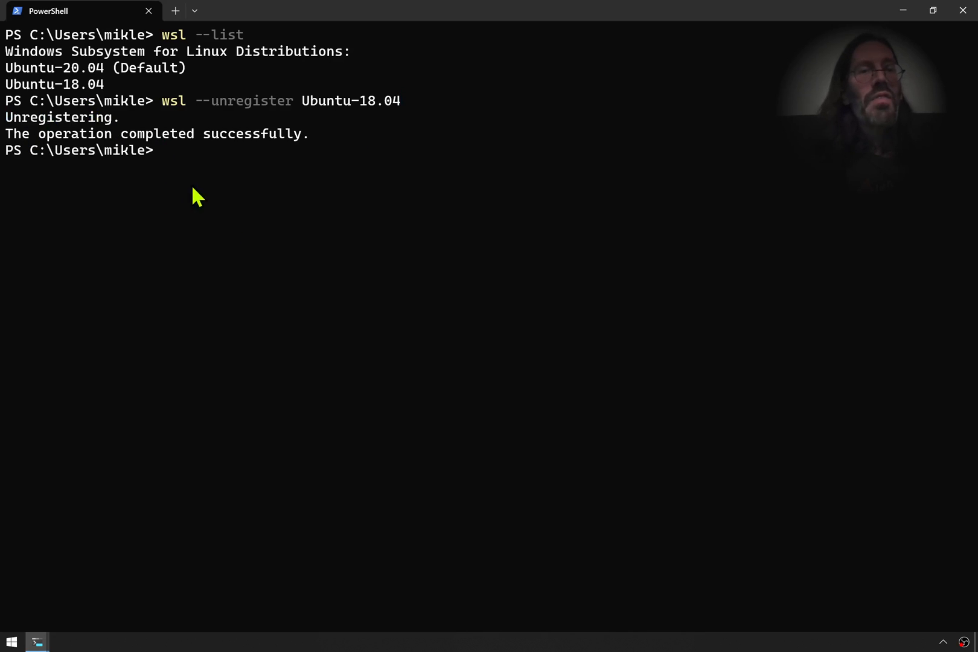
Confirm only Ubuntu-20.04 is listed, then run `wsl --install --distribution Ubuntu-18.04`
{"action": "type", "text": "wsl --list"}
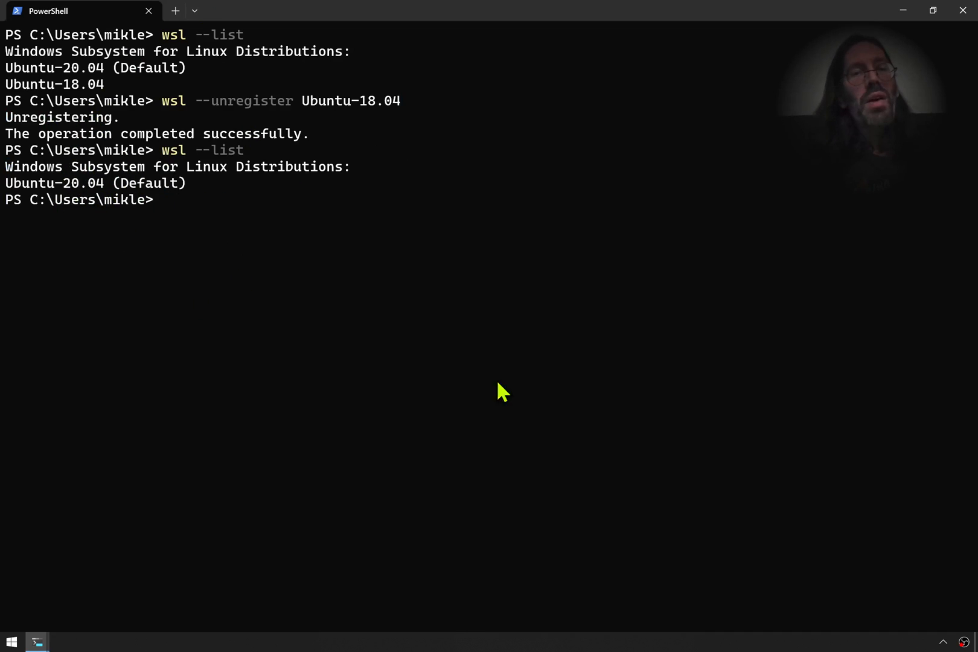
{"action": "type", "text": "wsl --"}
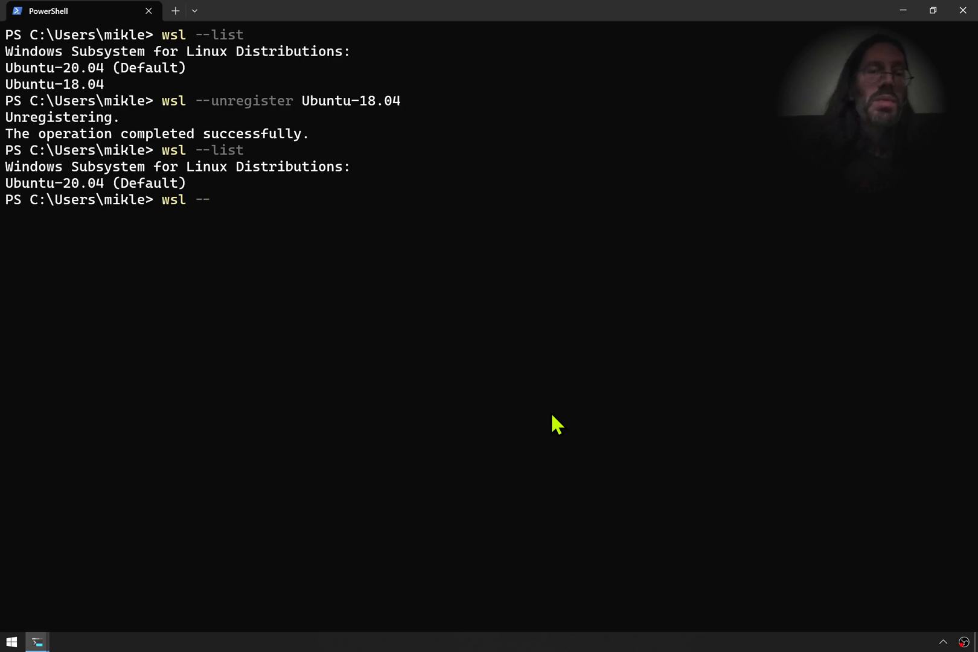
{"action": "type", "text": "install"}
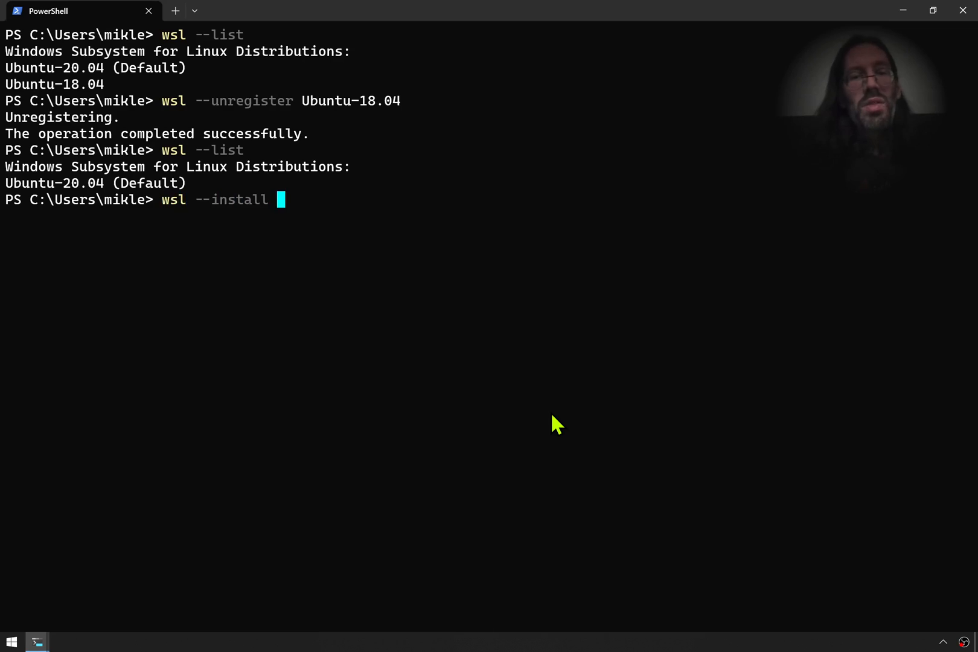
{"action": "type", "text": "--dis"}
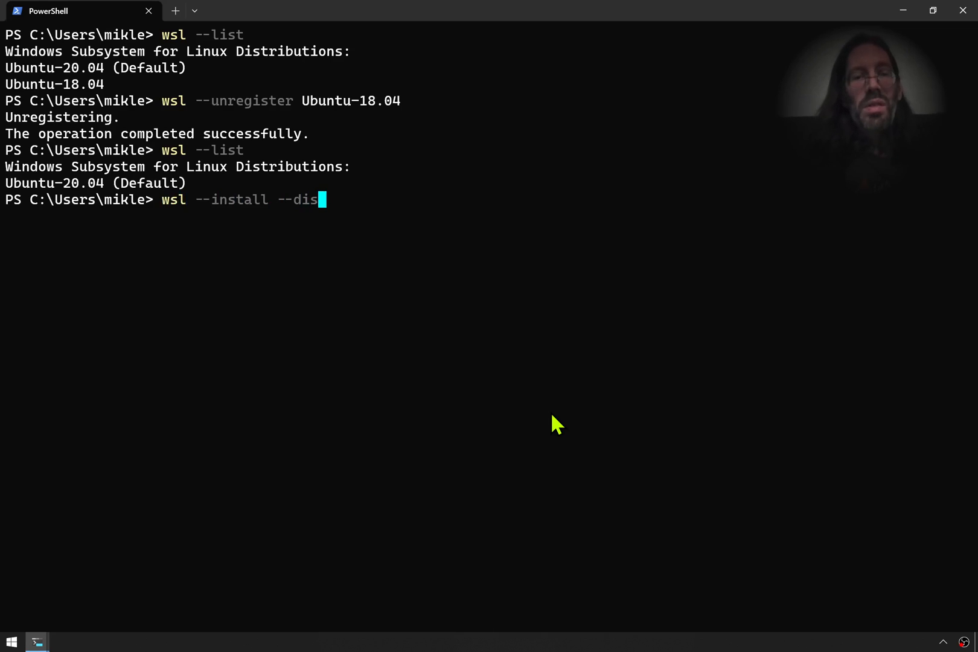
{"action": "type", "text": "tribution"}
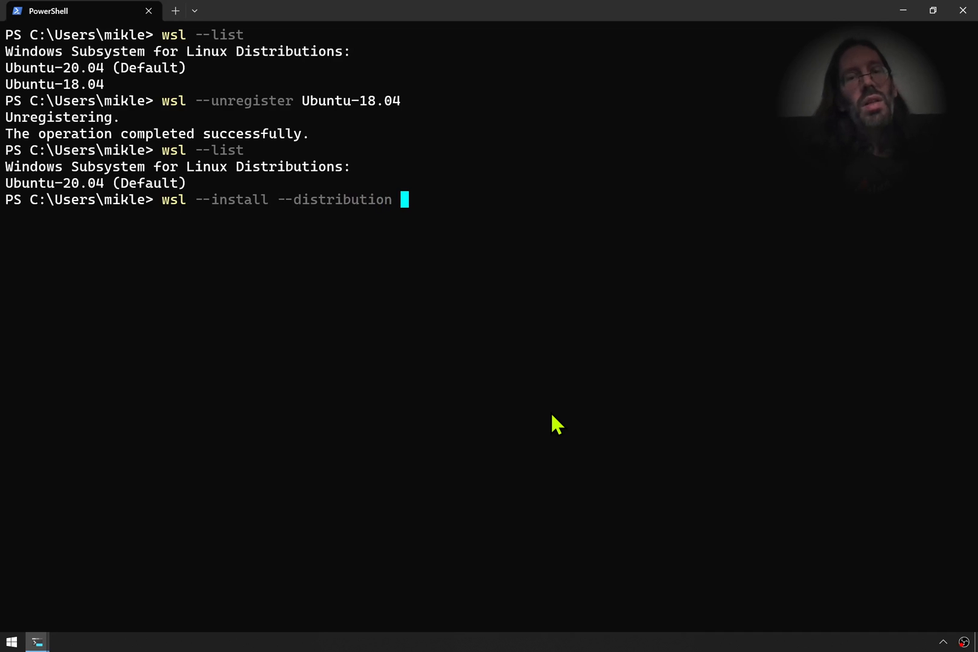
{"action": "type", "text": "Ubunt"}
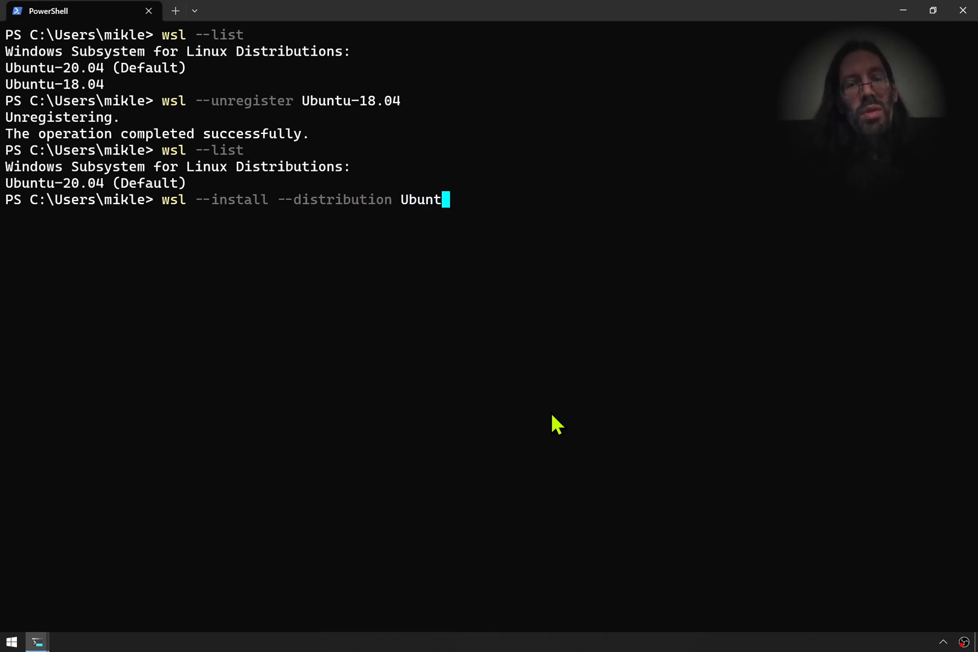
{"action": "type", "text": "u-18"}
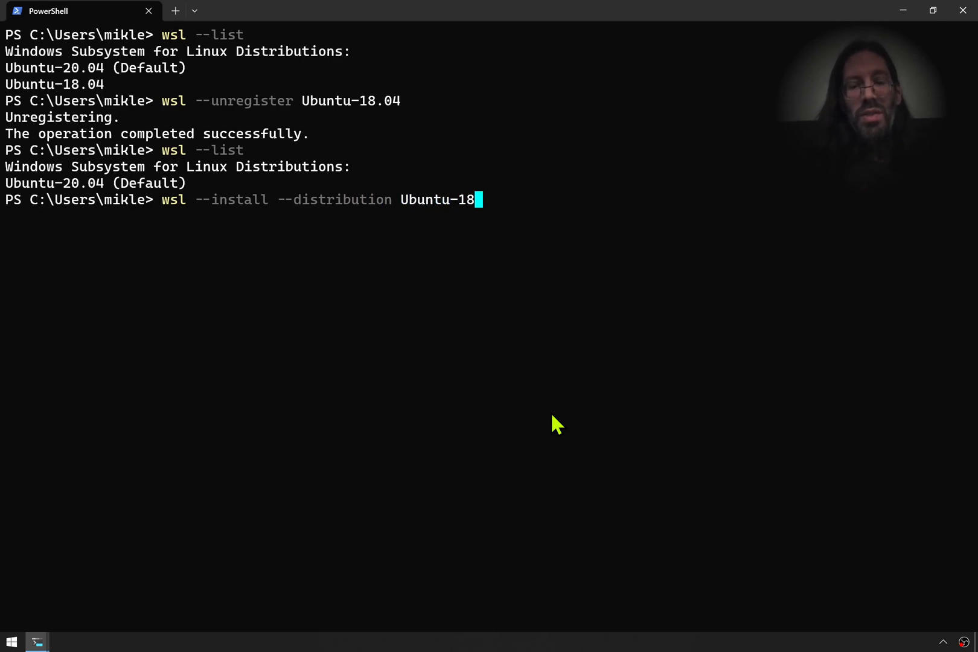
{"action": "type", "text": ".04"}
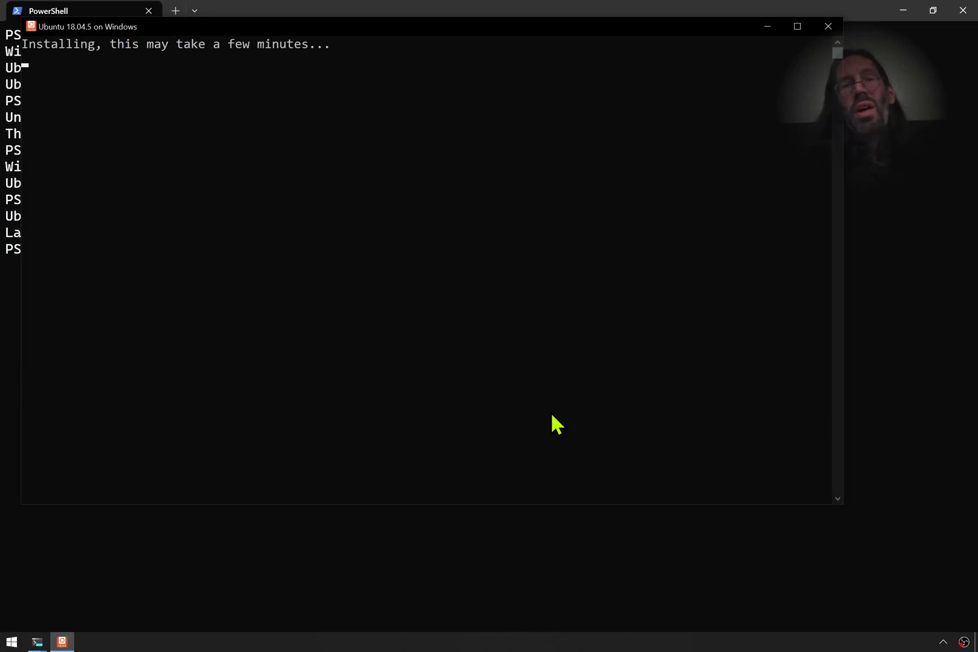
{"action": "mouse_move", "coordinate": [415, 151]}
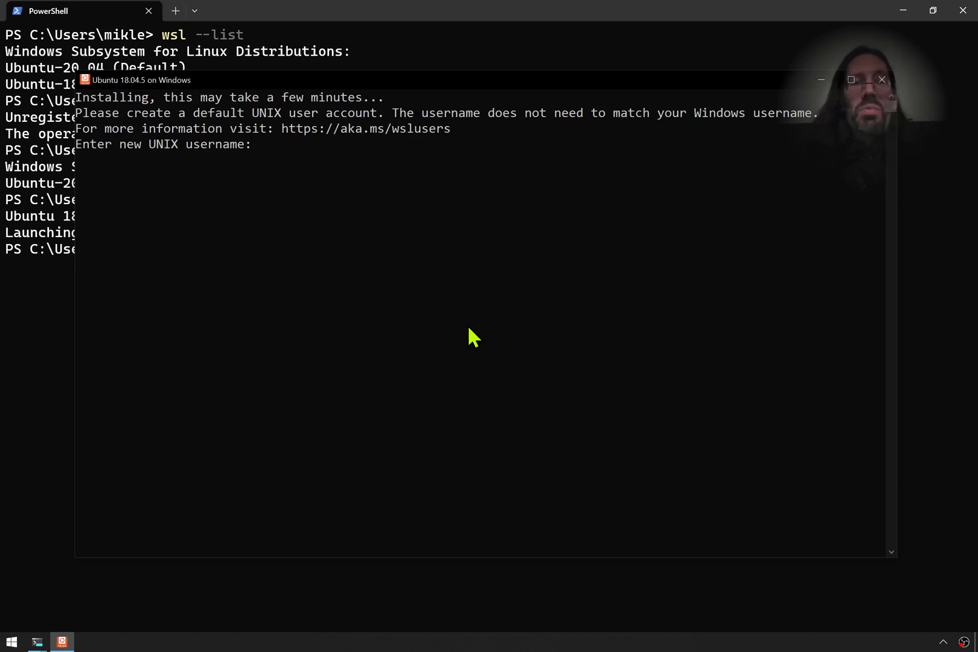
Enter ubuntu as the new default UNIX username in the installer
{"action": "type", "text": "u"}
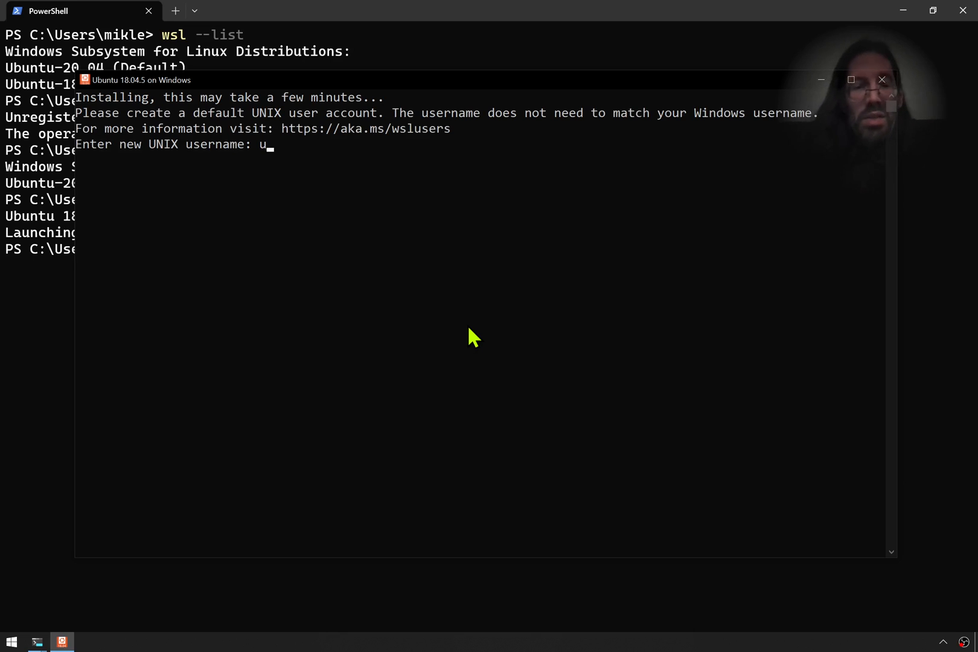
{"action": "type", "text": "buntu"}
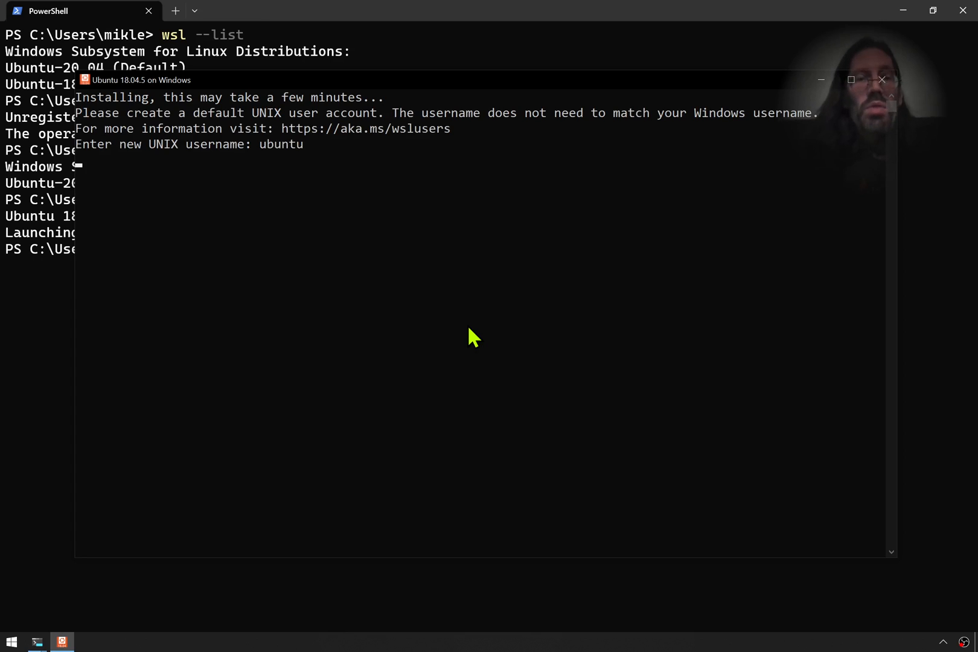
{"action": "key", "text": "Enter"}
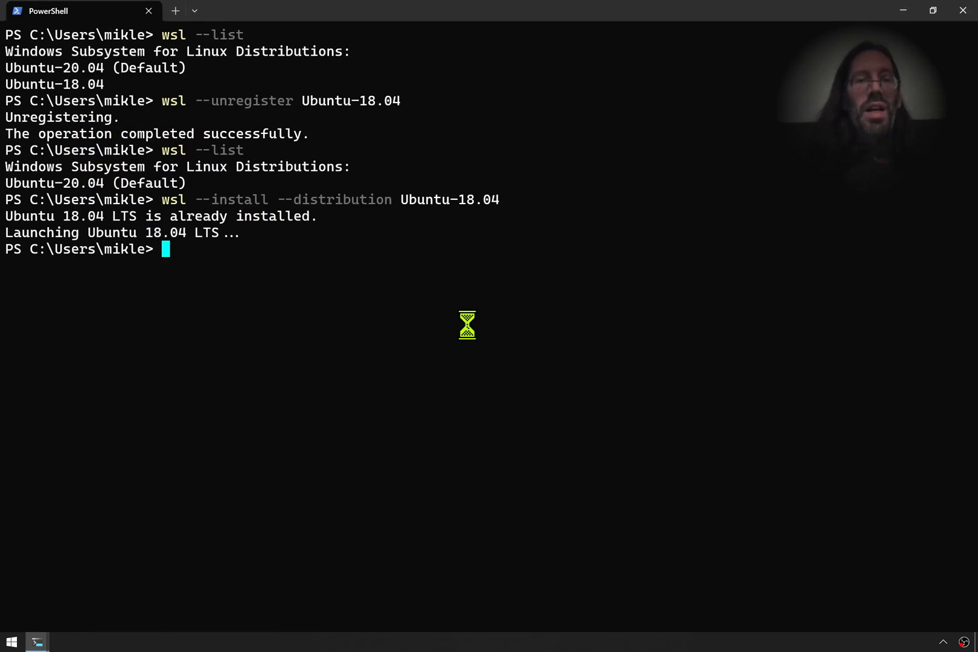
Start an Ubuntu-18.04 shell tab from the terminal profile dropdown
{"action": "left_click", "coordinate": [196, 11]}
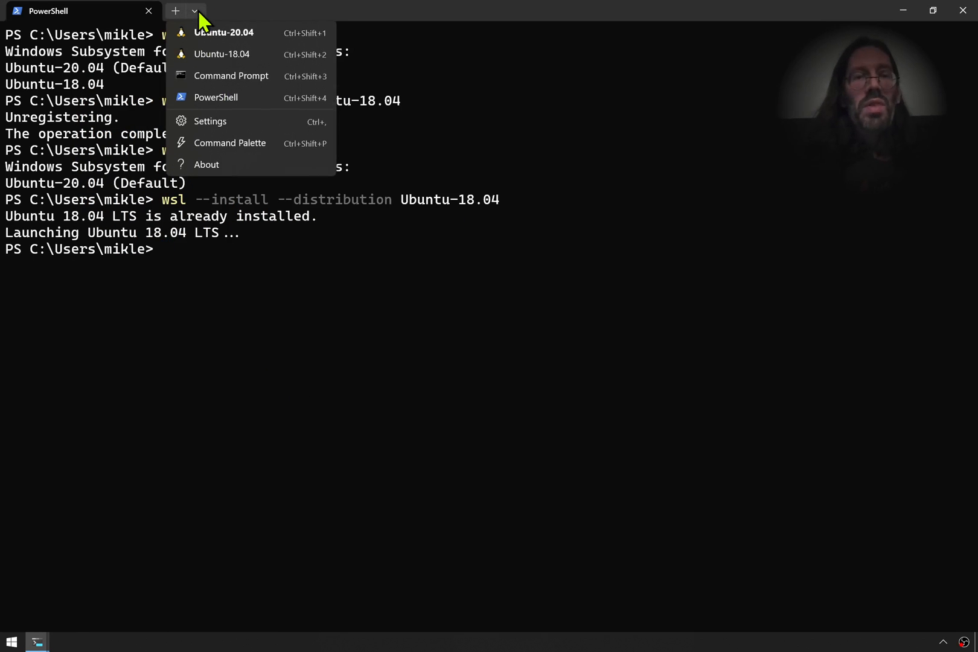
{"action": "left_click", "coordinate": [224, 33]}
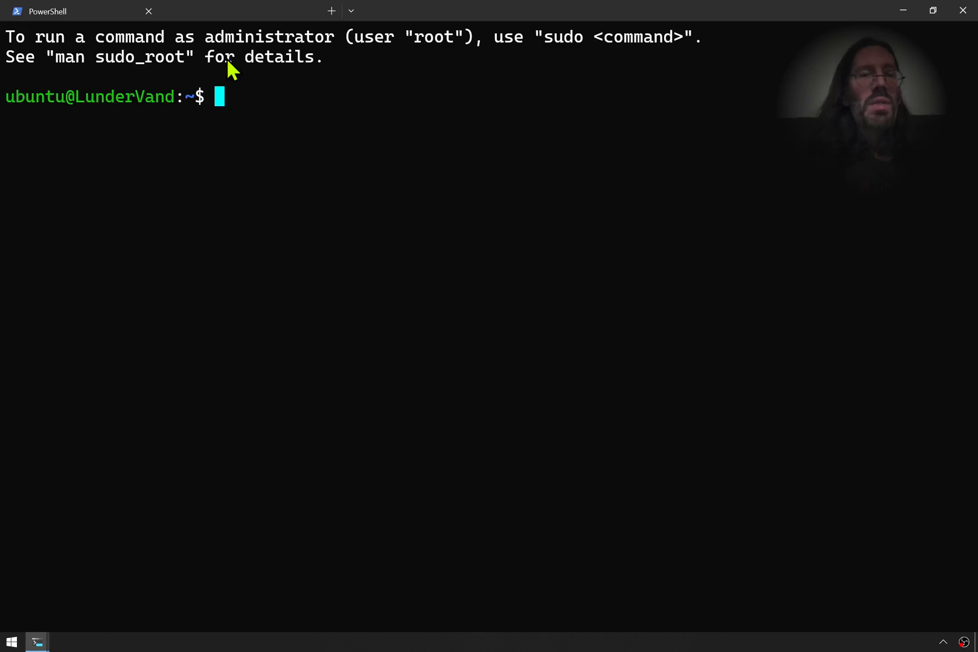
{"action": "left_click", "coordinate": [331, 11]}
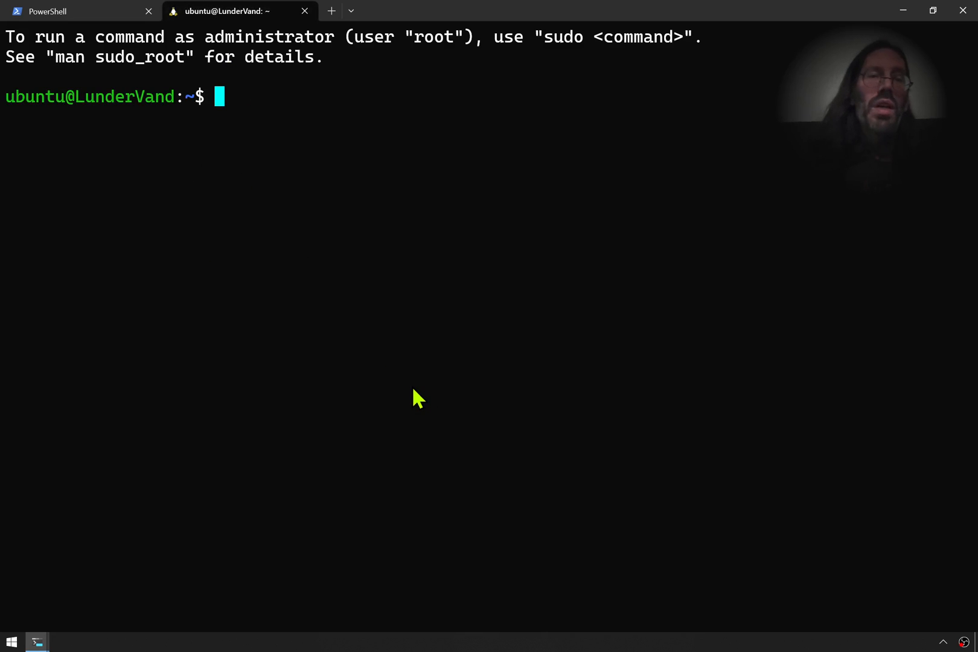
Run `ps` and `ps -o comm 1`, showing process 1 is init rather than systemd
{"action": "type", "text": "ps"}
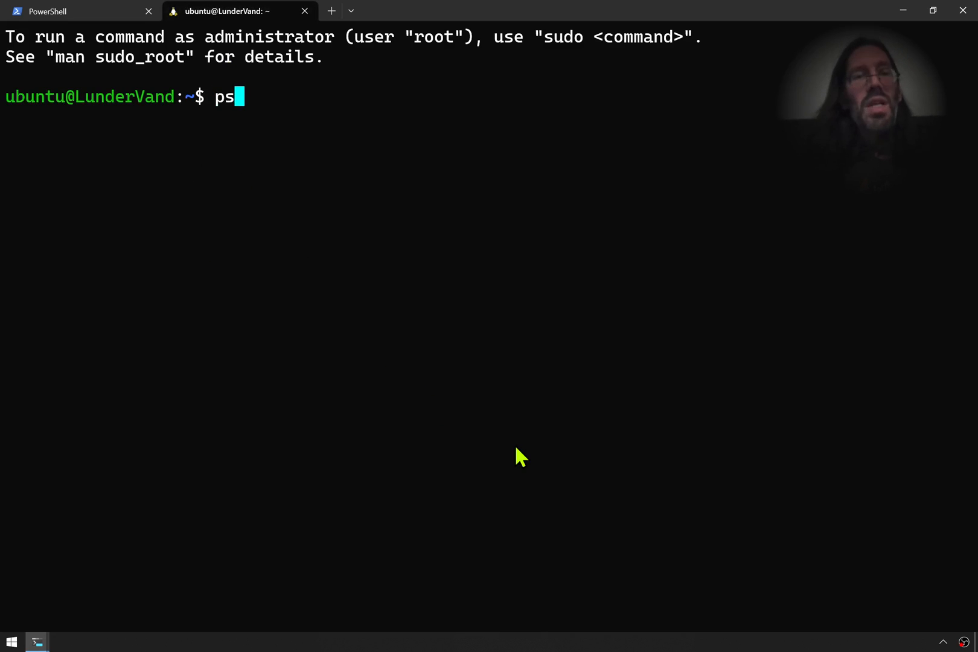
{"action": "key", "text": "Enter"}
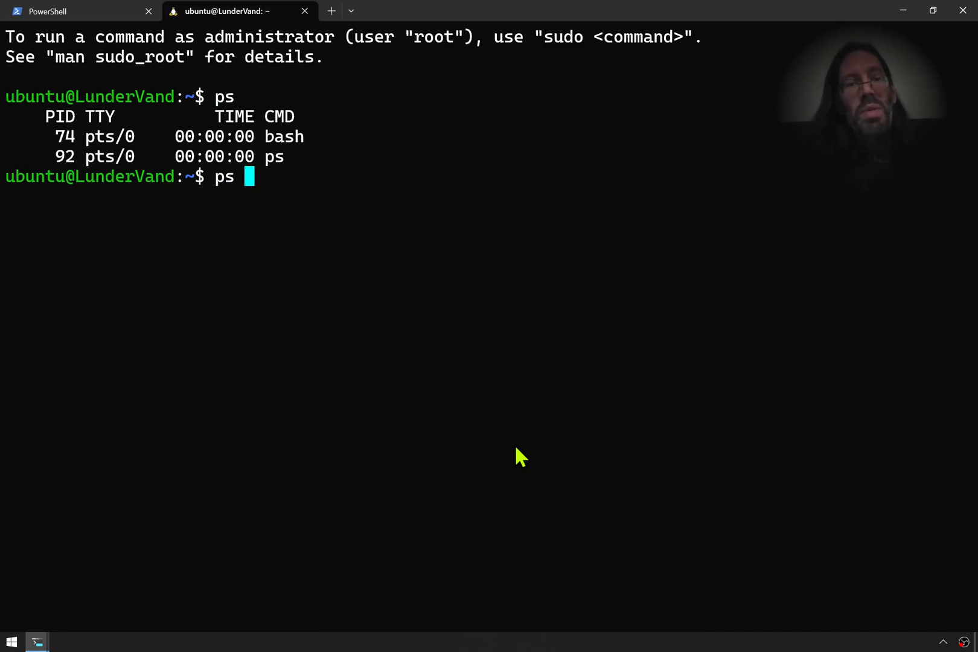
{"action": "type", "text": "-o comm"}
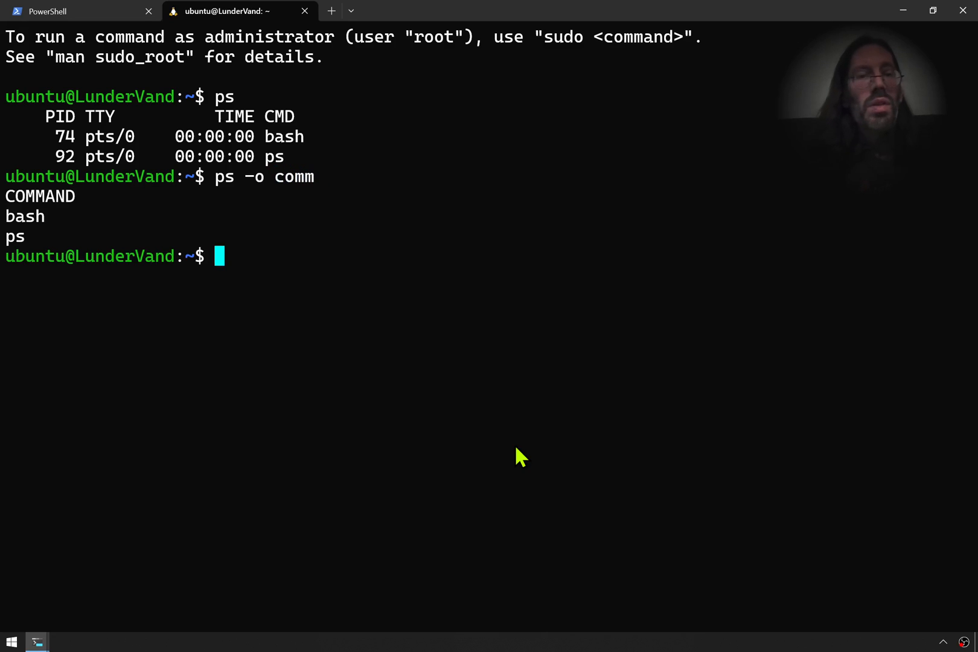
{"action": "type", "text": "ps -o comm 1"}
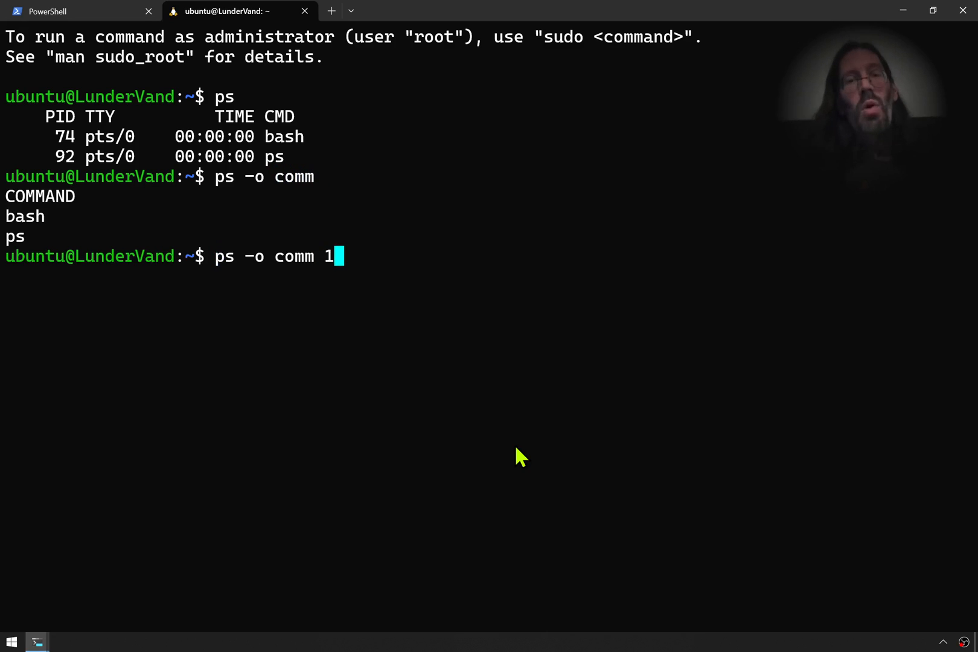
{"action": "key", "text": "Enter"}
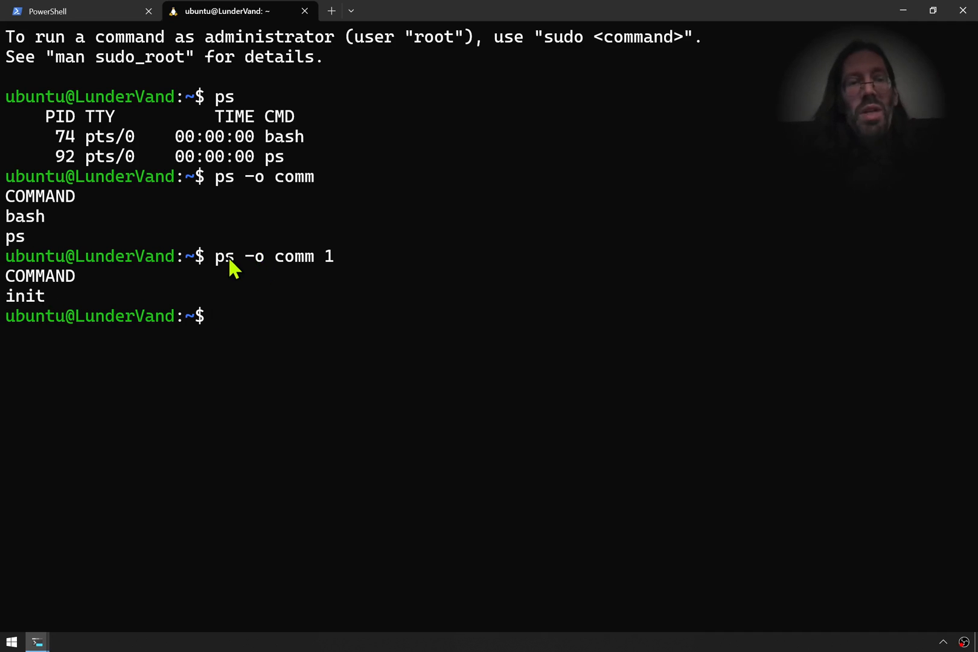
{"action": "mouse_move", "coordinate": [7, 316]}
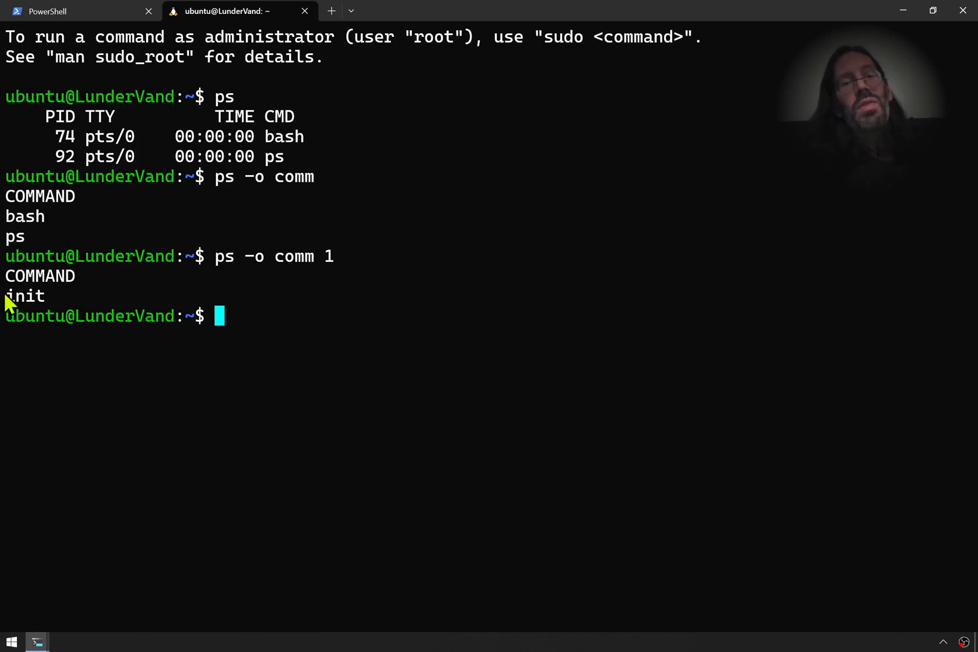
{"action": "mouse_move", "coordinate": [309, 314]}
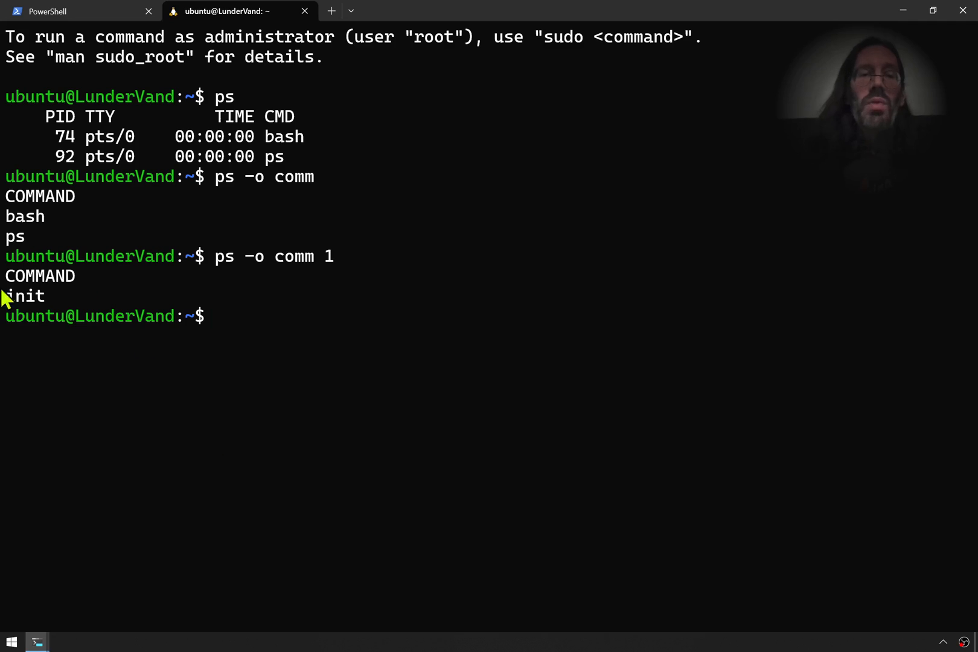
{"action": "mouse_move", "coordinate": [82, 339]}
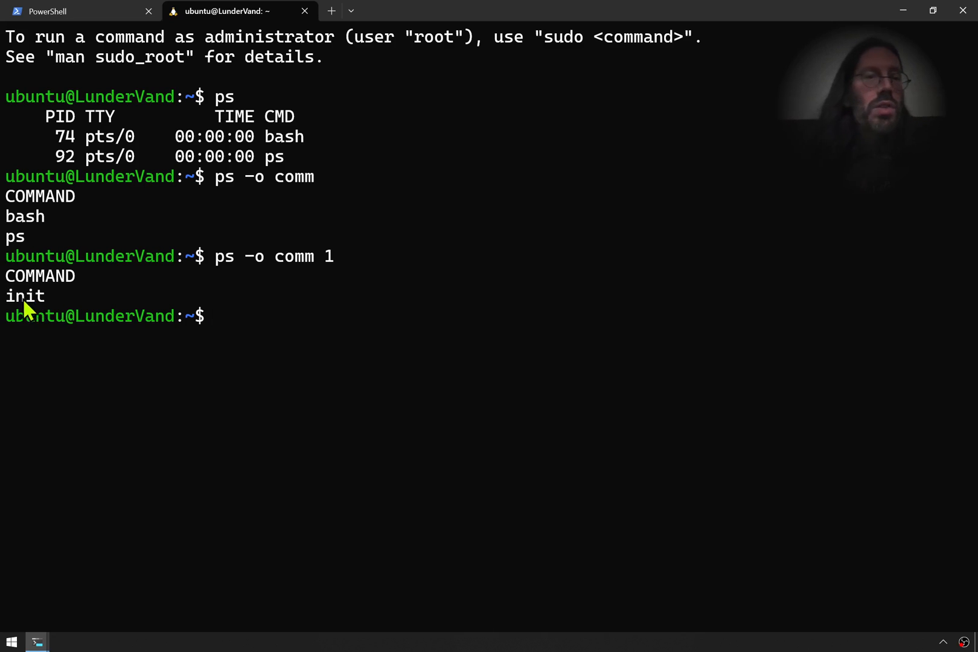
{"action": "mouse_move", "coordinate": [30, 295]}
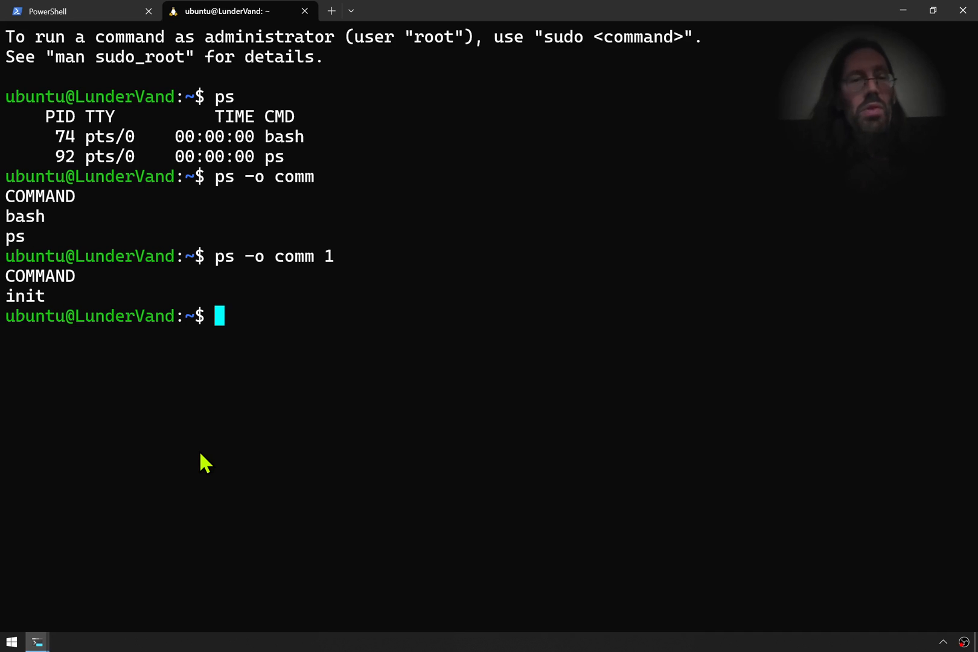
Edit a new /etc/wsl.conf as root with `sudo vim /etc/wsl.conf`
{"action": "type", "text": "sudo vi"}
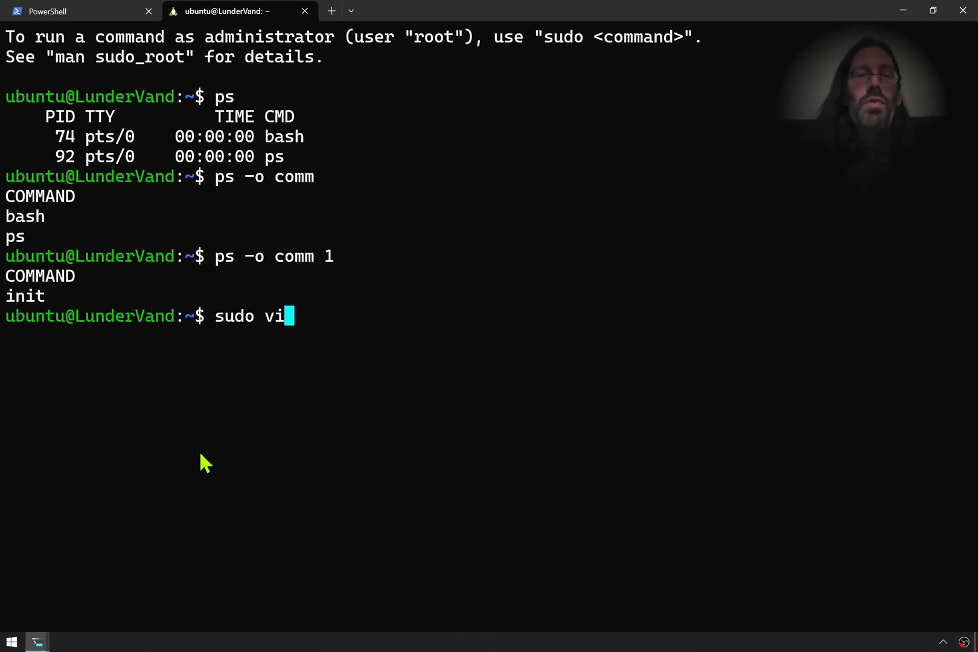
{"action": "type", "text": "m /er"}
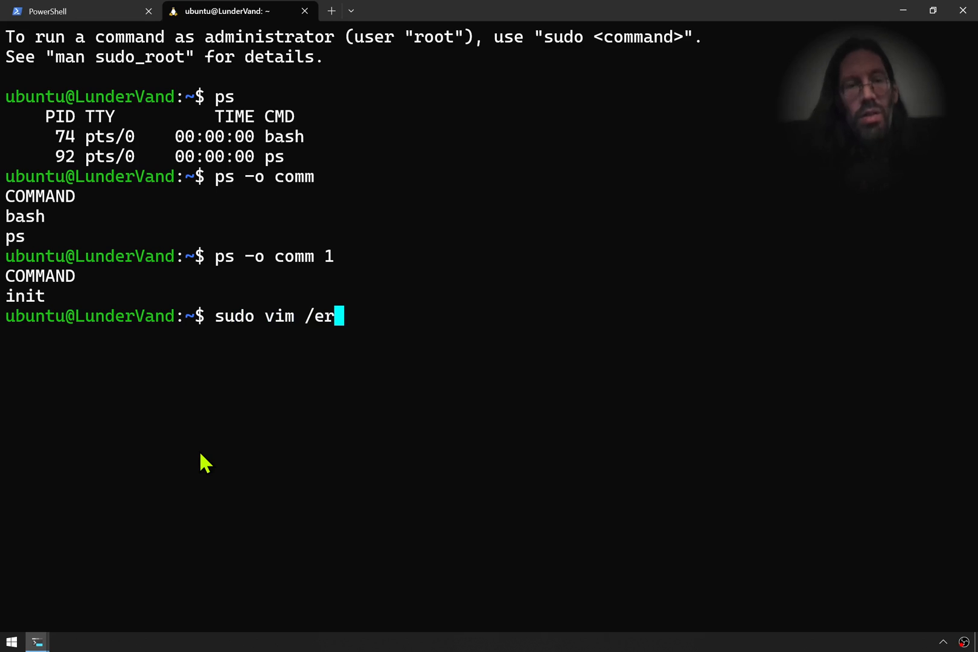
{"action": "type", "text": "tc/"}
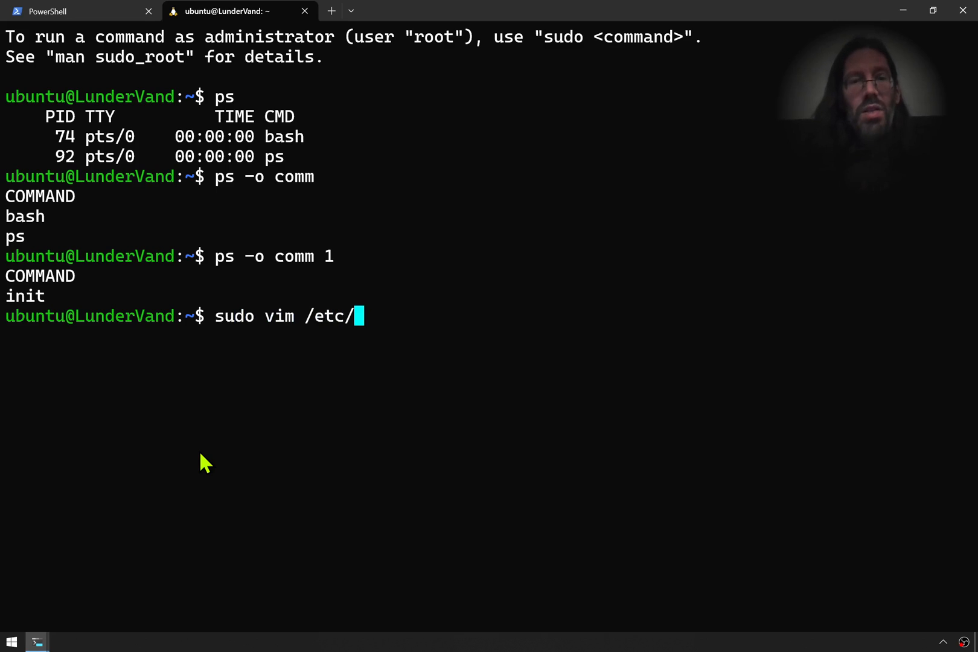
{"action": "type", "text": "wsl.conf"}
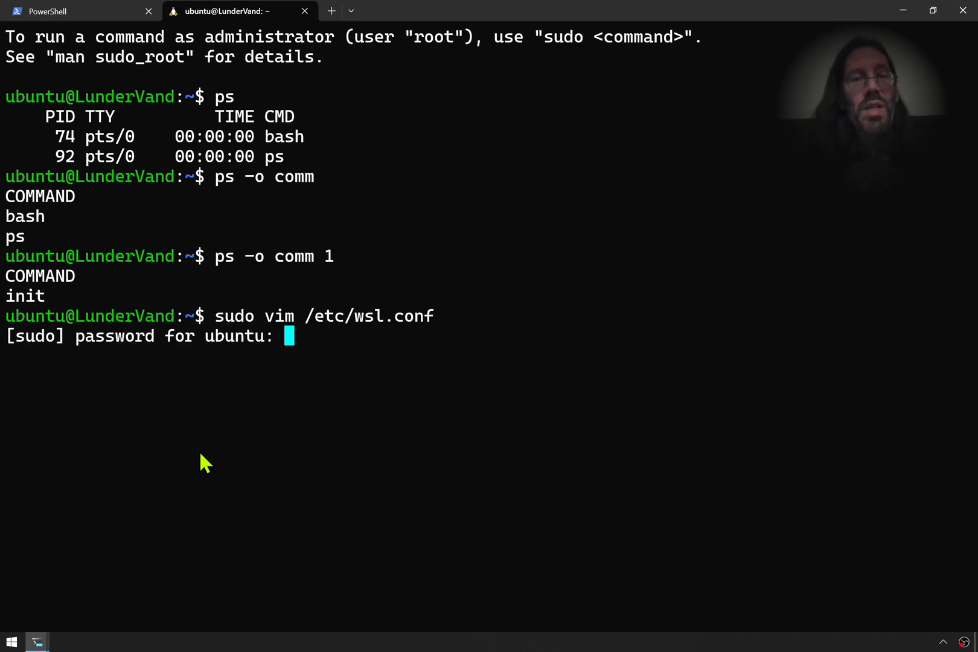
{"action": "key", "text": "Enter"}
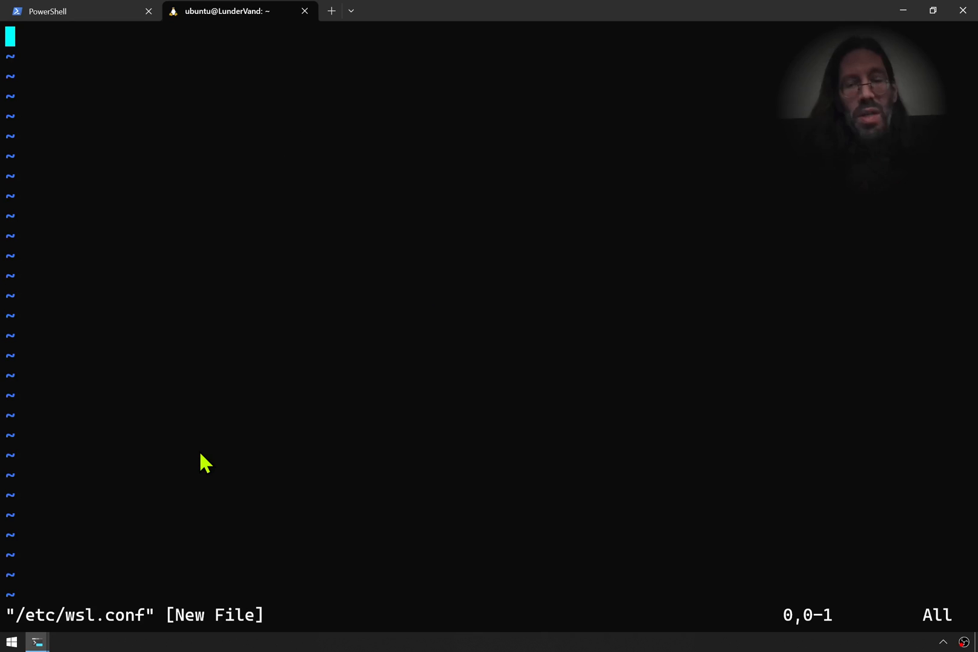
Insert a [boot] section with systemd=true into the file
{"action": "key", "text": "i"}
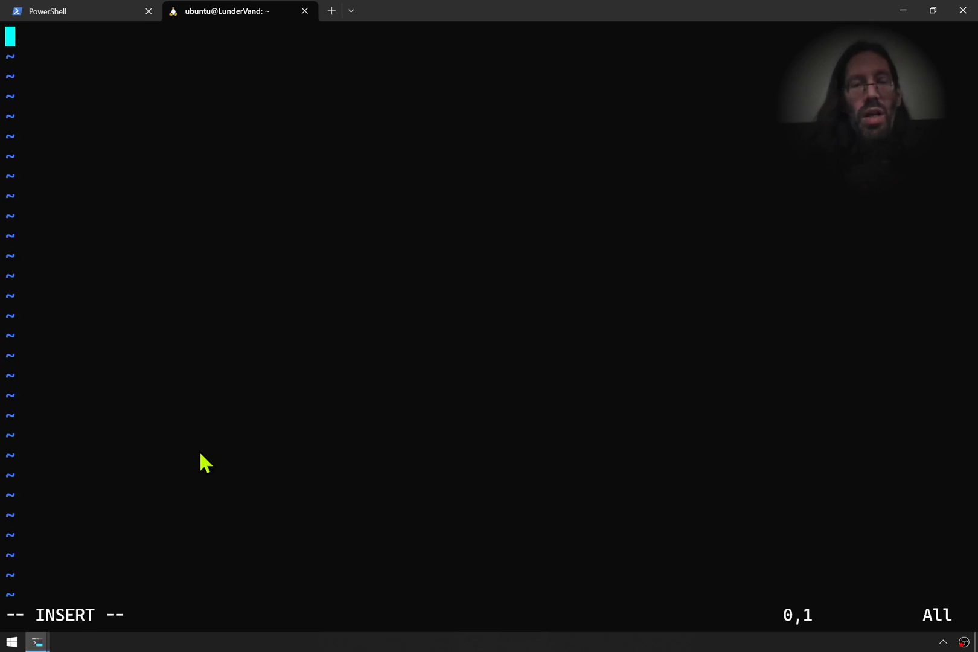
{"action": "type", "text": "[boot"}
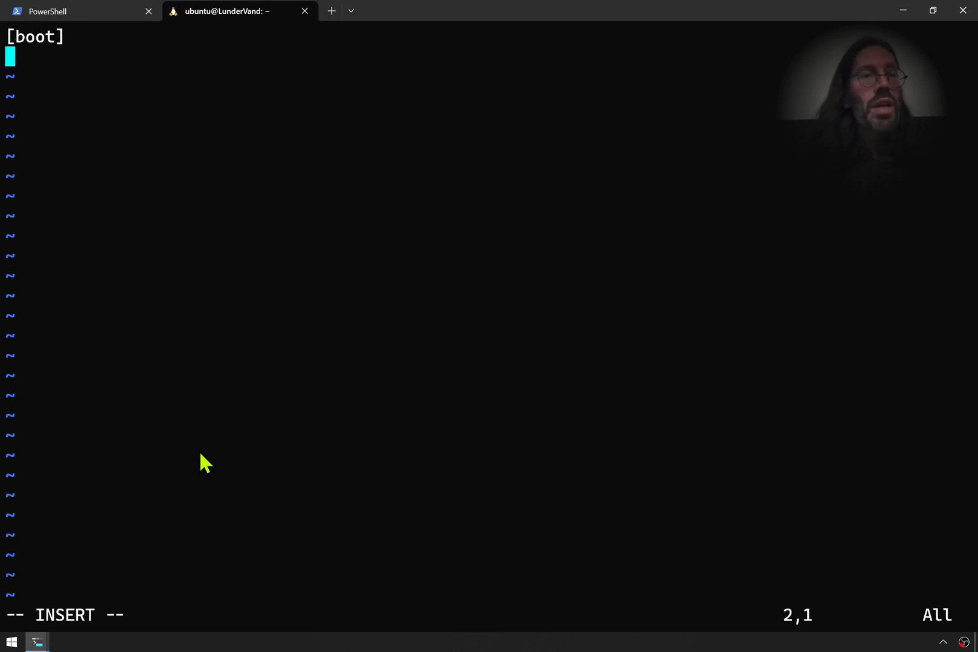
{"action": "type", "text": "syste"}
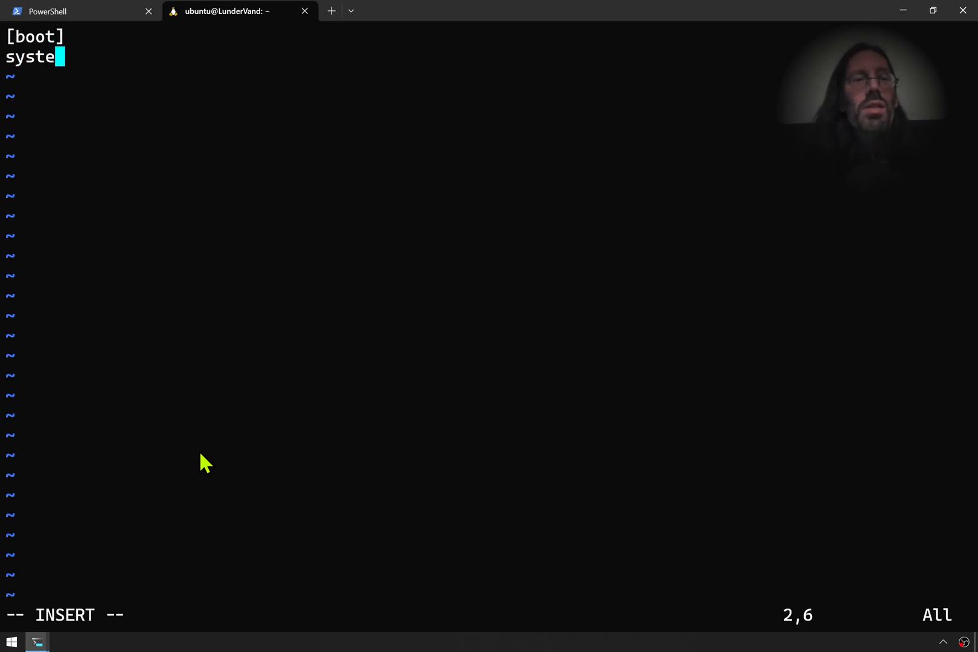
{"action": "type", "text": "md="}
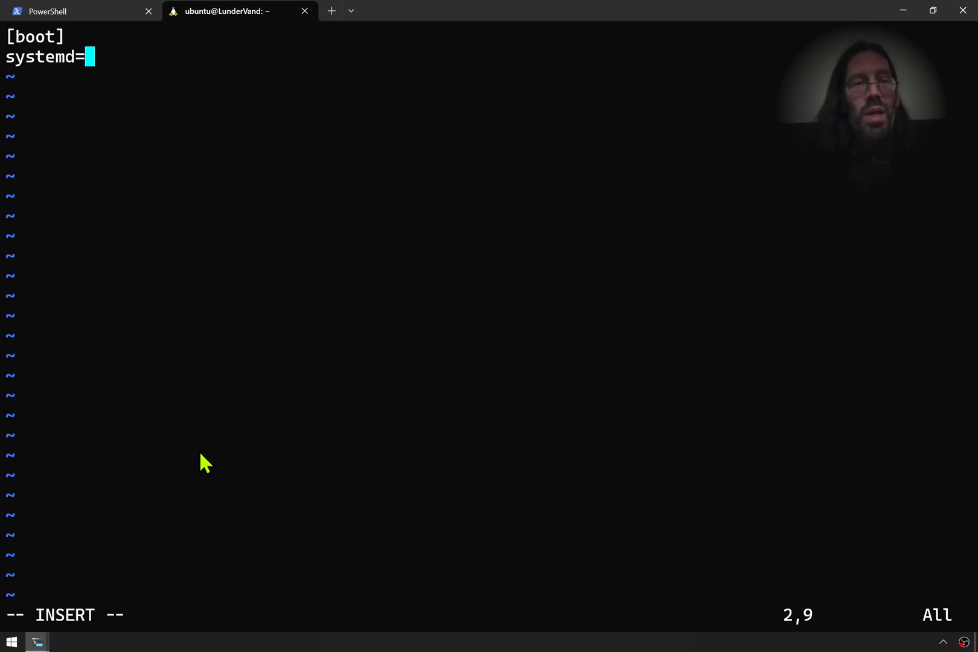
{"action": "type", "text": "true"}
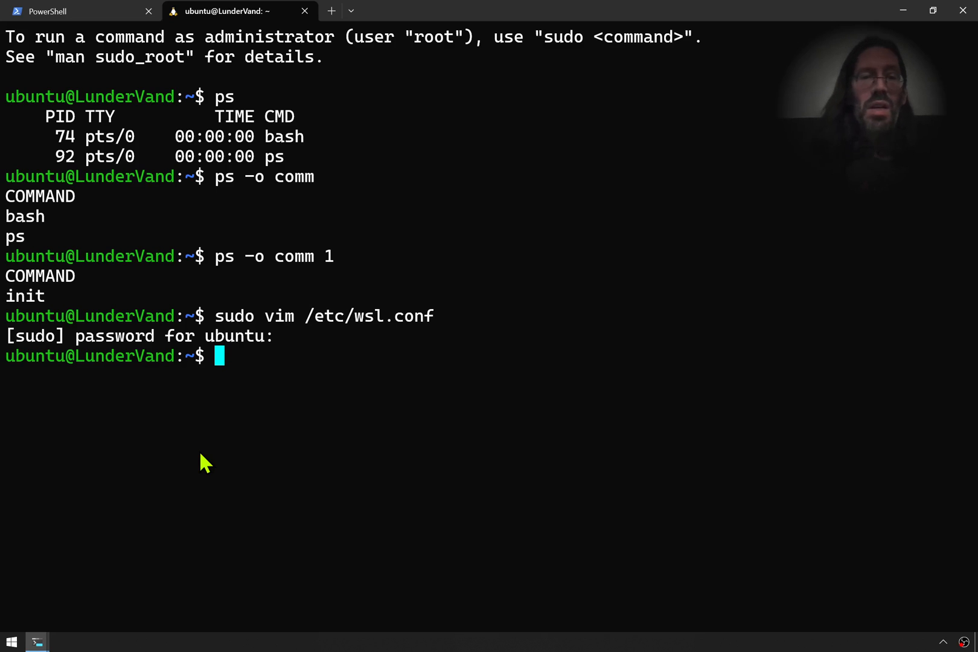
{"action": "mouse_move", "coordinate": [500, 137]}
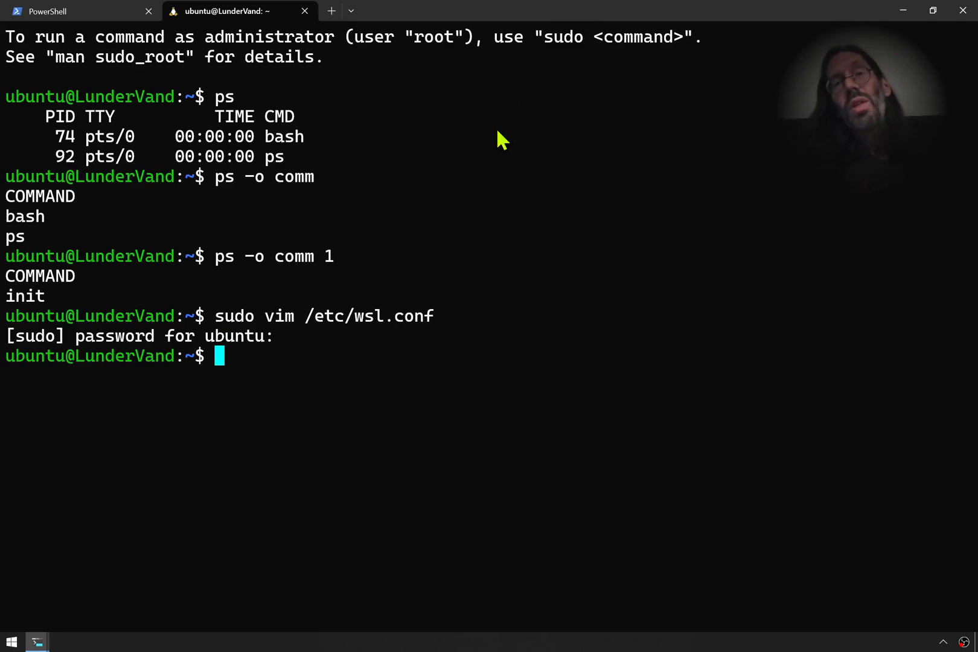
{"action": "mouse_move", "coordinate": [589, 255]}
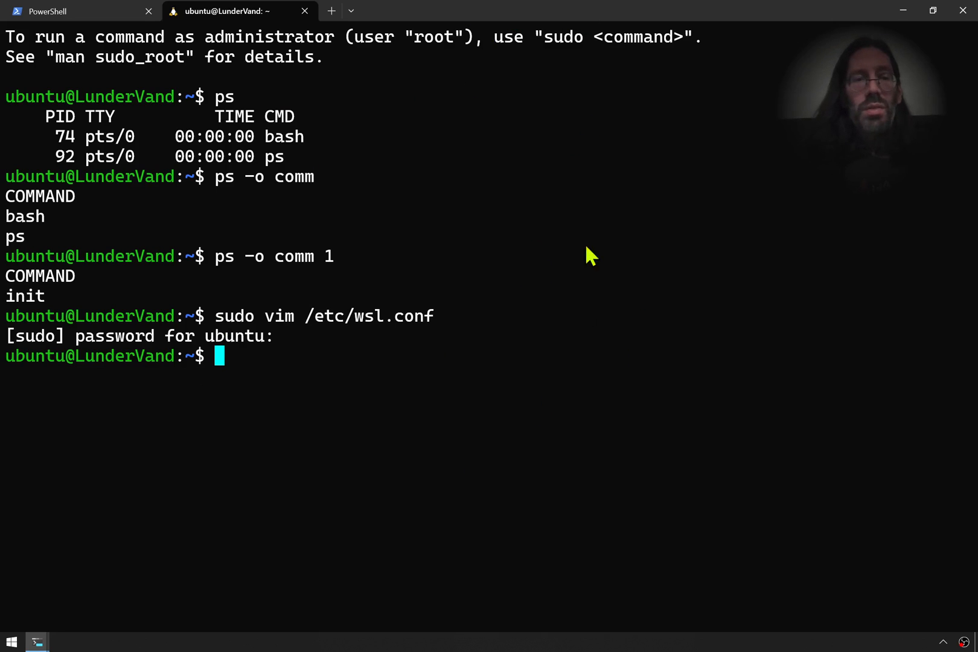
{"action": "mouse_move", "coordinate": [438, 294]}
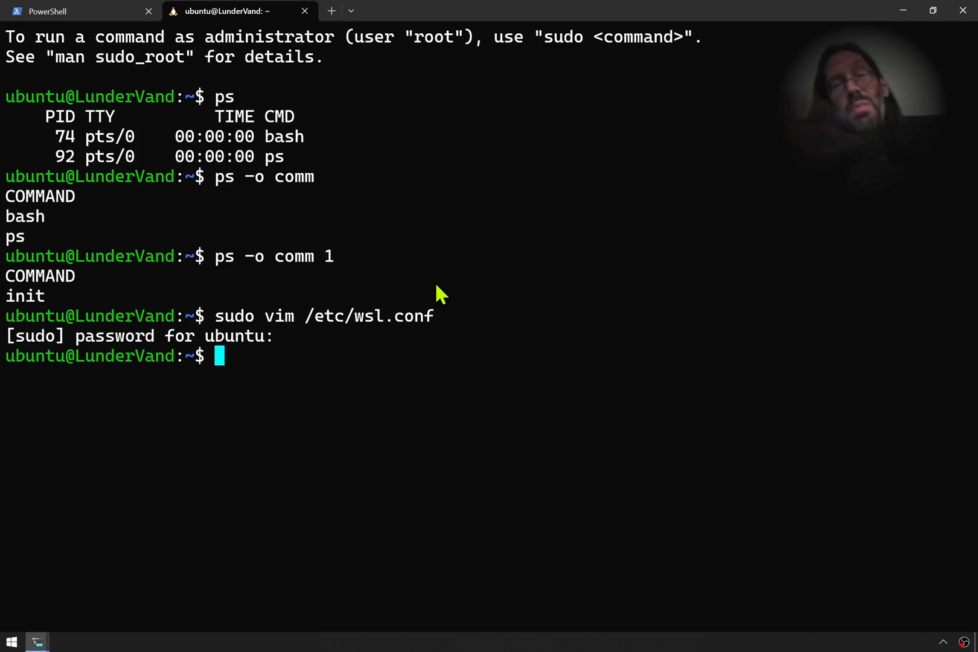
Clear and exit the Ubuntu shell, briefly reopen Ubuntu-18.04, then close its tab
{"action": "type", "text": "clea"}
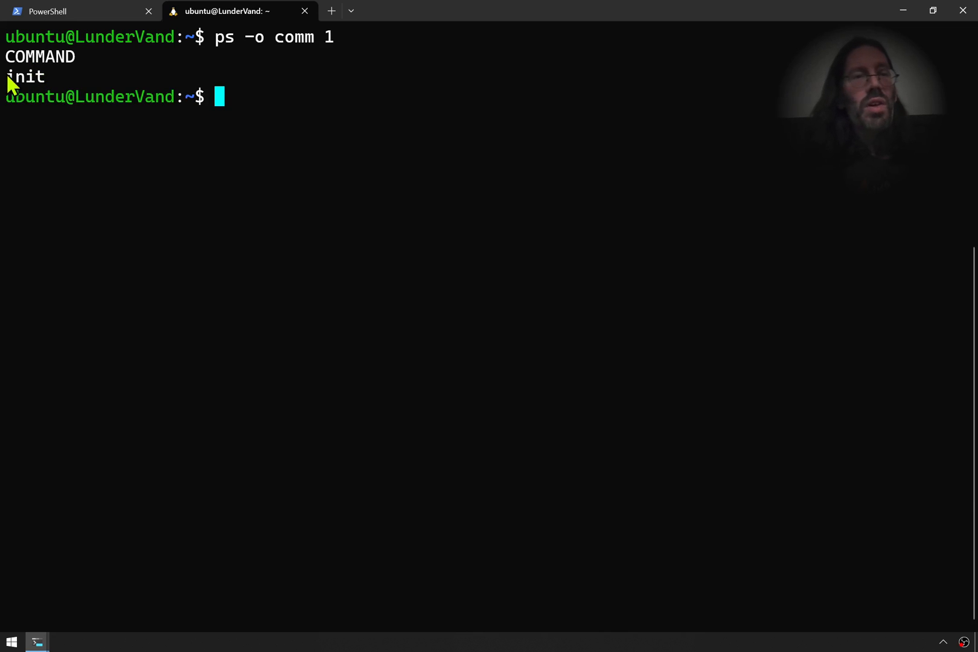
{"action": "mouse_move", "coordinate": [128, 197]}
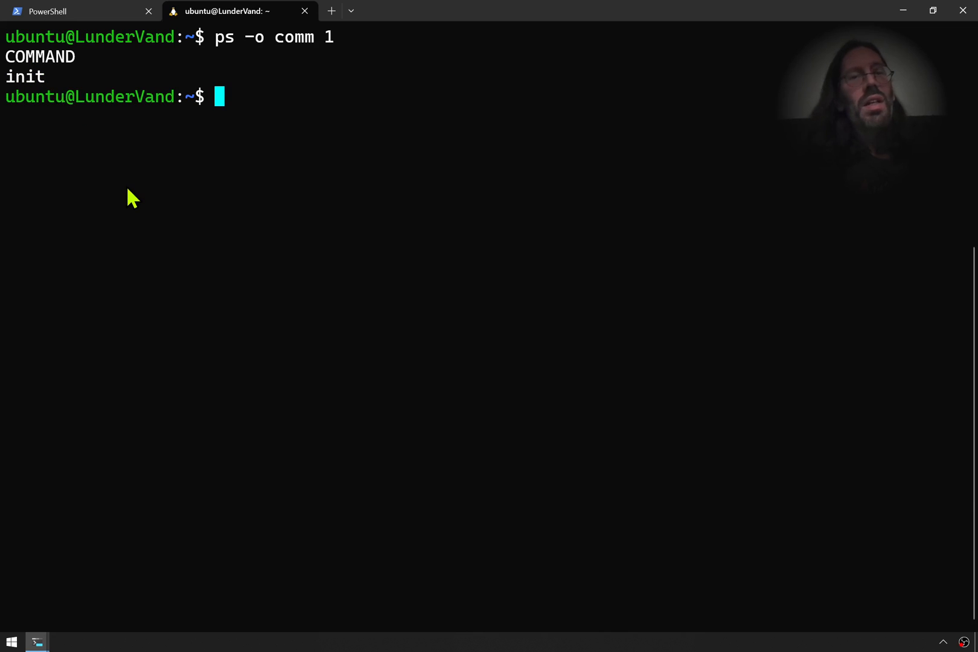
{"action": "type", "text": "exi"}
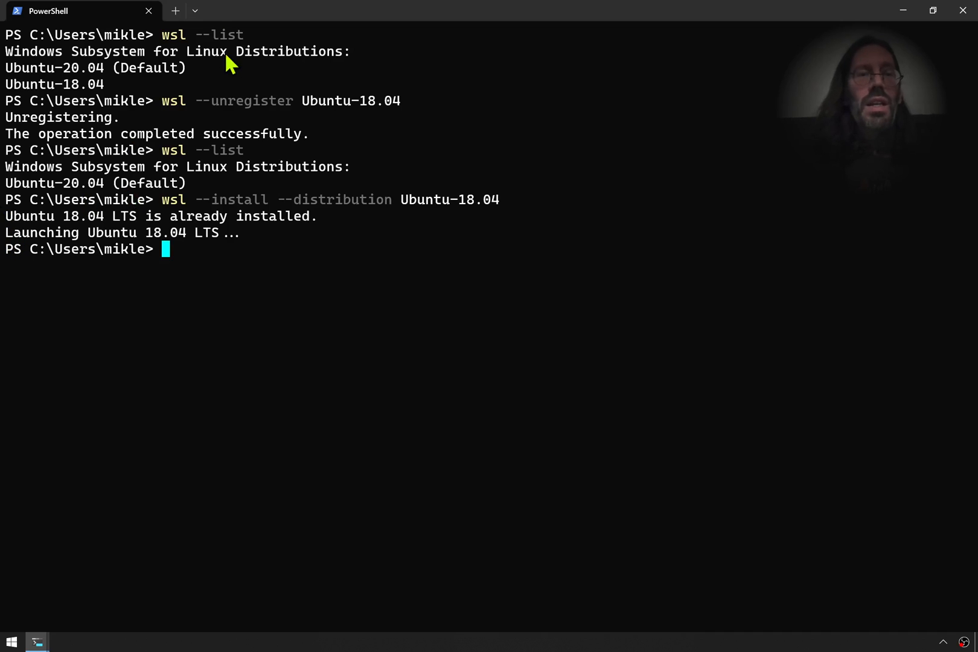
{"action": "left_click", "coordinate": [194, 11]}
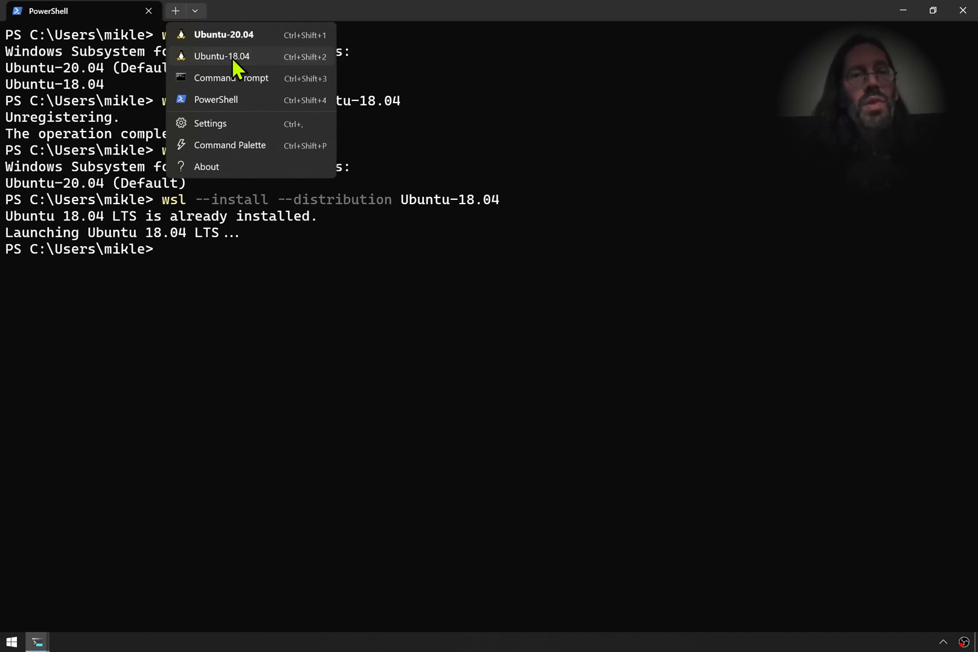
{"action": "left_click", "coordinate": [223, 56]}
{"action": "type", "text": "ps -o comm 1"}
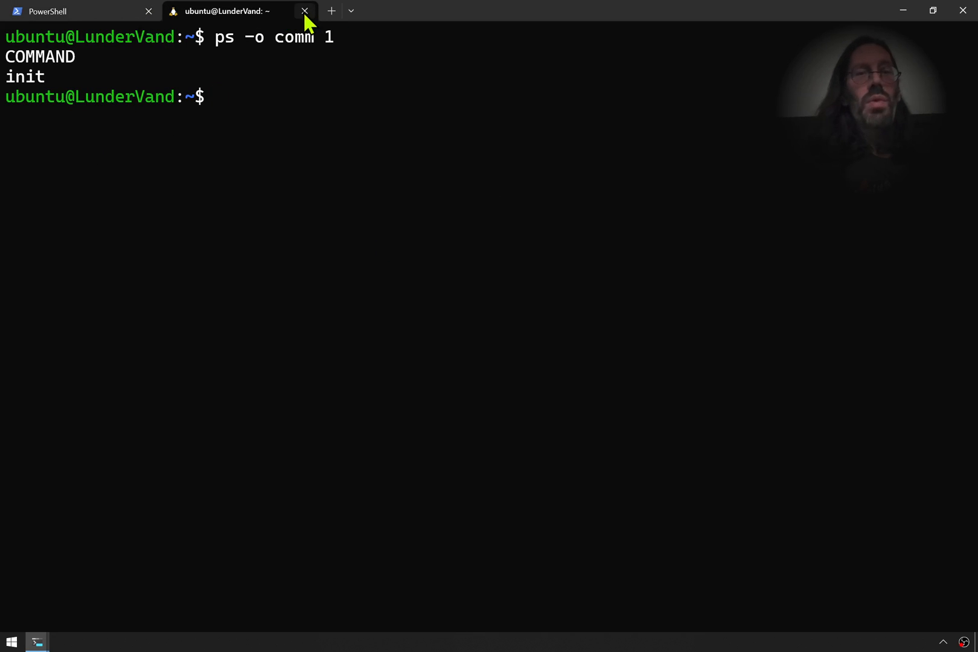
{"action": "left_click", "coordinate": [305, 11]}
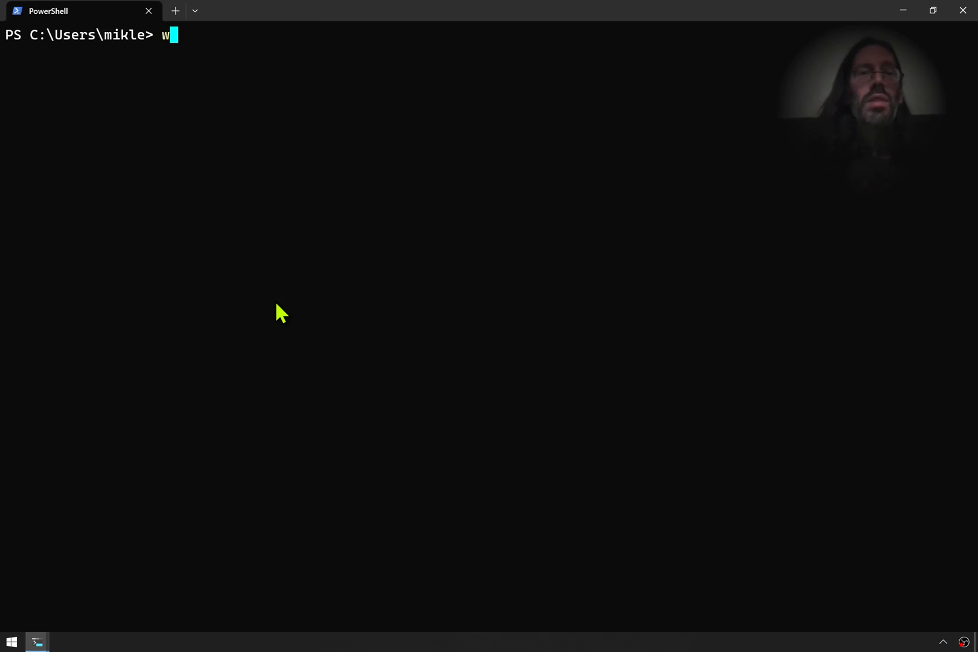
Shut down WSL from PowerShell with wsl --shutdown
{"action": "type", "text": "sl --s"}
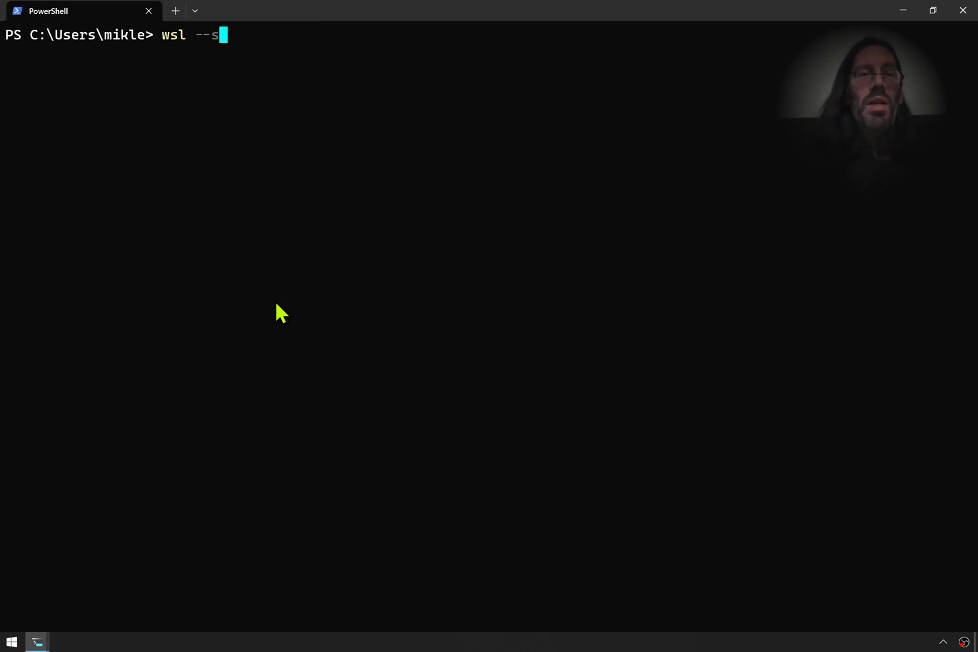
{"action": "type", "text": "hutdow"}
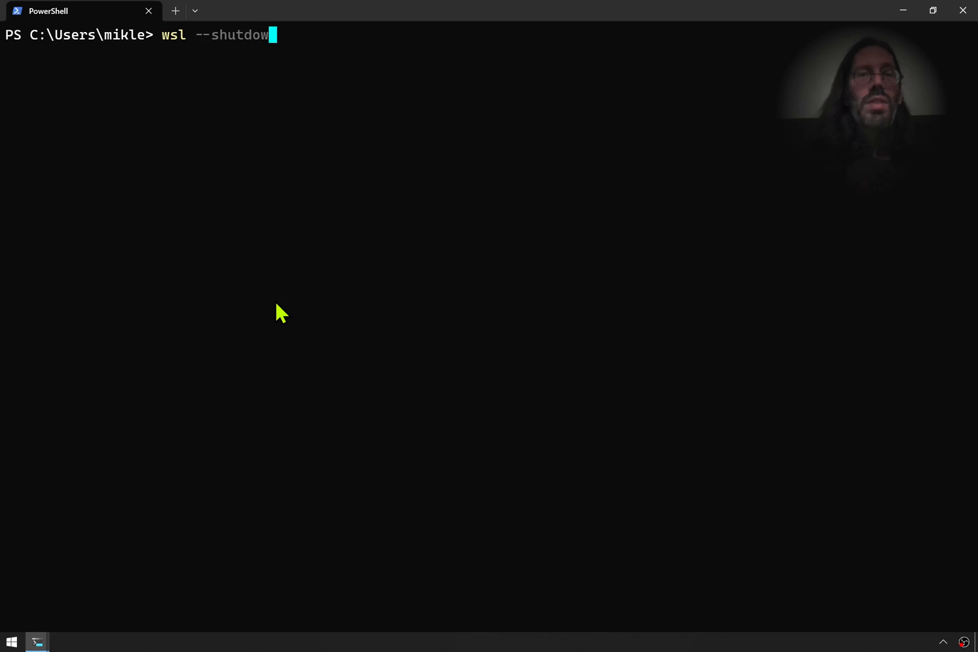
{"action": "key", "text": "Enter"}
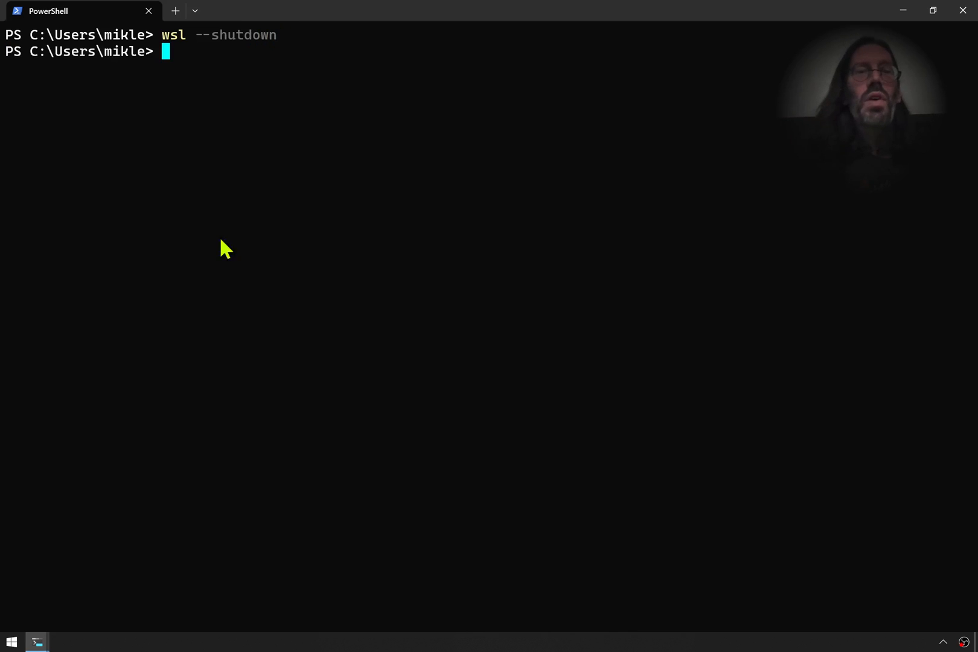
{"action": "mouse_move", "coordinate": [596, 395]}
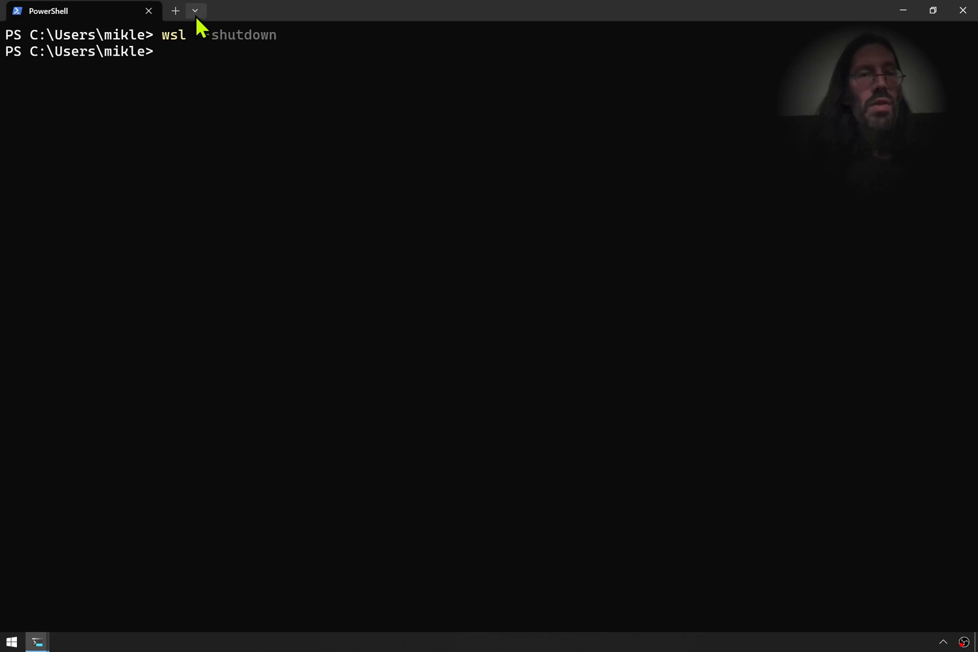
Start a fresh Ubuntu 18.04 shell and run ps -o comm 1 to confirm systemd is PID 1
{"action": "left_click", "coordinate": [194, 11]}
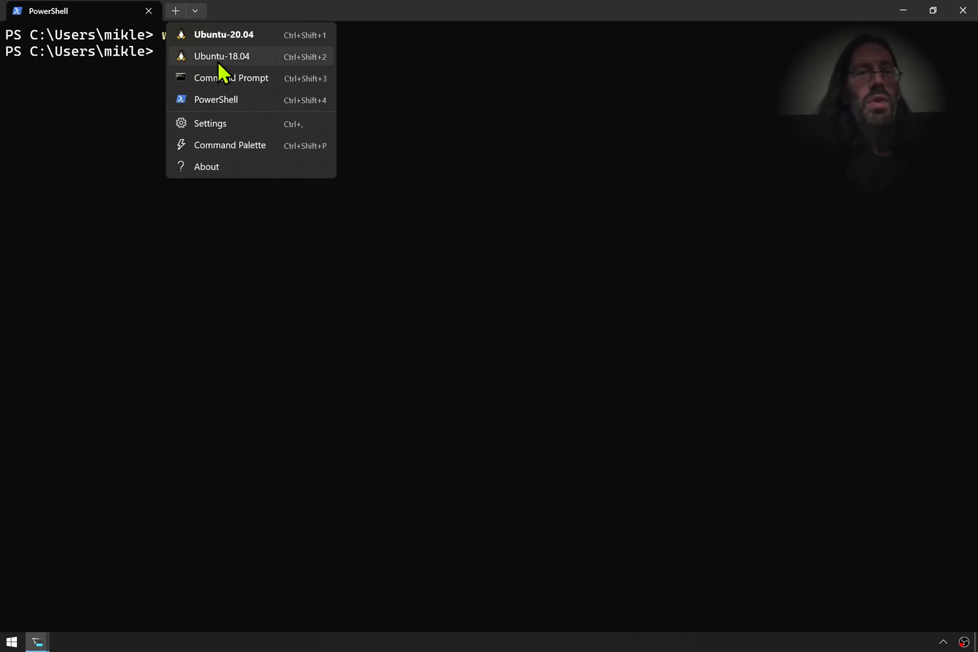
{"action": "left_click", "coordinate": [223, 57]}
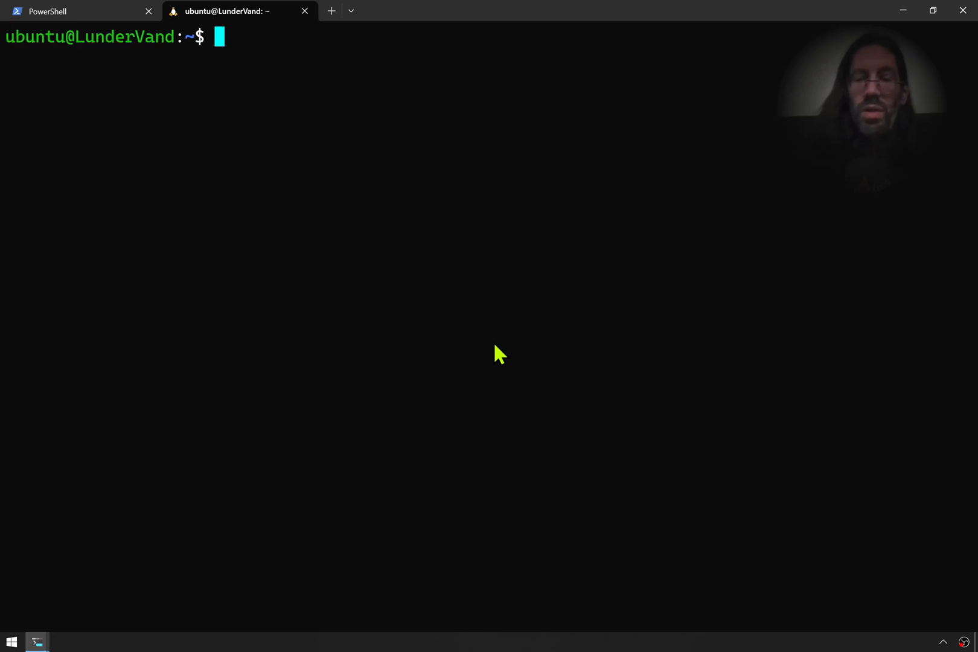
{"action": "type", "text": "ps -o comm 1"}
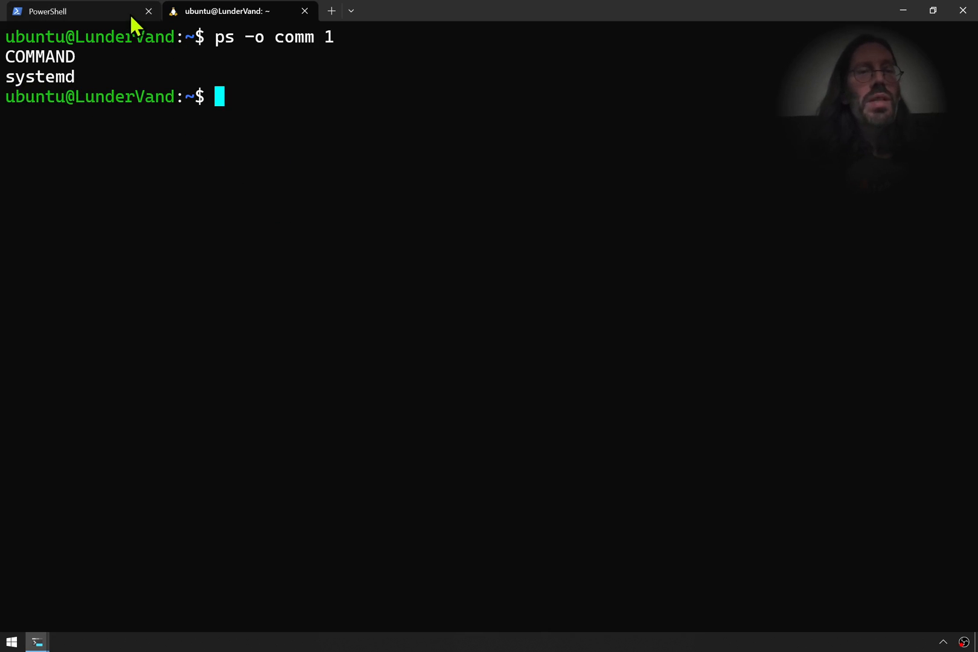
Run wsl --version in the PowerShell session, listing WSL 1.0.0.0 and kernel 5.15.74.2
{"action": "left_click", "coordinate": [58, 11]}
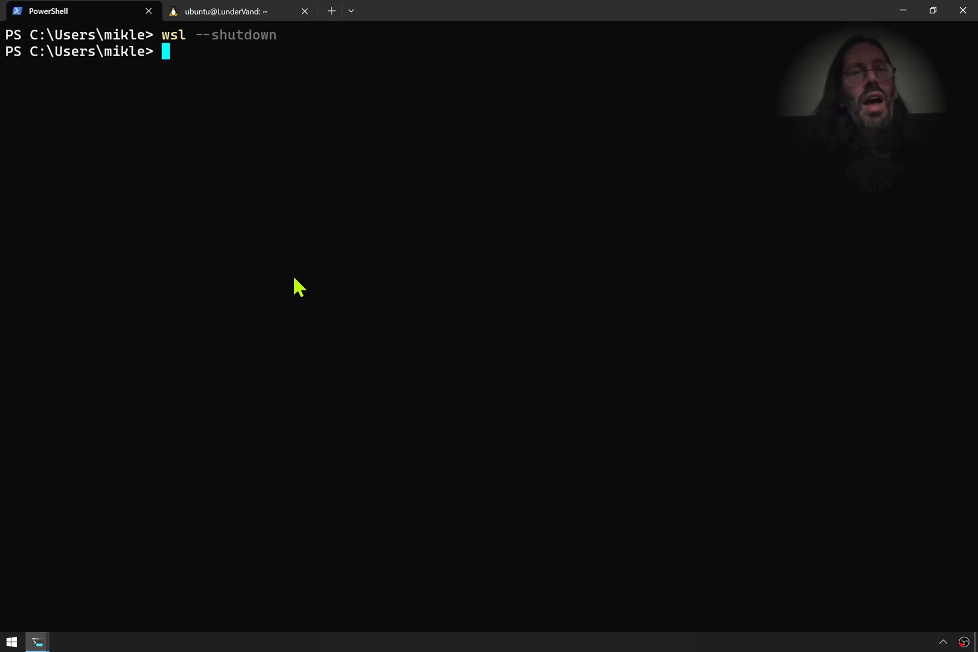
{"action": "type", "text": "wsl --version"}
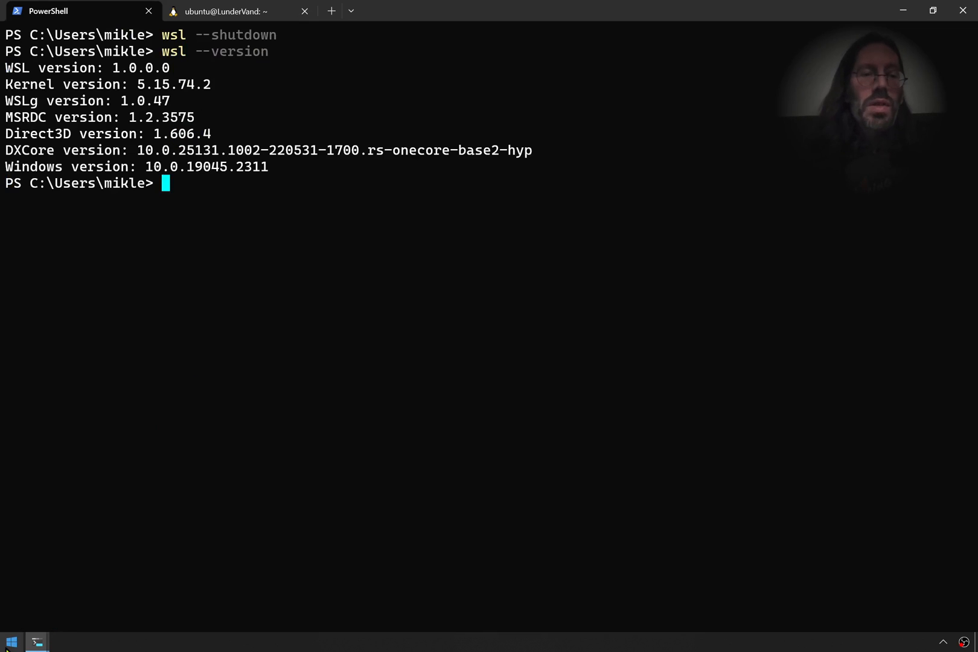
{"action": "left_click", "coordinate": [8, 640]}
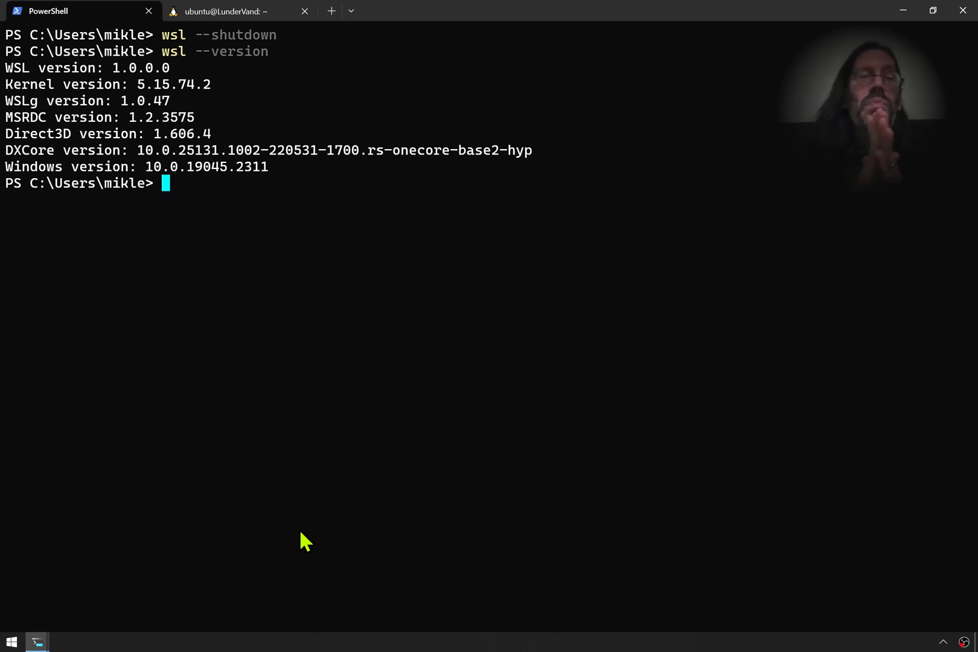
Enter the wsl --update command at the PowerShell prompt without running it yet
{"action": "type", "text": "w"}
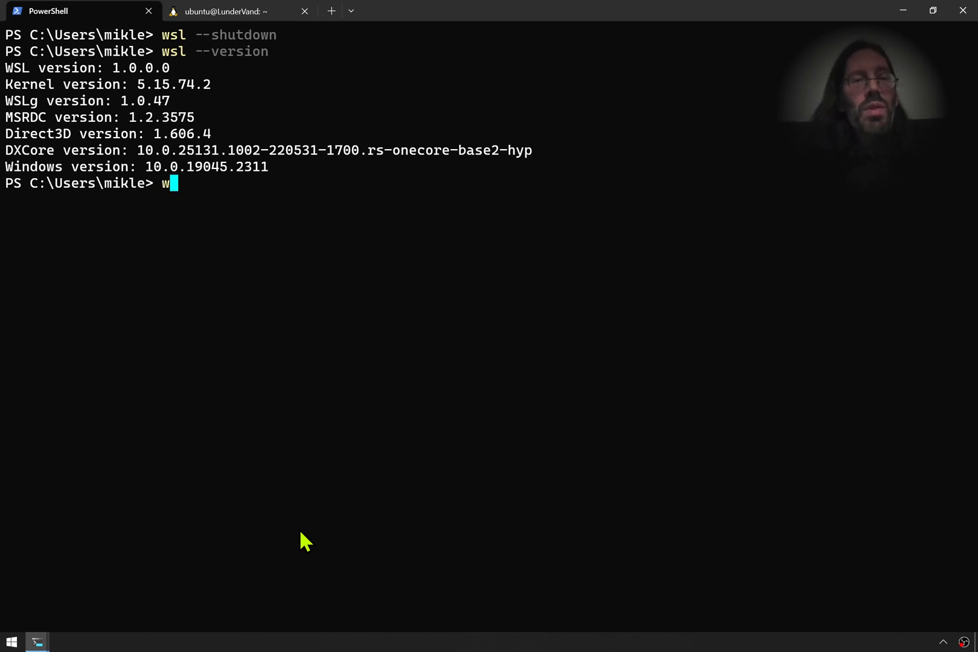
{"action": "type", "text": "sl --update"}
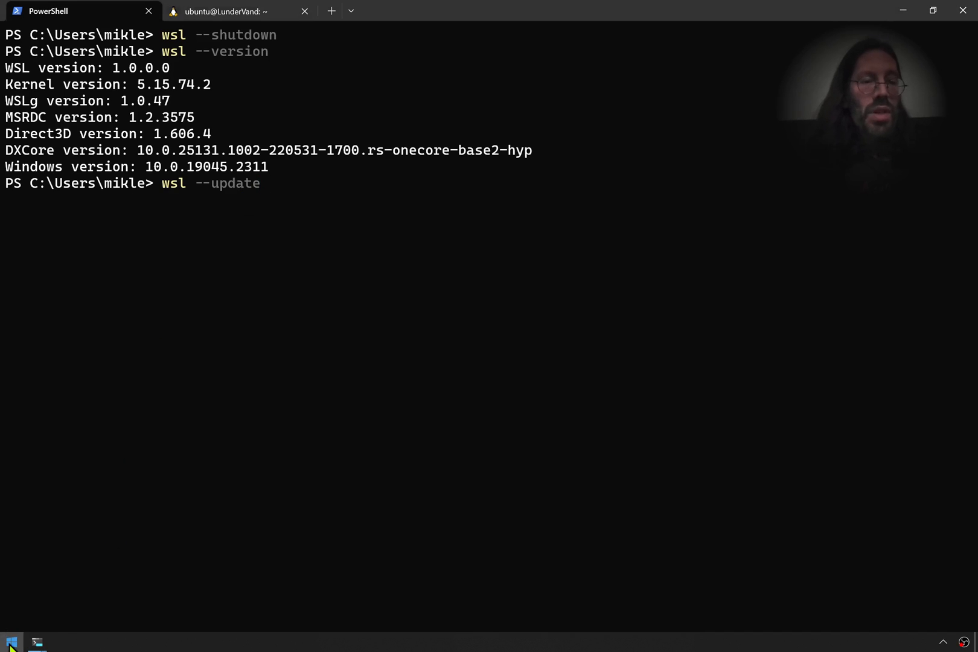
{"action": "left_click", "coordinate": [10, 641]}
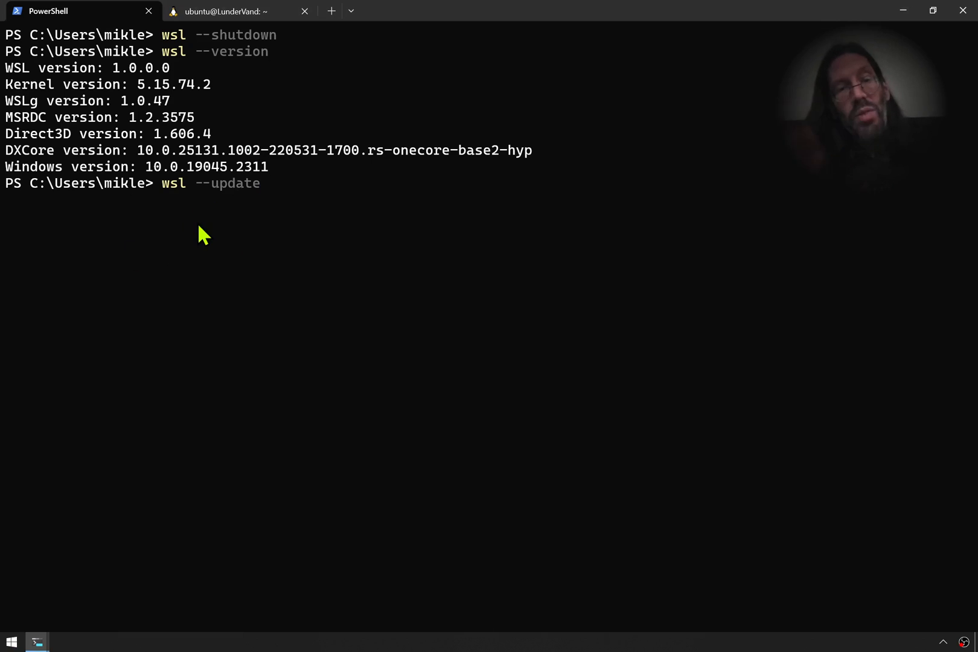
{"action": "mouse_move", "coordinate": [134, 196]}
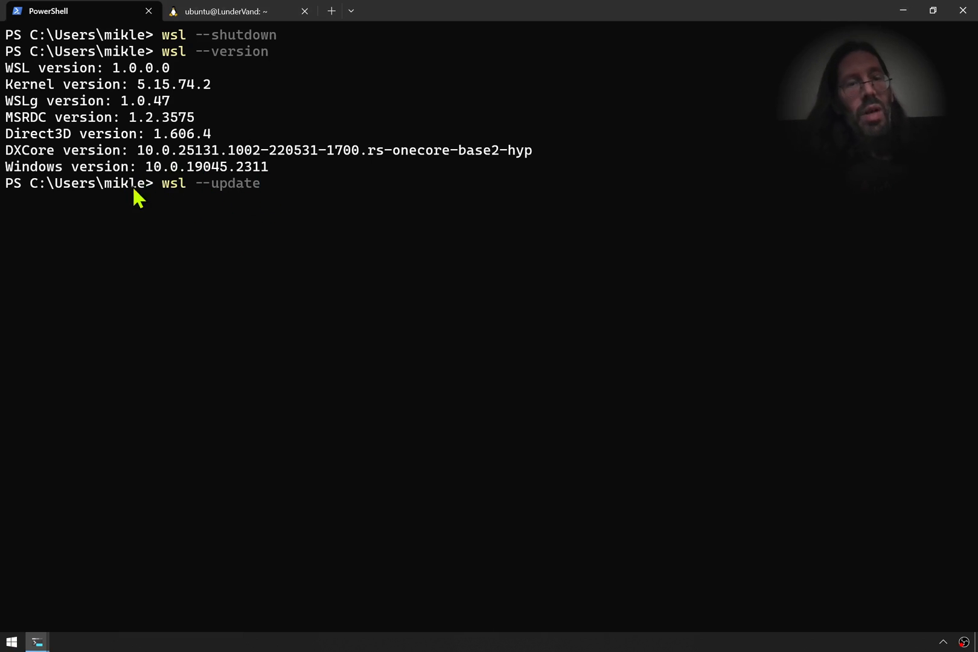
{"action": "mouse_move", "coordinate": [274, 401]}
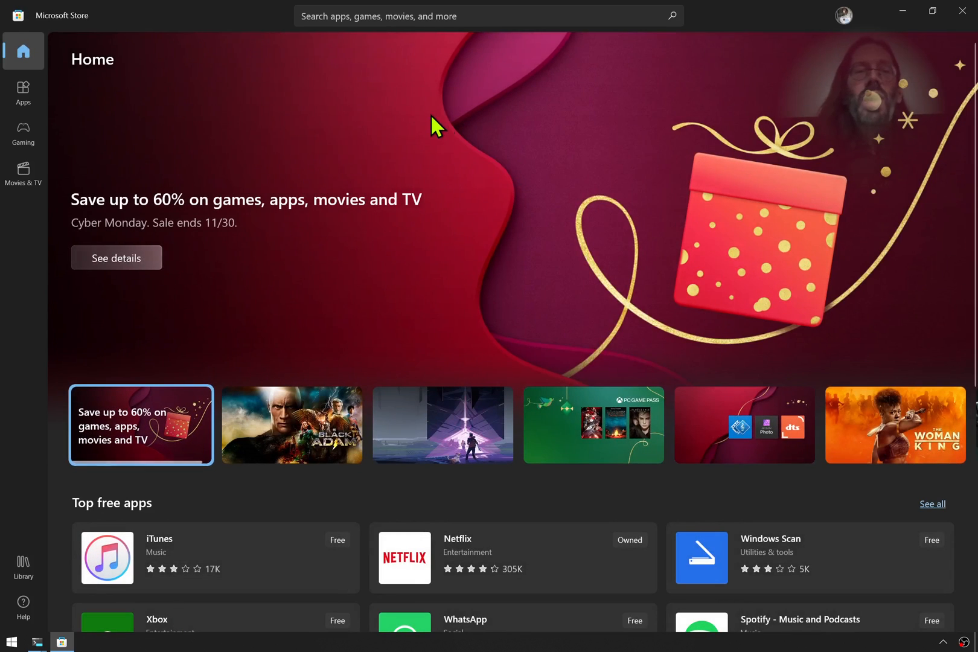
Search the Microsoft Store for 'windows' and view the Windows Subsystem for Linux listing
{"action": "left_click", "coordinate": [480, 16]}
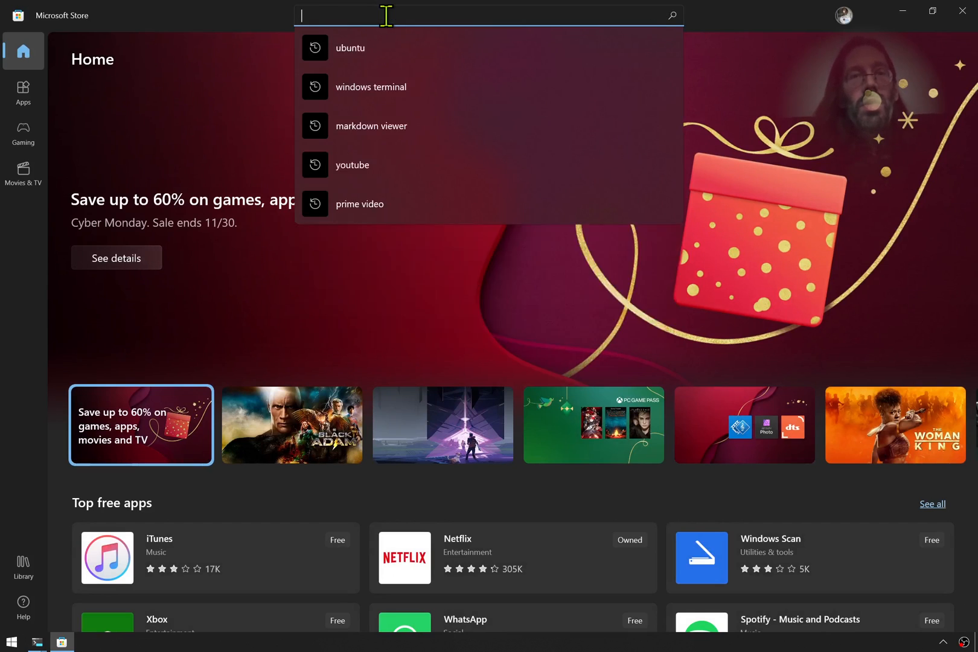
{"action": "type", "text": "windows sub"}
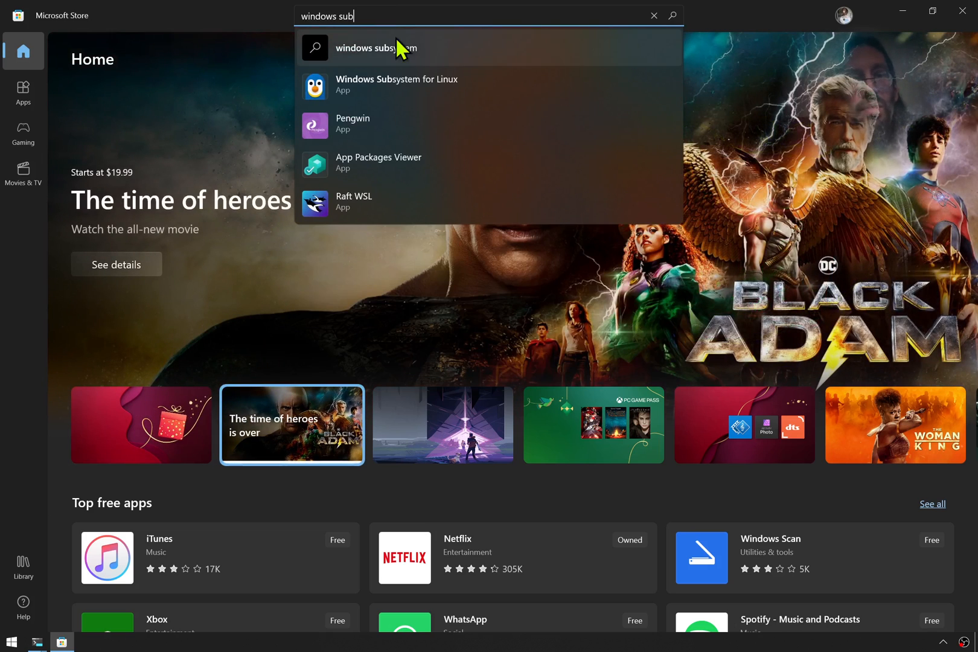
{"action": "left_click", "coordinate": [375, 48]}
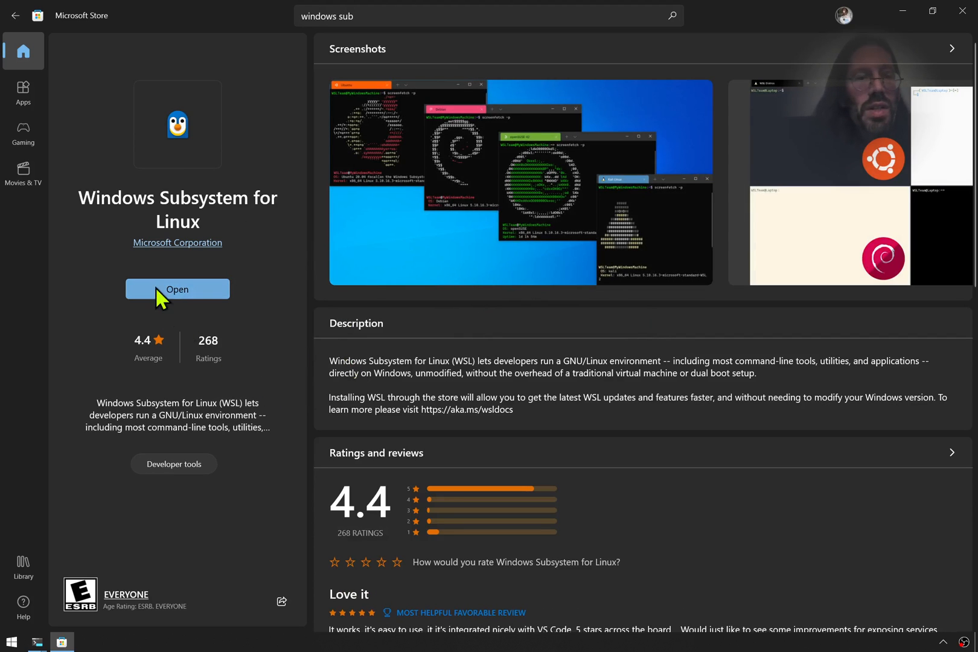
{"action": "mouse_move", "coordinate": [202, 301]}
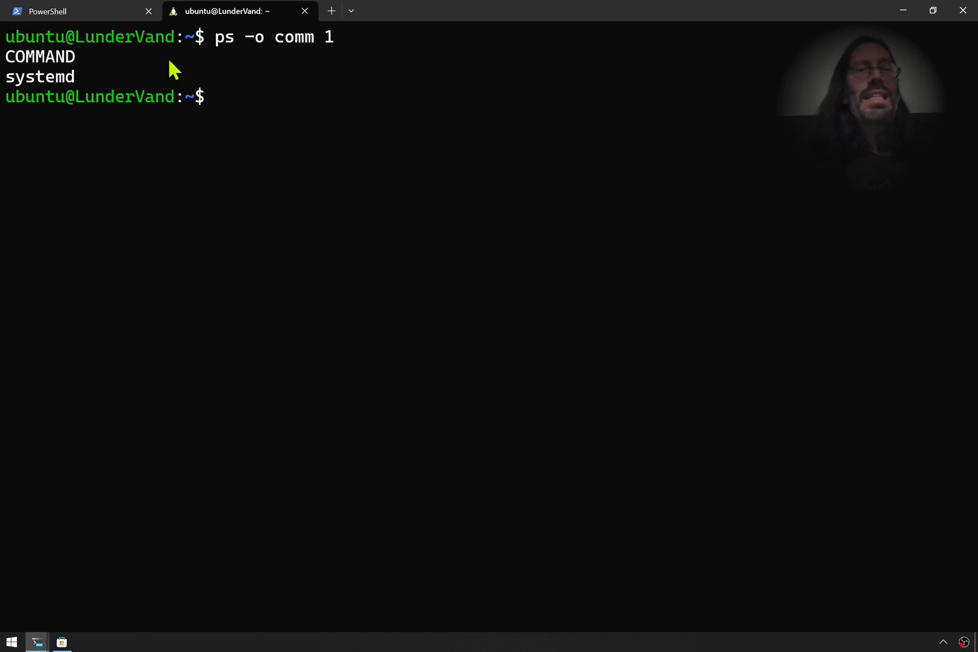
{"action": "mouse_move", "coordinate": [299, 106]}
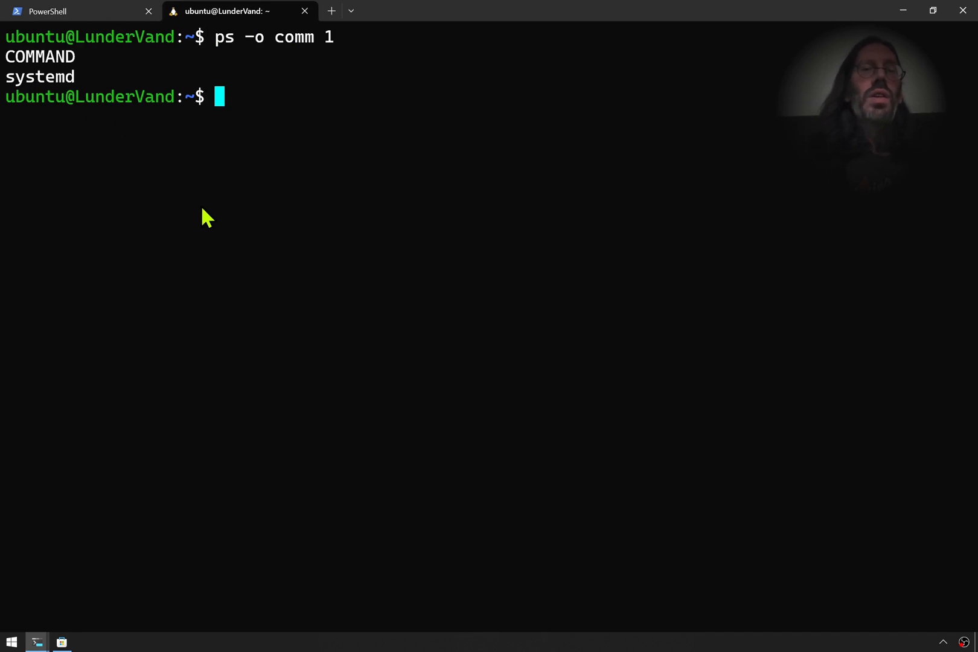
View /etc/wsl.conf in vim via sudo and highlight the systemd=true boot setting
{"action": "type", "text": "sud"}
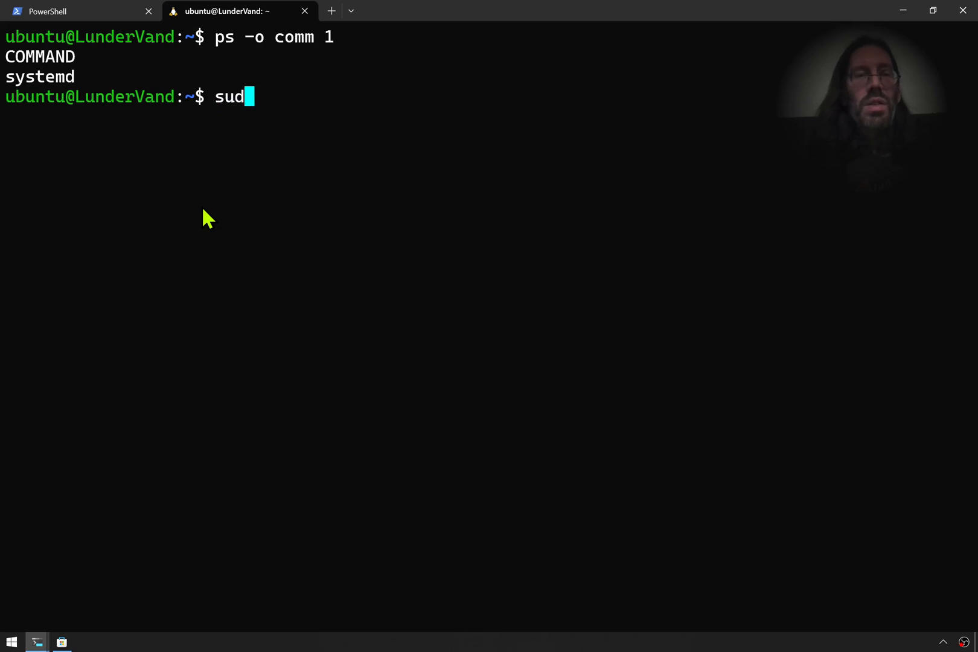
{"action": "type", "text": "o vim"}
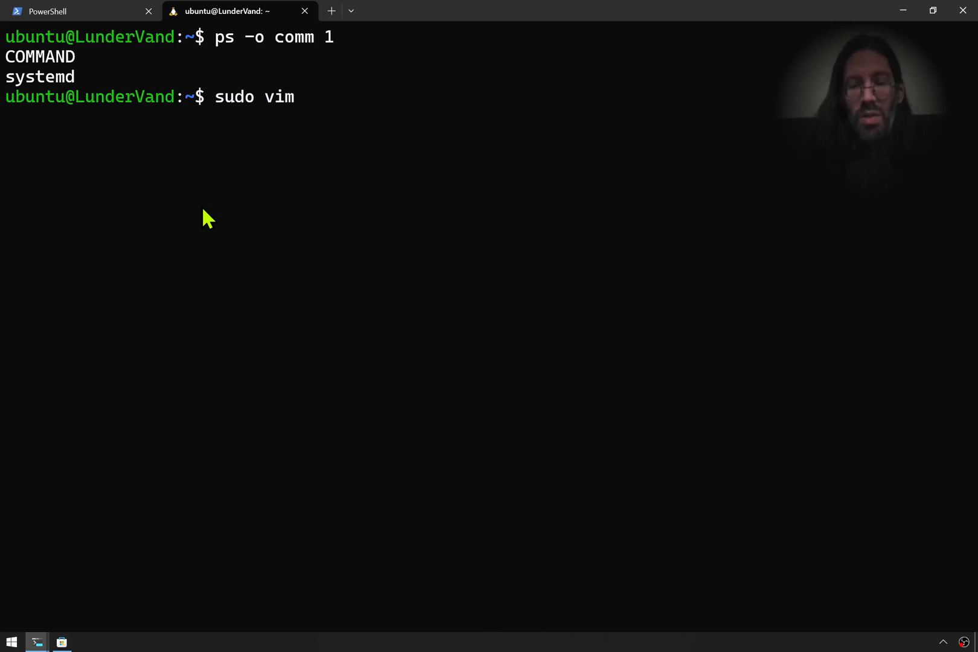
{"action": "type", "text": "/etc/w"}
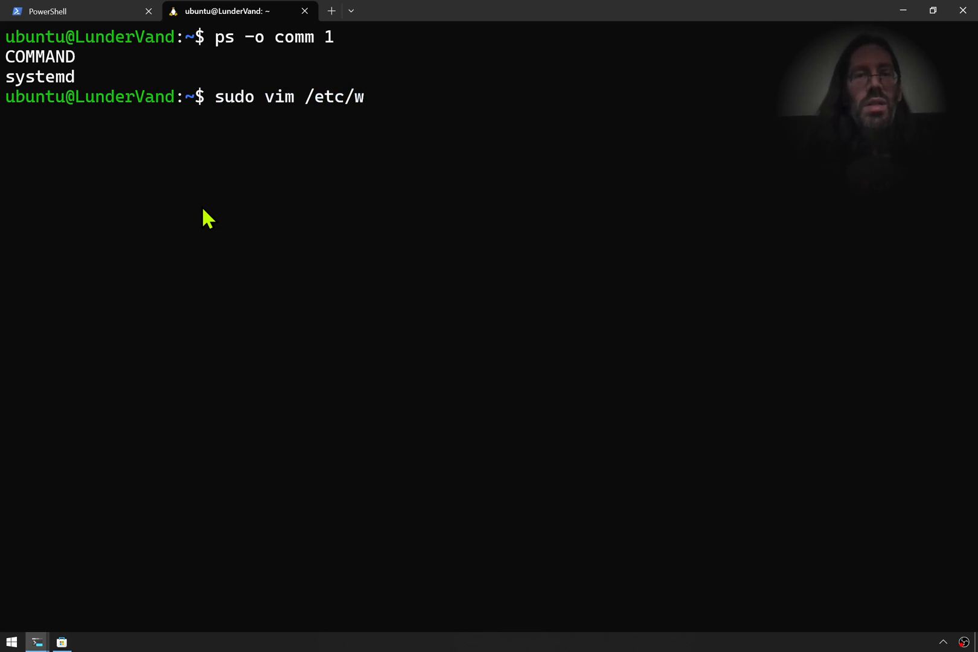
{"action": "type", "text": "sl.conf"}
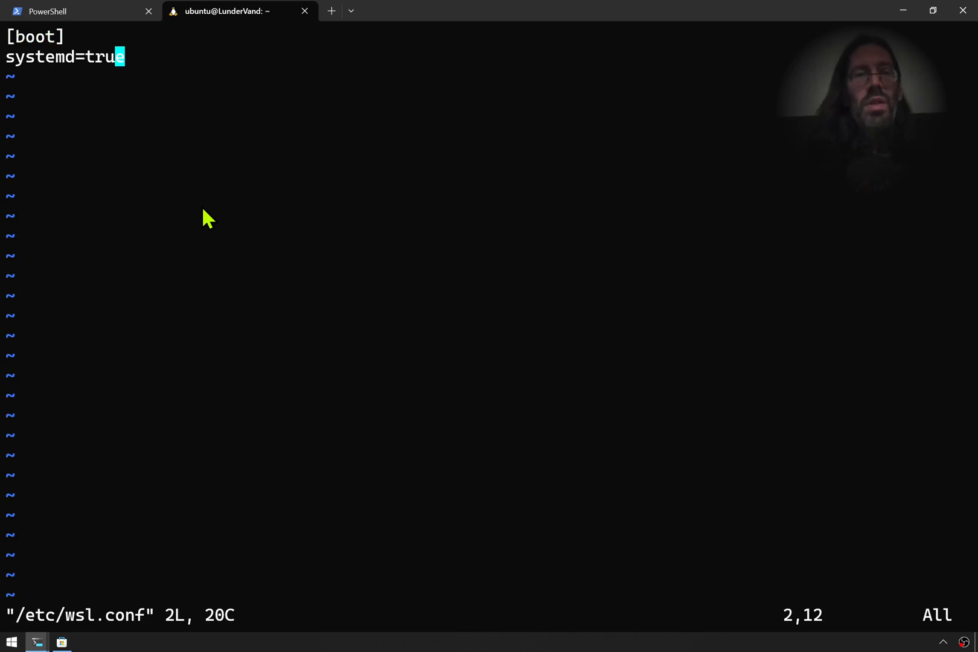
{"action": "mouse_move", "coordinate": [147, 168]}
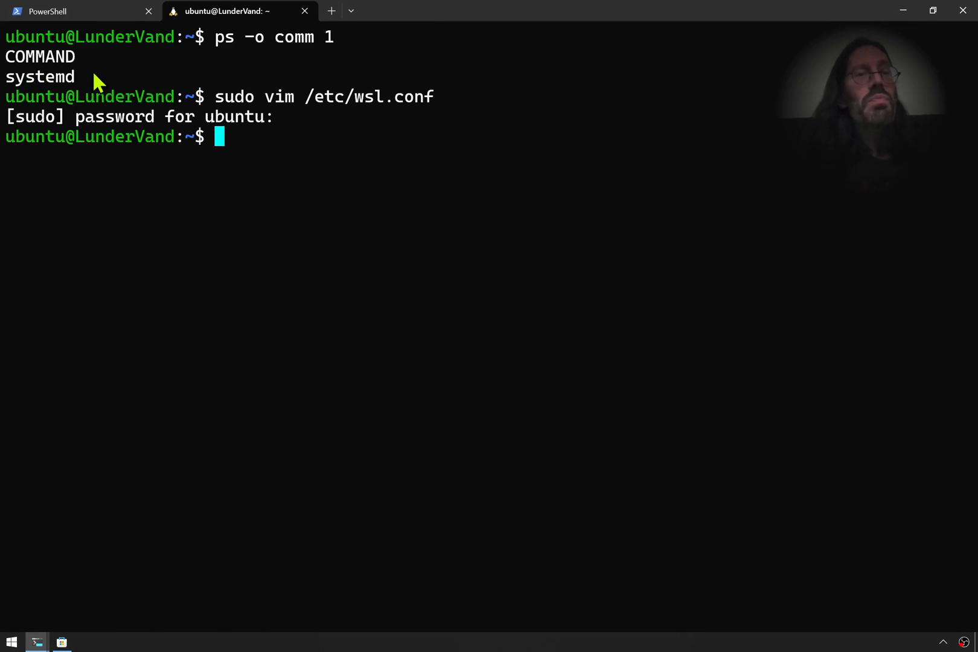
{"action": "mouse_move", "coordinate": [251, 59]}
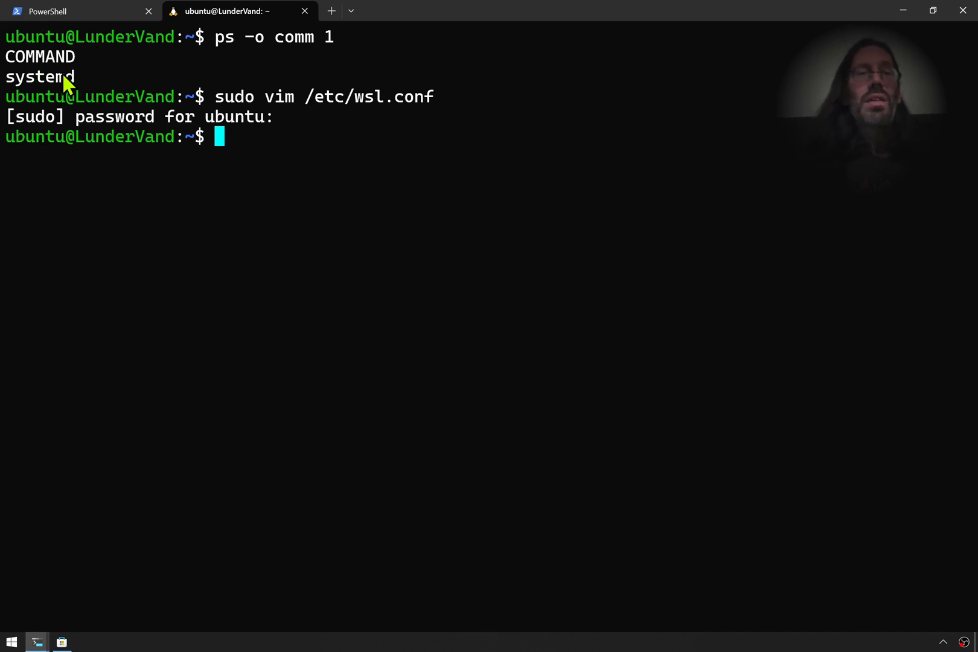
{"action": "mouse_move", "coordinate": [11, 90]}
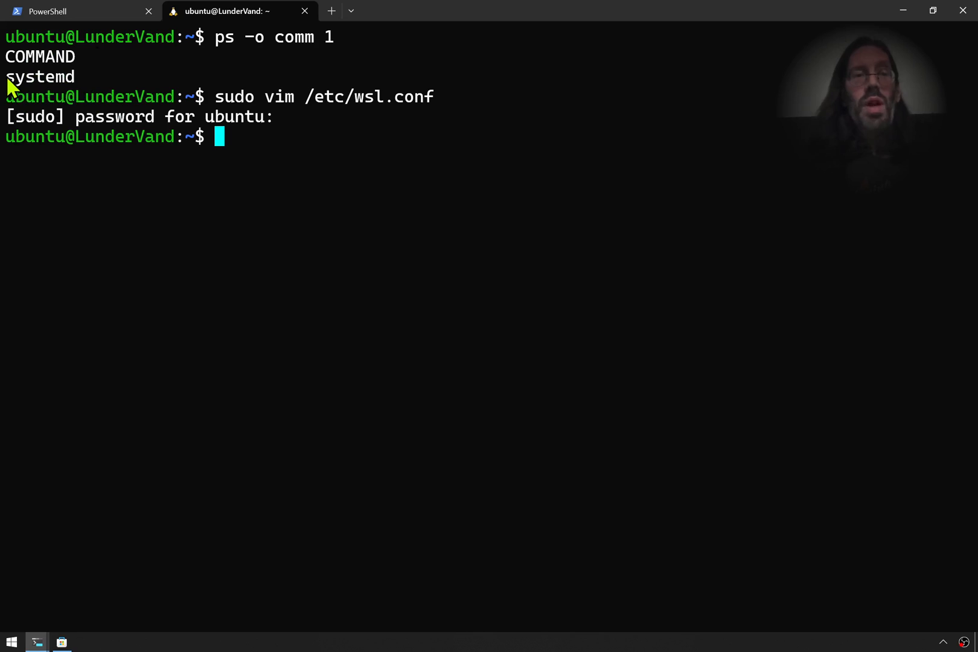
{"action": "double_click", "coordinate": [37, 78]}
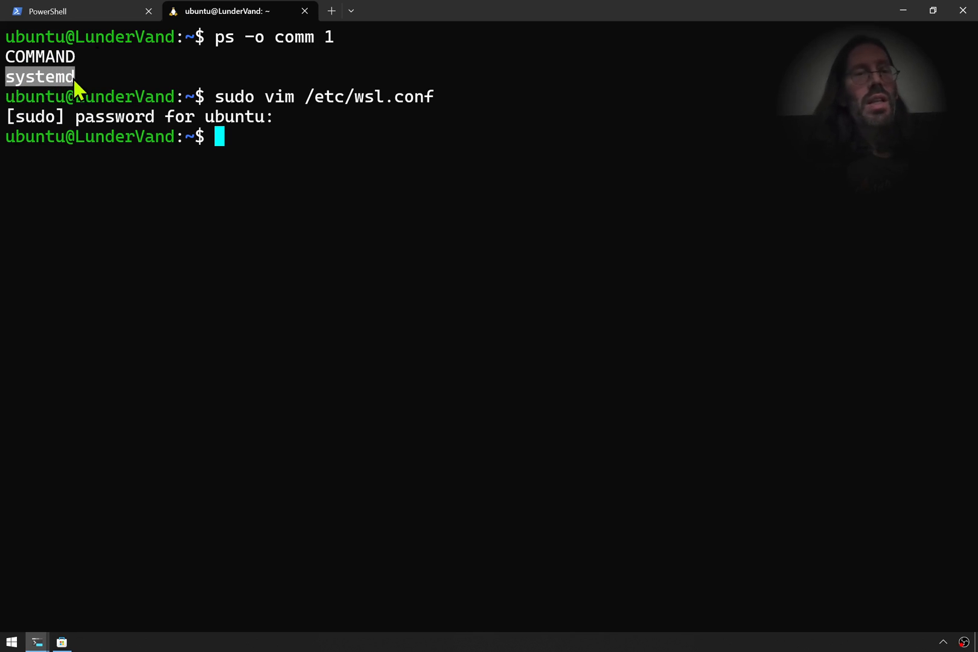
{"action": "mouse_move", "coordinate": [172, 243]}
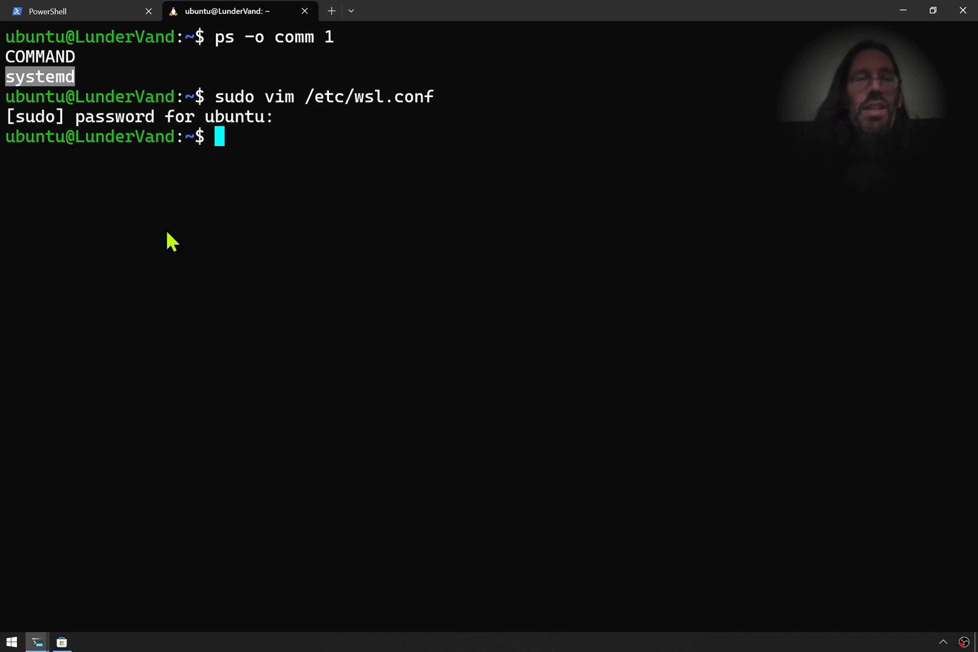
{"action": "mouse_move", "coordinate": [418, 339]}
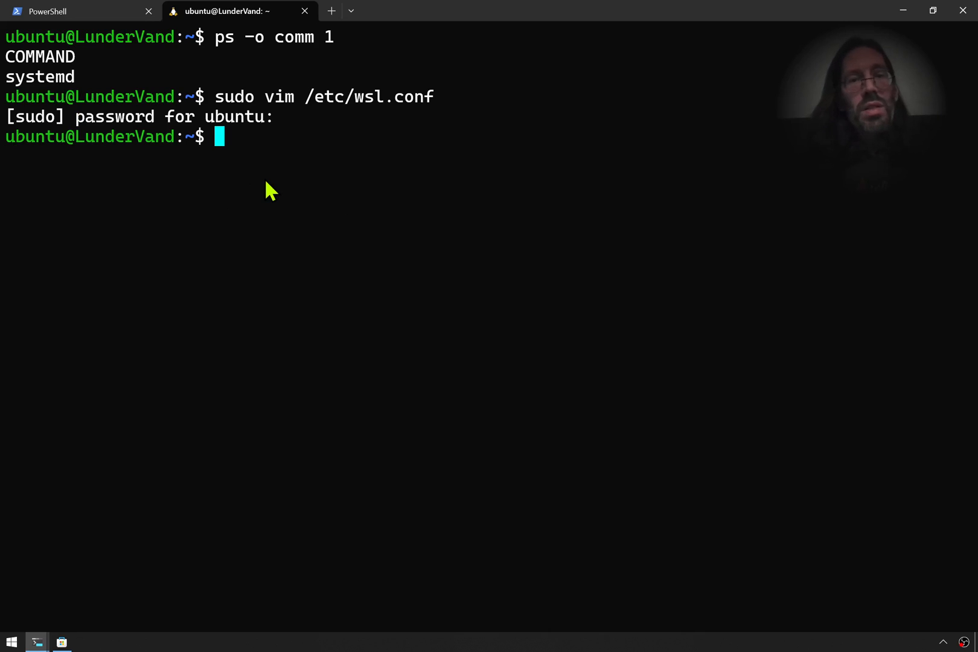
Install the x11-apps package with sudo apt so xeyes becomes available
{"action": "type", "text": "xeyes"}
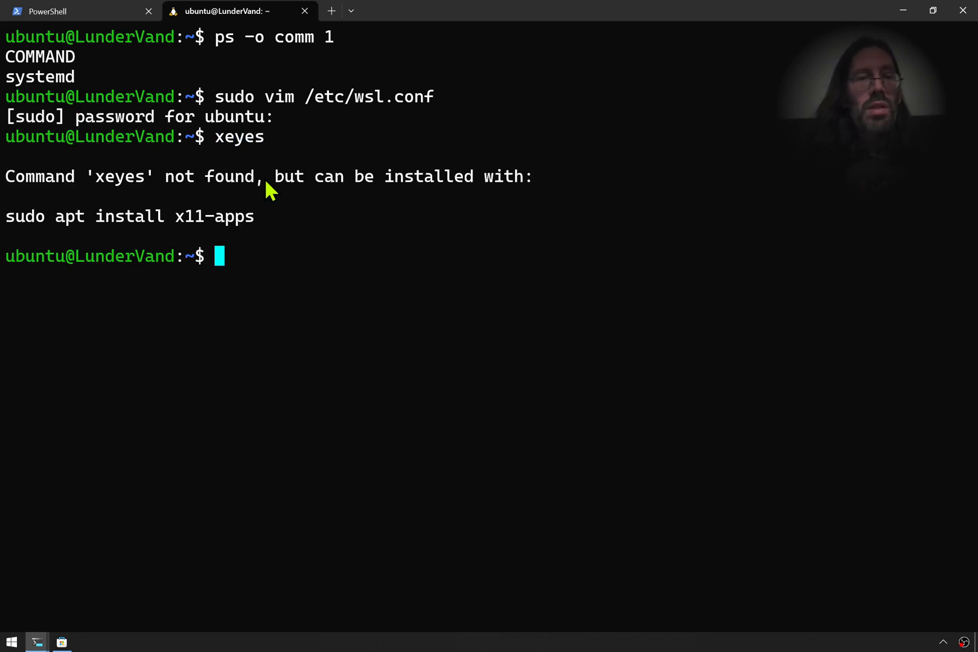
{"action": "type", "text": "sudo apt"}
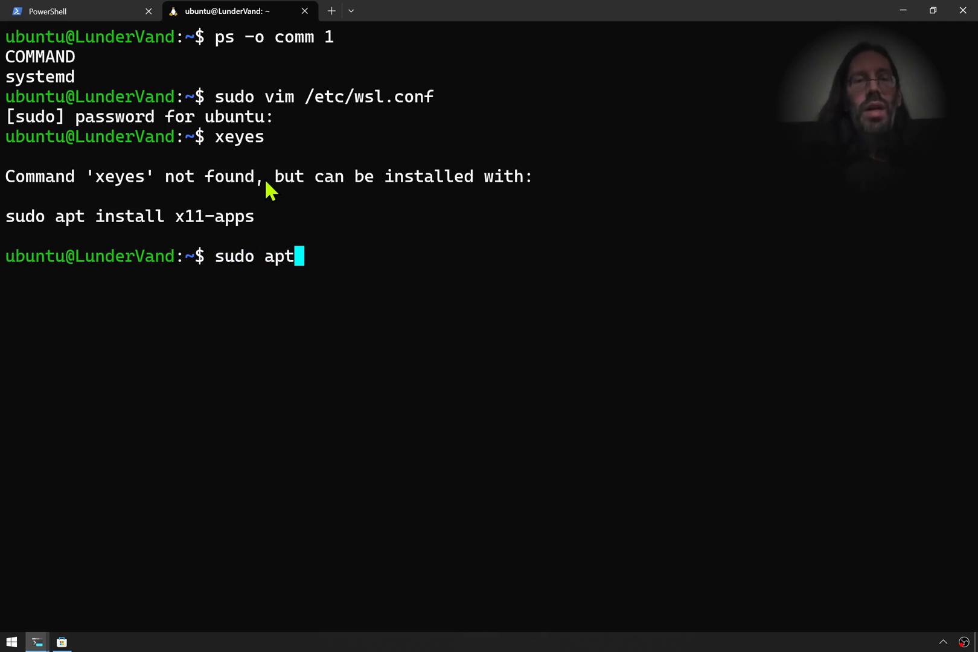
{"action": "type", "text": "install"}
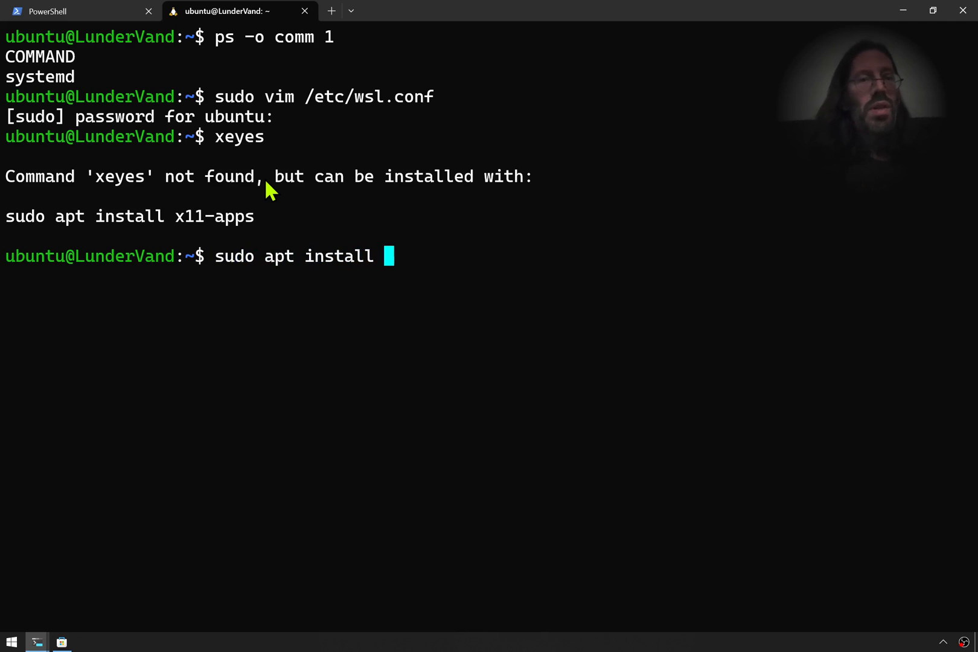
{"action": "type", "text": "x11-apps"}
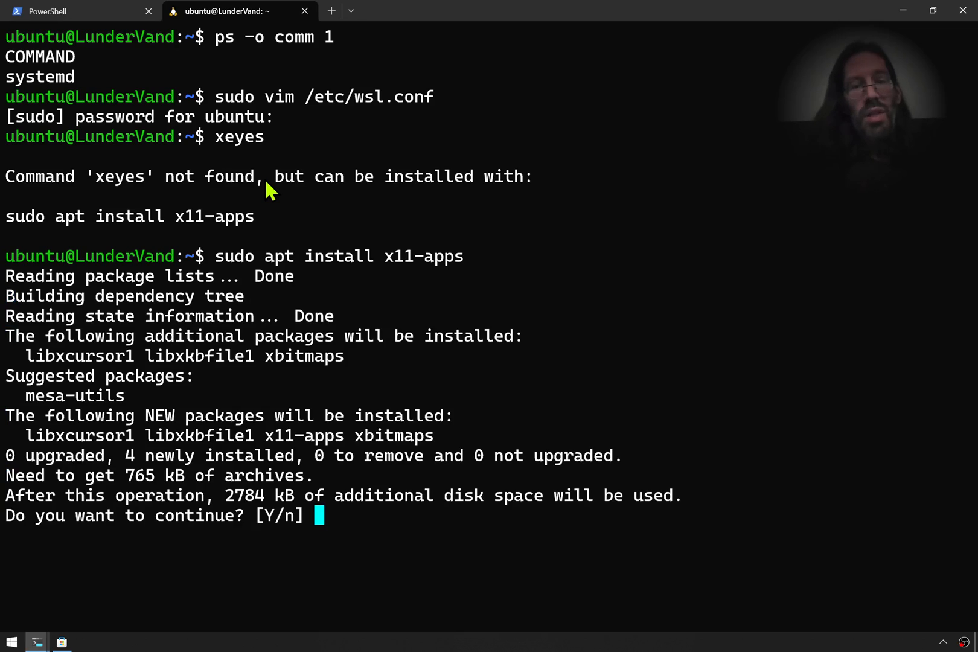
{"action": "type", "text": "y"}
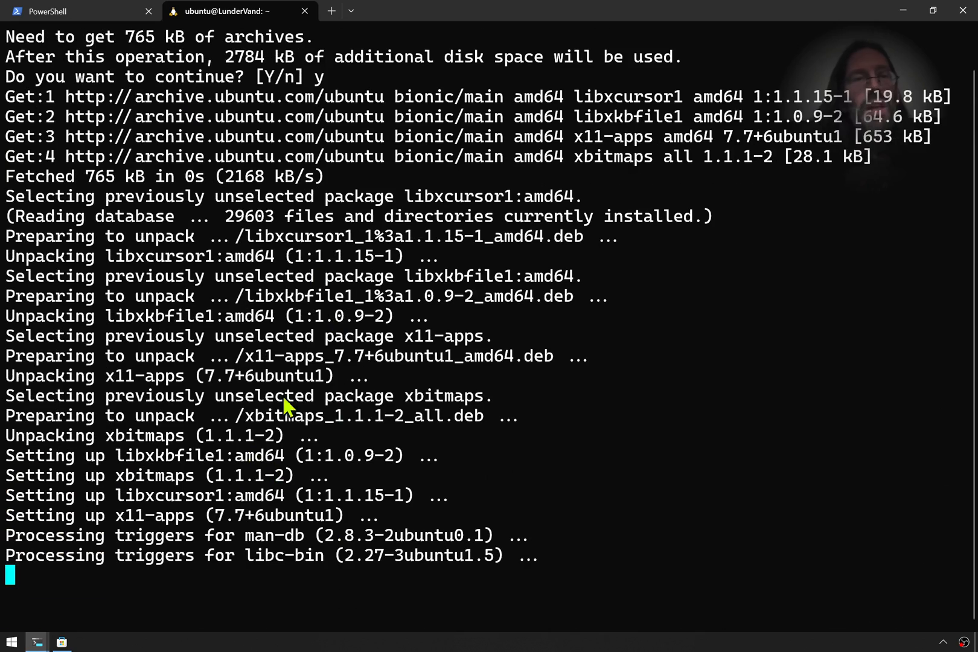
Clear the Ubuntu session and launch xeyes as a graphical window
{"action": "left_click", "coordinate": [362, 11]}
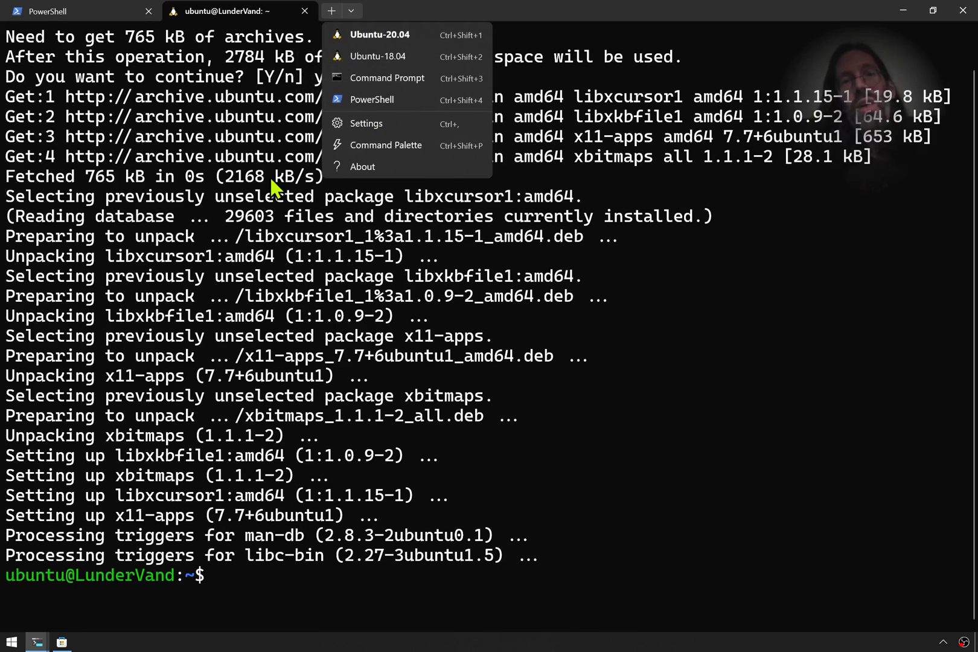
{"action": "mouse_move", "coordinate": [372, 57]}
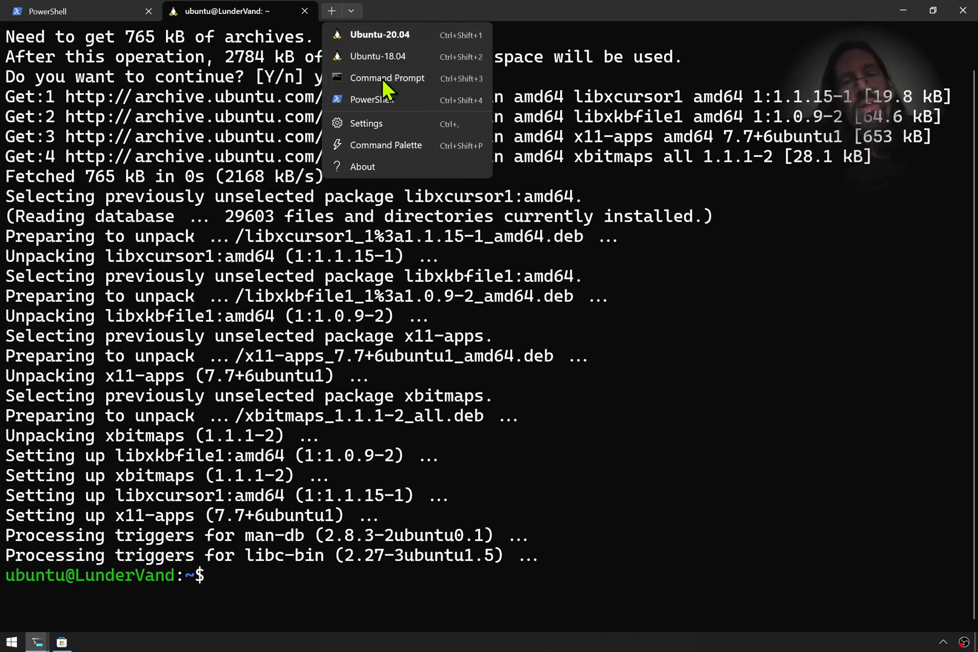
{"action": "mouse_move", "coordinate": [342, 375]}
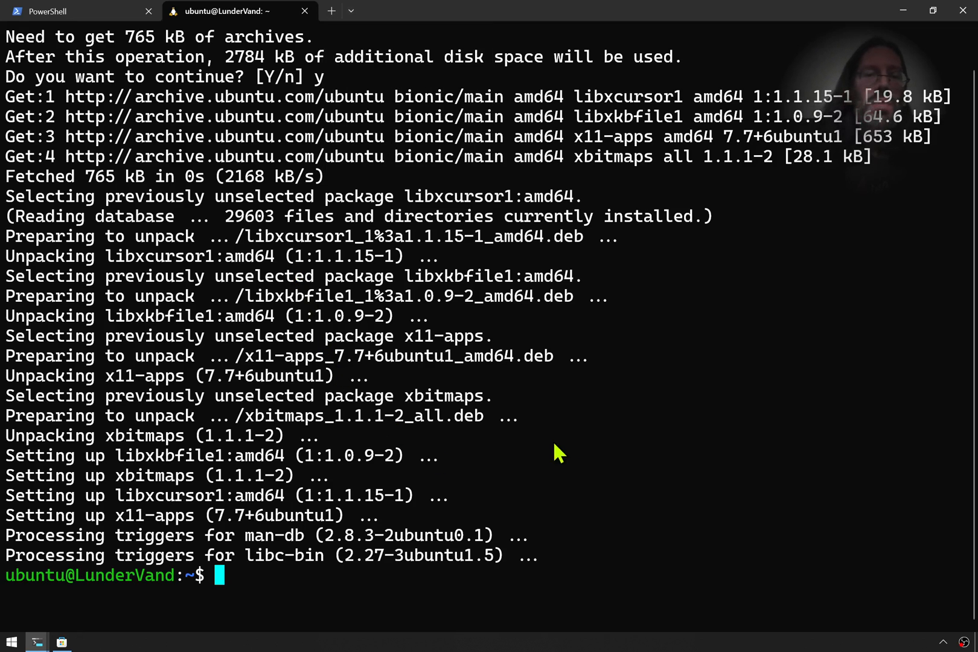
{"action": "type", "text": "cle"}
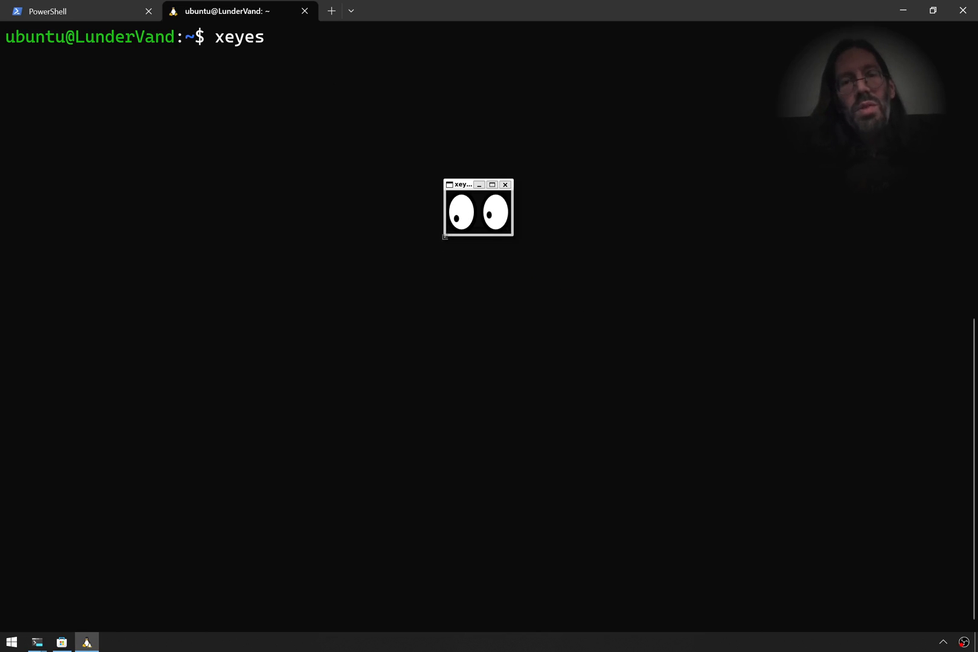
{"action": "mouse_move", "coordinate": [387, 313]}
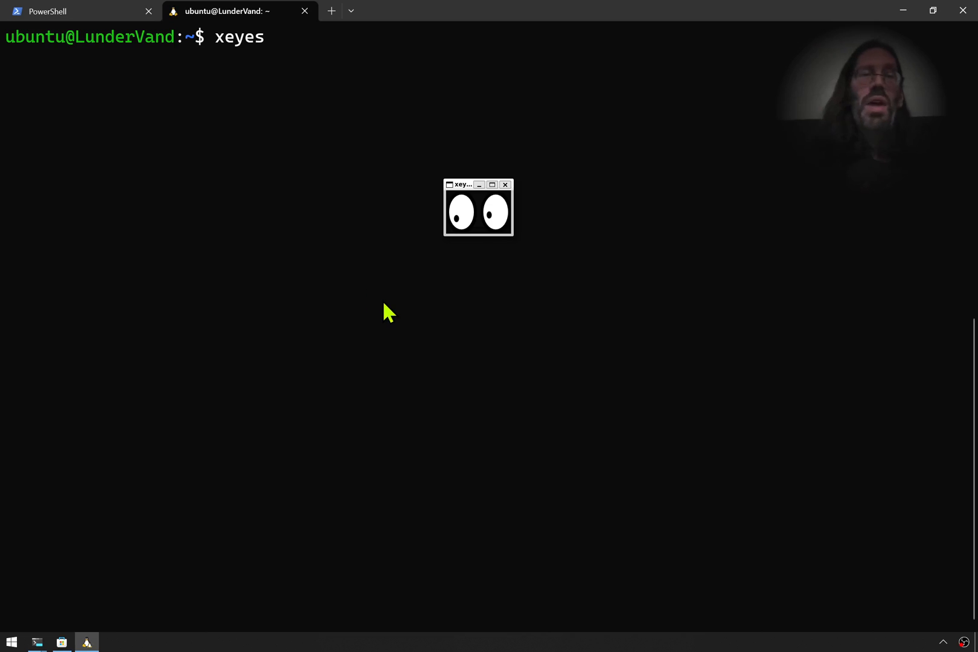
{"action": "mouse_move", "coordinate": [381, 300]}
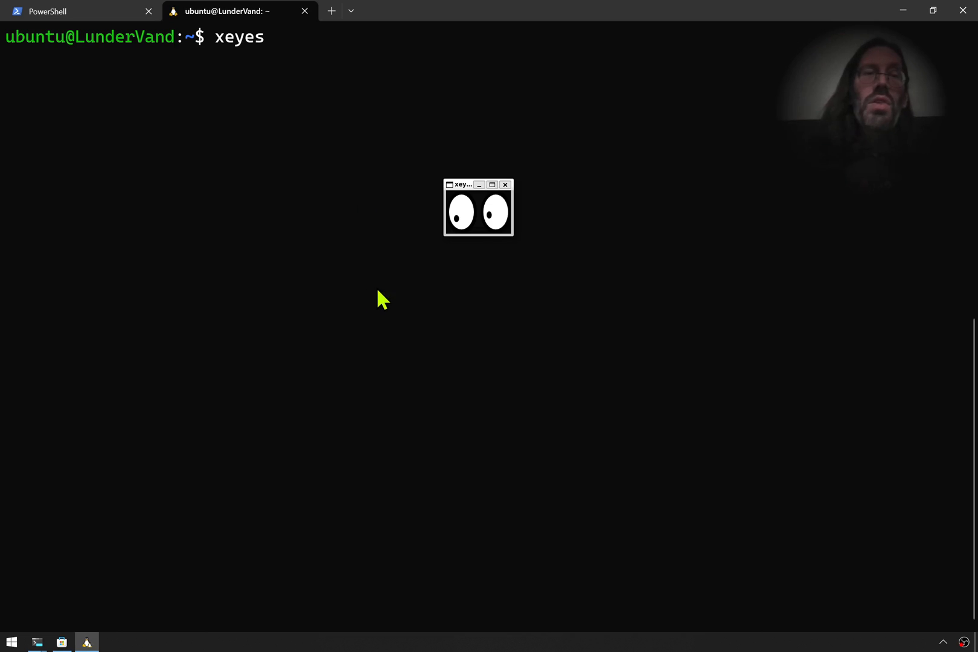
{"action": "mouse_move", "coordinate": [270, 142]}
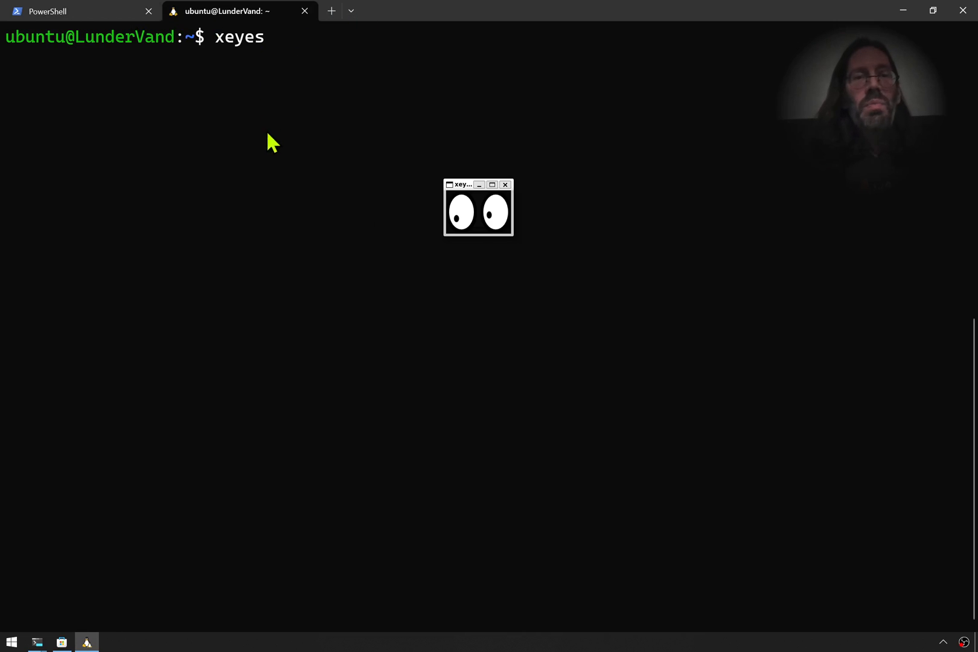
Start a new Ubuntu 20.04 session and print a figlet -t LXDWIN banner
{"action": "left_click", "coordinate": [357, 10]}
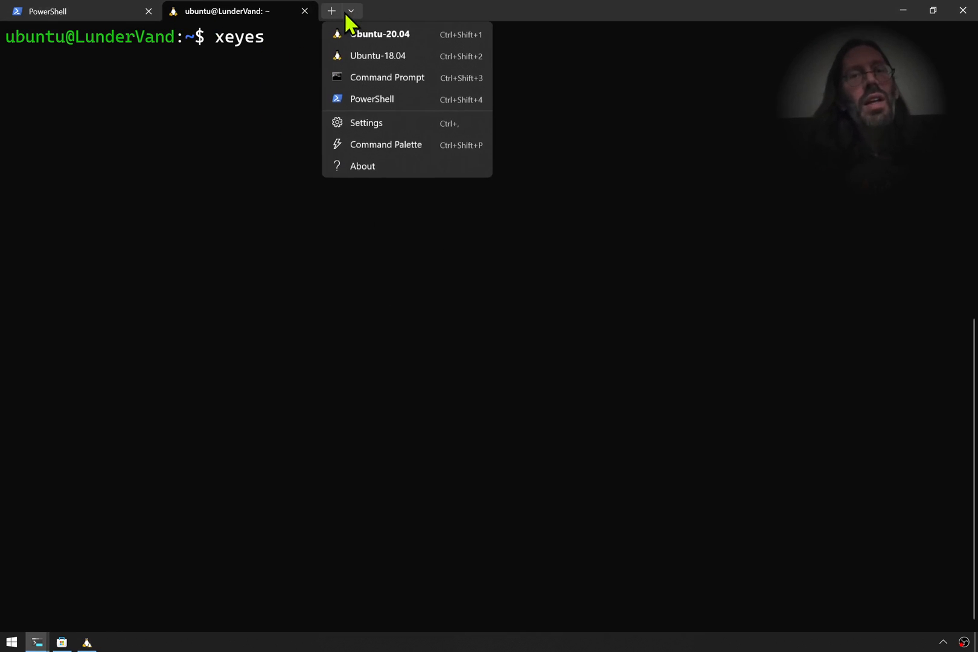
{"action": "mouse_move", "coordinate": [362, 46]}
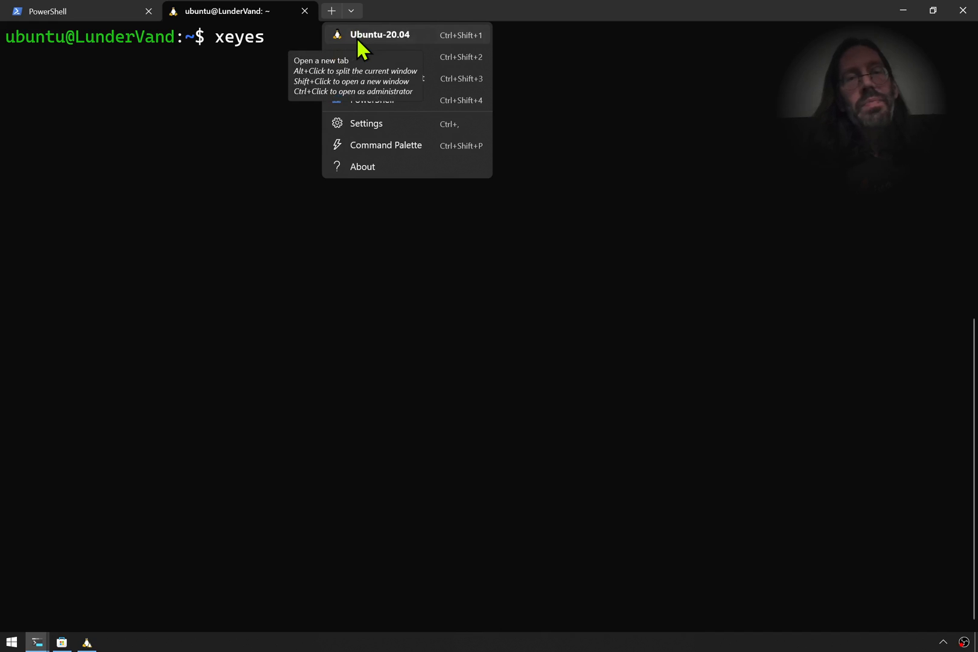
{"action": "left_click", "coordinate": [380, 35]}
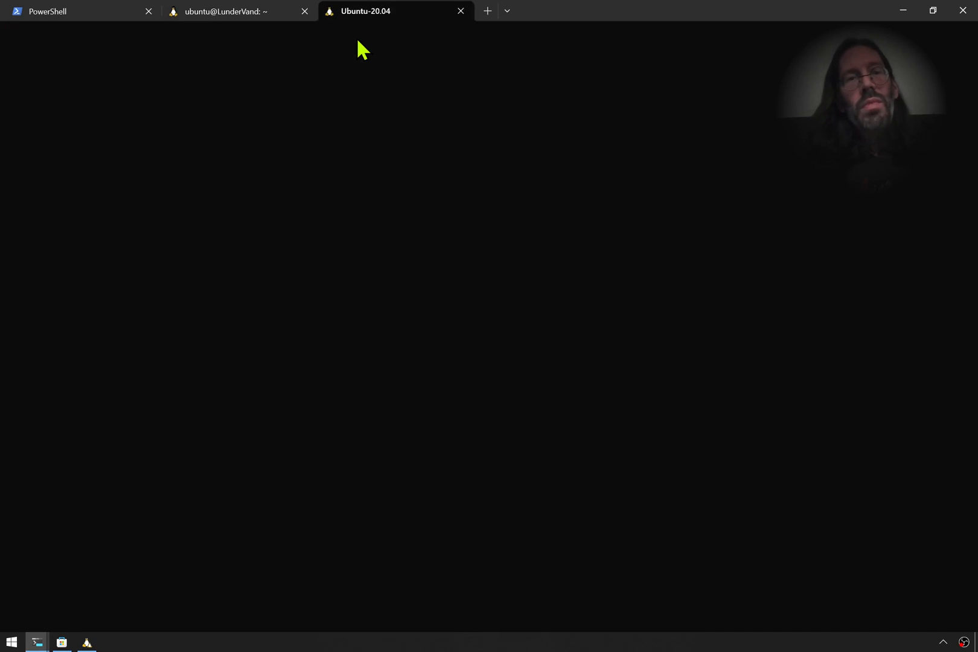
{"action": "mouse_move", "coordinate": [407, 336]}
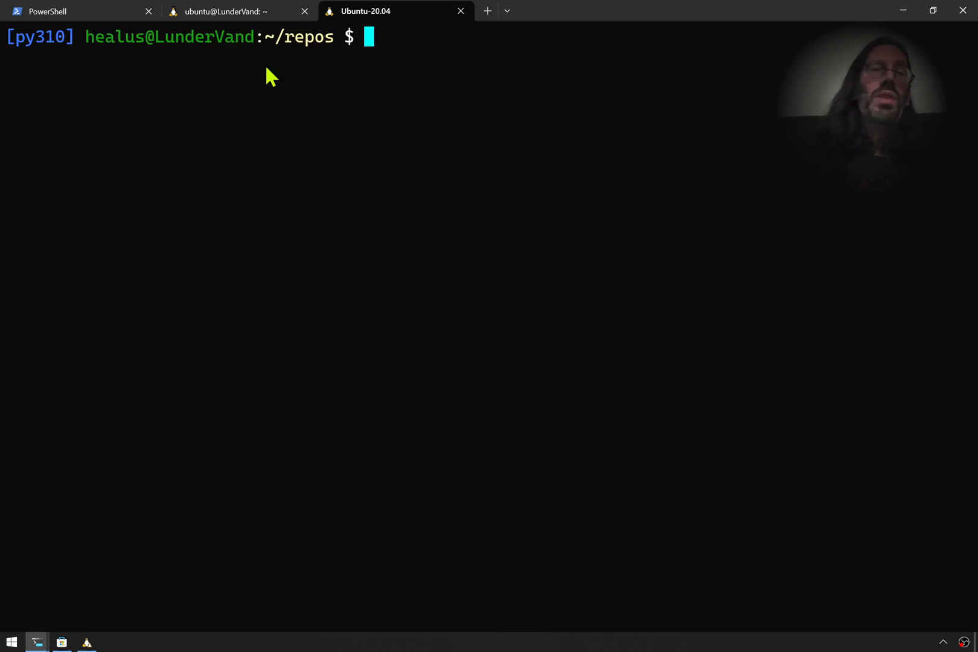
{"action": "type", "text": "p"}
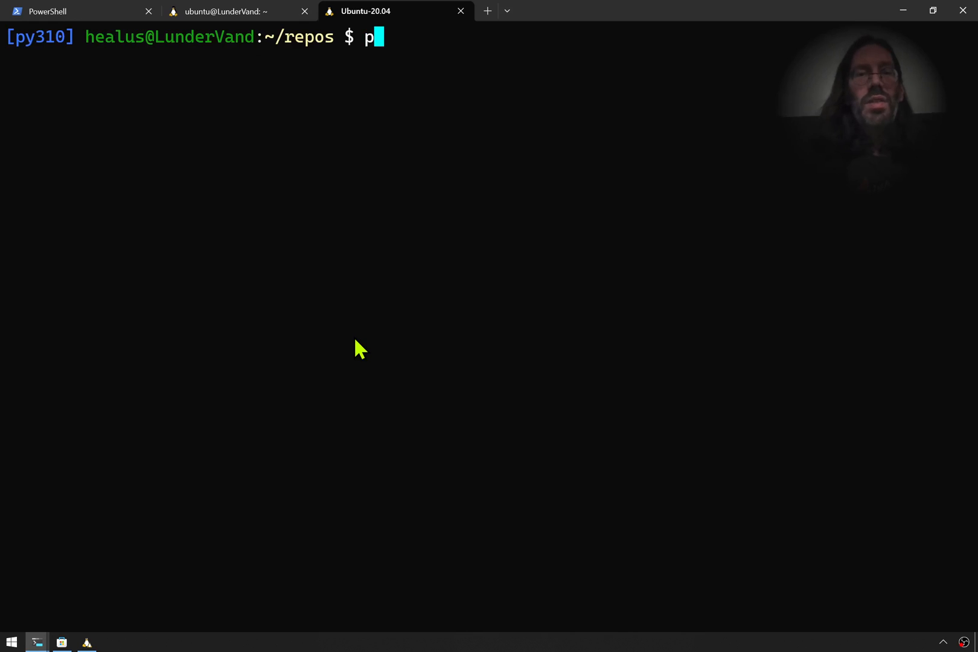
{"action": "type", "text": "iglet"}
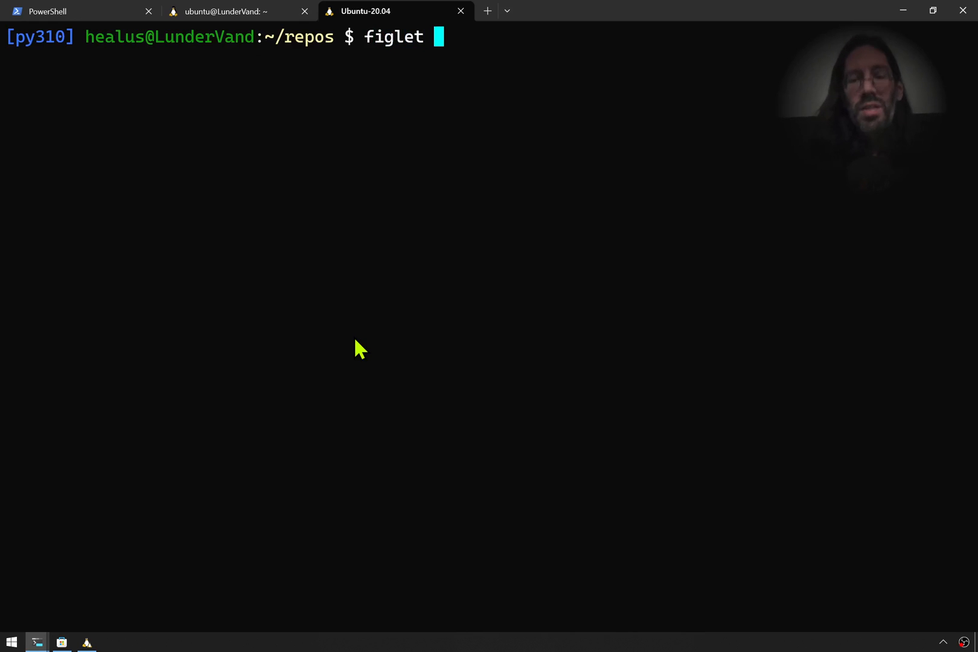
{"action": "type", "text": "-t"}
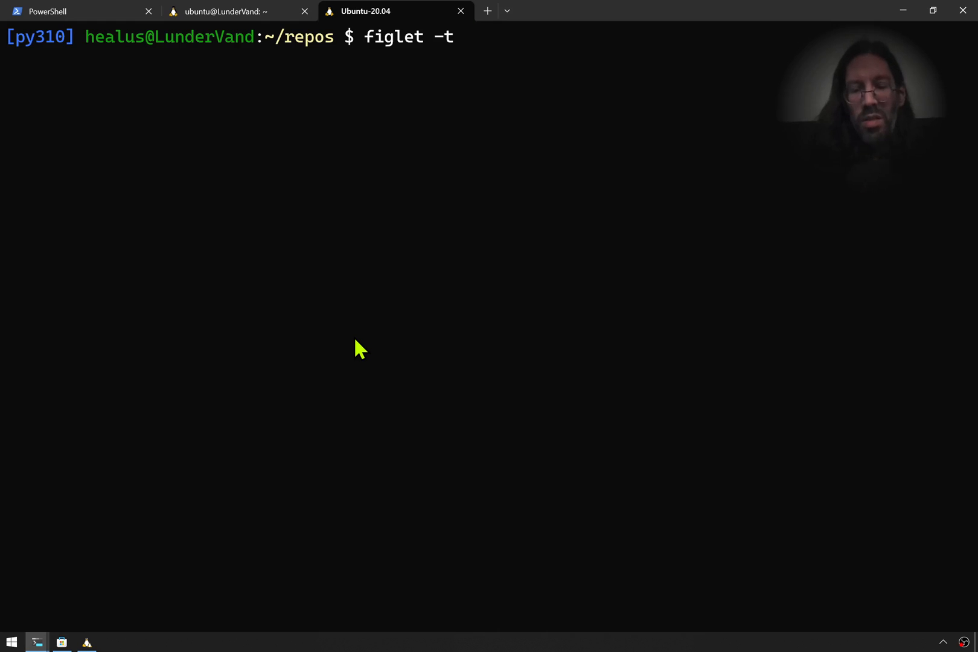
{"action": "type", "text": "LXDWIN"}
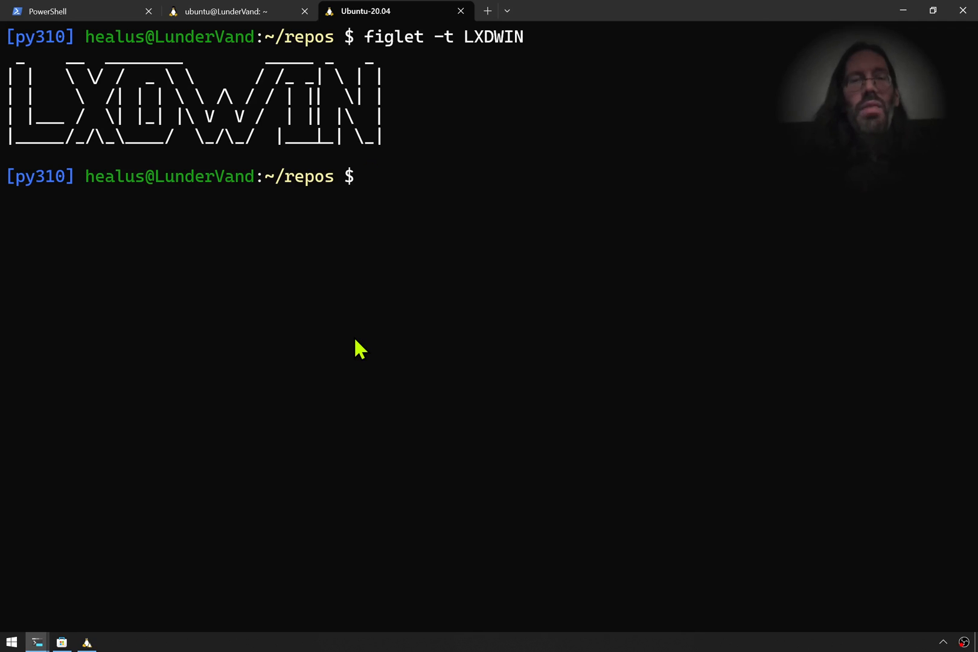
Print figlet -t banners for Levinux 2.0 and GetOn Linux
{"action": "type", "text": "figlet -t"}
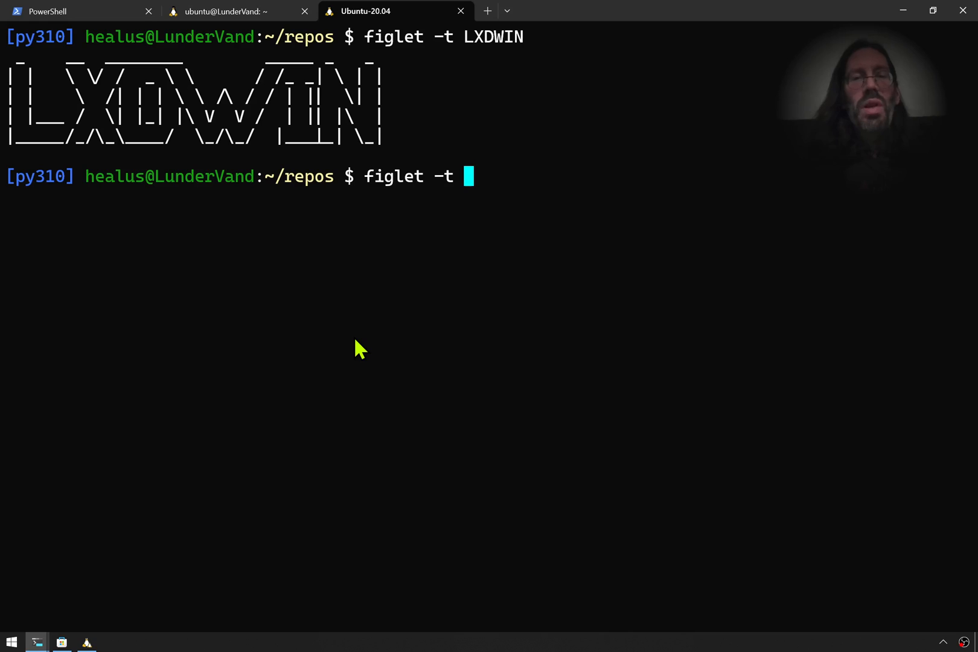
{"action": "type", "text": "Linu"}
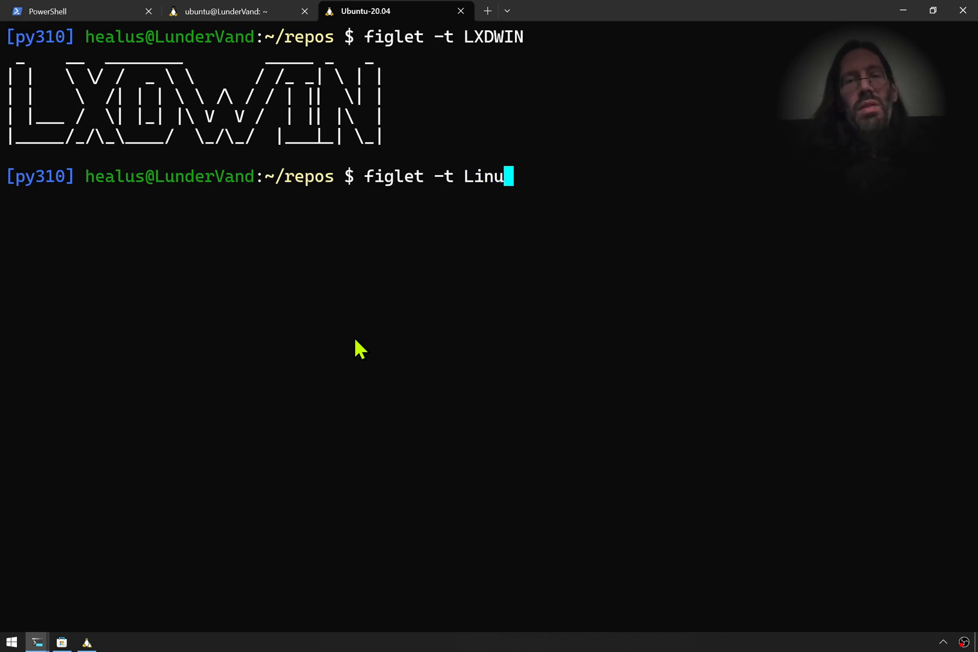
{"action": "type", "text": "vinux 2.0"}
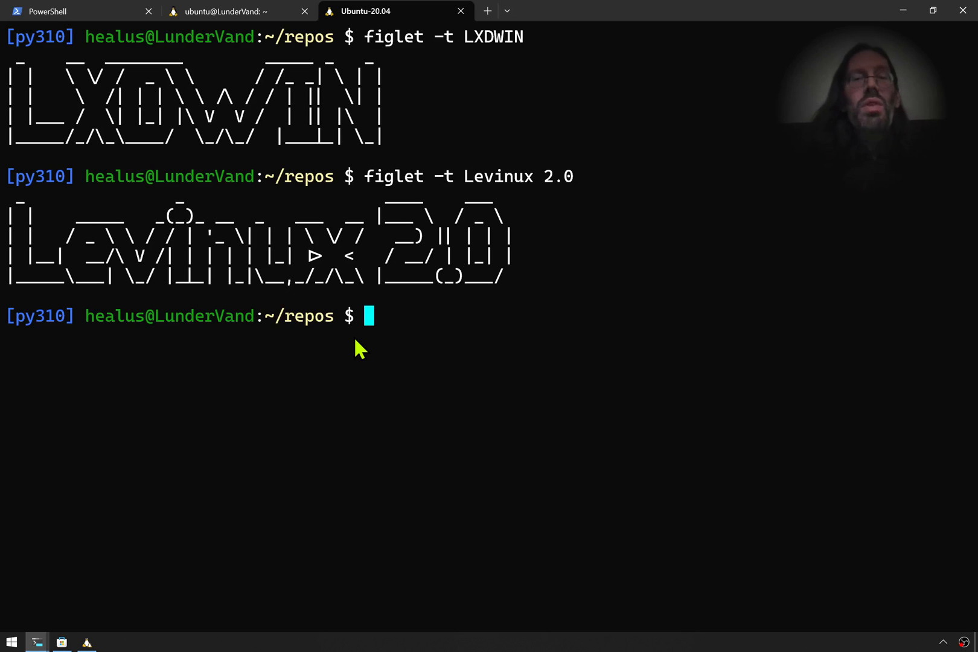
{"action": "type", "text": "figlet -t Levinux 2.0"}
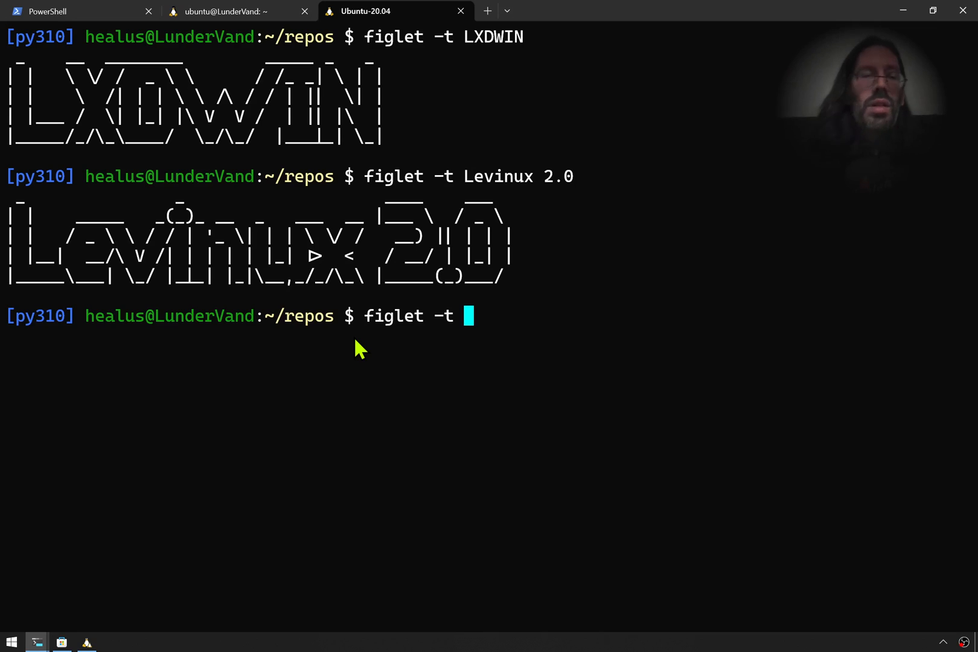
{"action": "type", "text": "Get"}
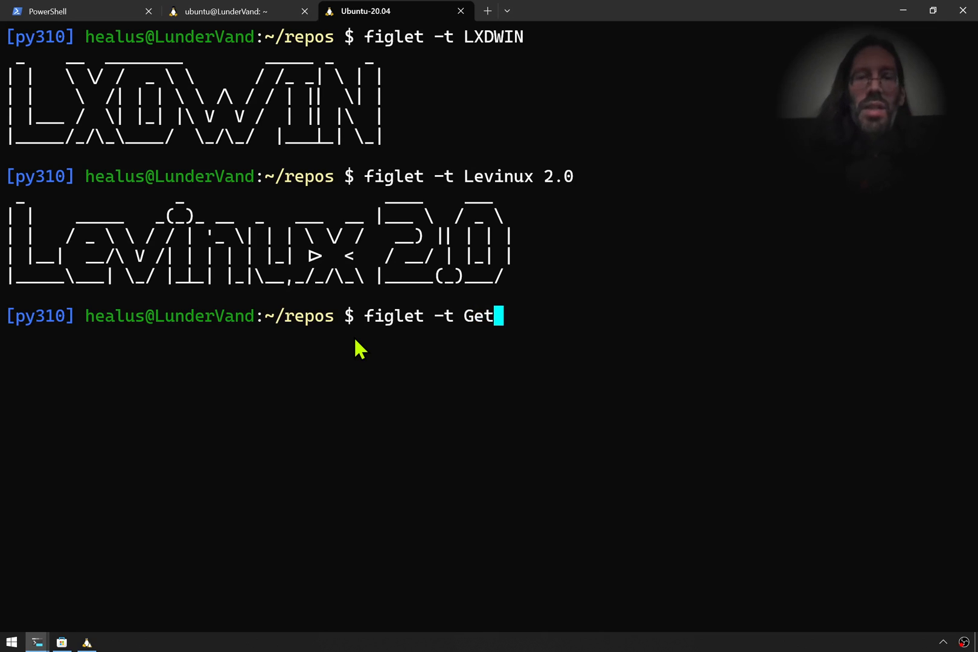
{"action": "type", "text": "On Linux"}
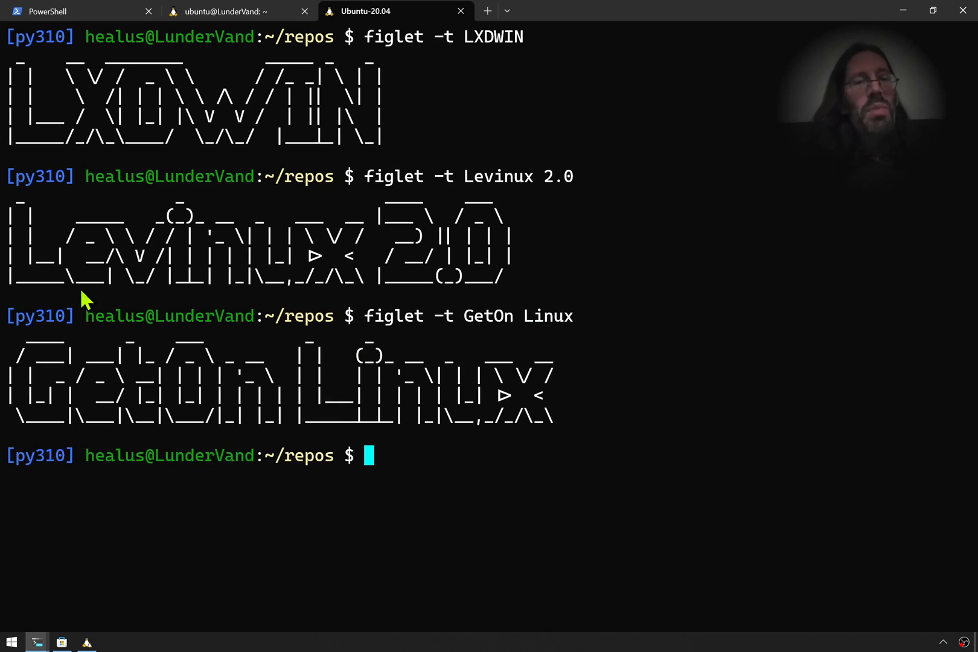
{"action": "mouse_move", "coordinate": [111, 420]}
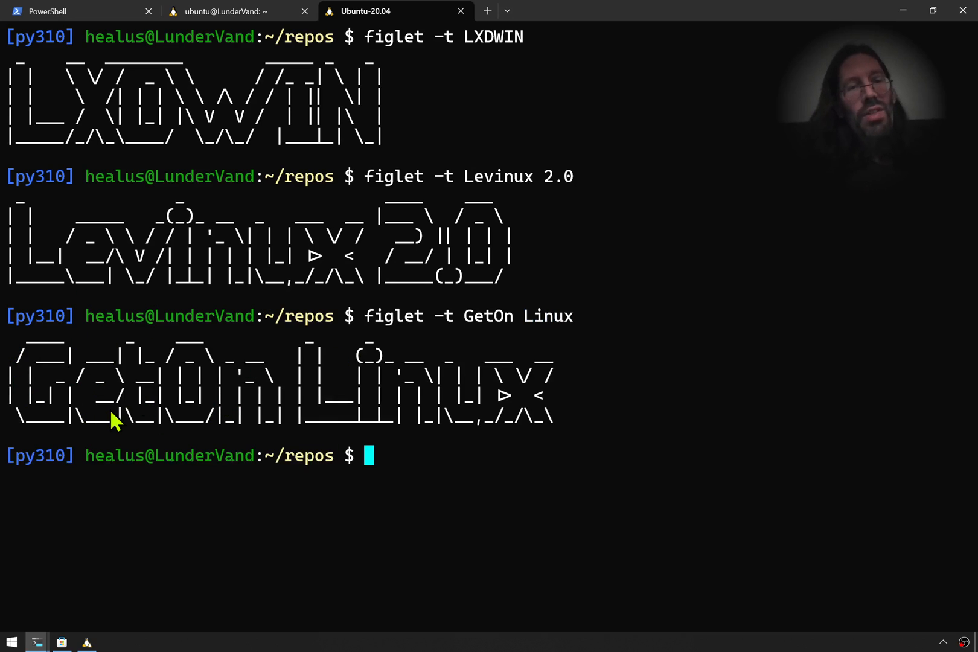
{"action": "mouse_move", "coordinate": [542, 451]}
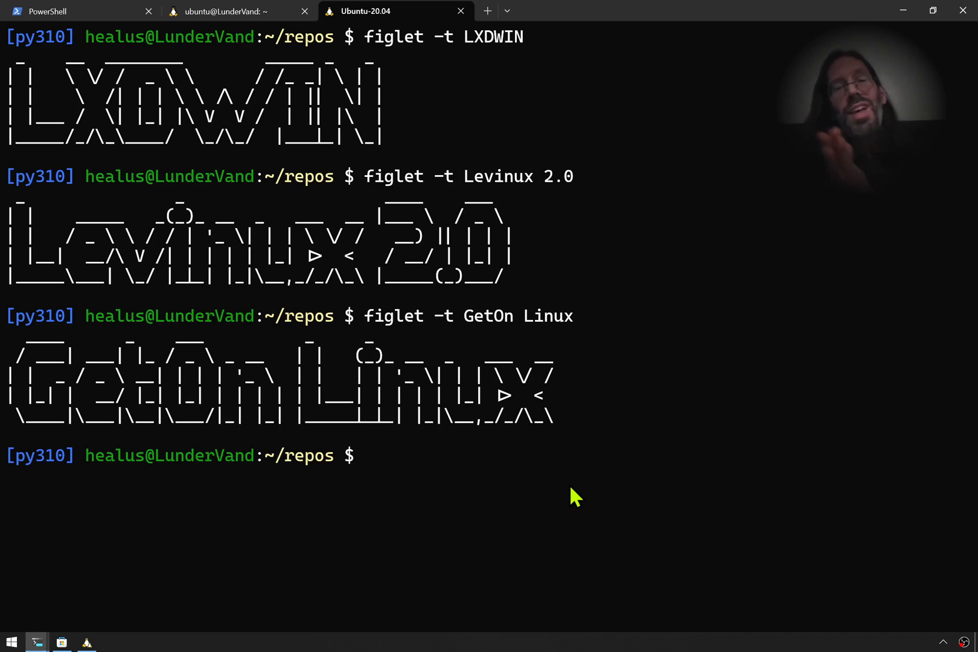
{"action": "mouse_move", "coordinate": [623, 530]}
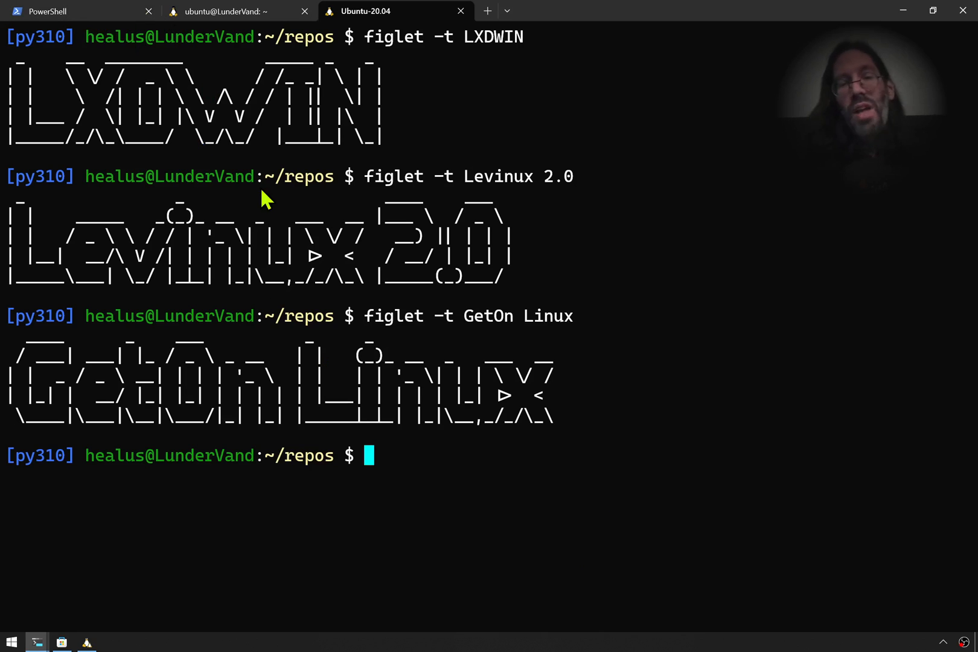
{"action": "mouse_move", "coordinate": [567, 422]}
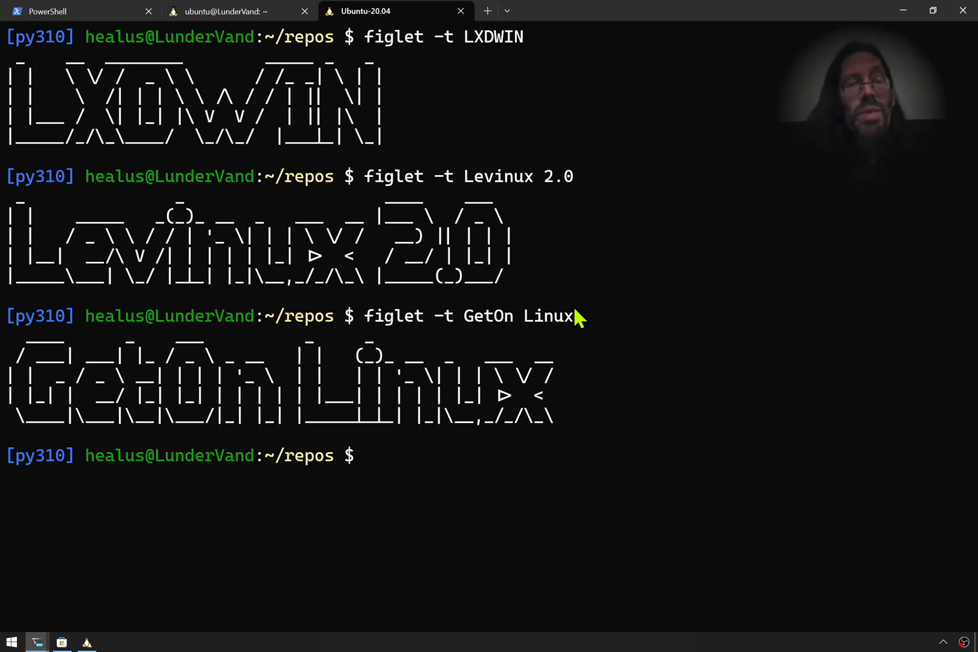
{"action": "mouse_move", "coordinate": [638, 412]}
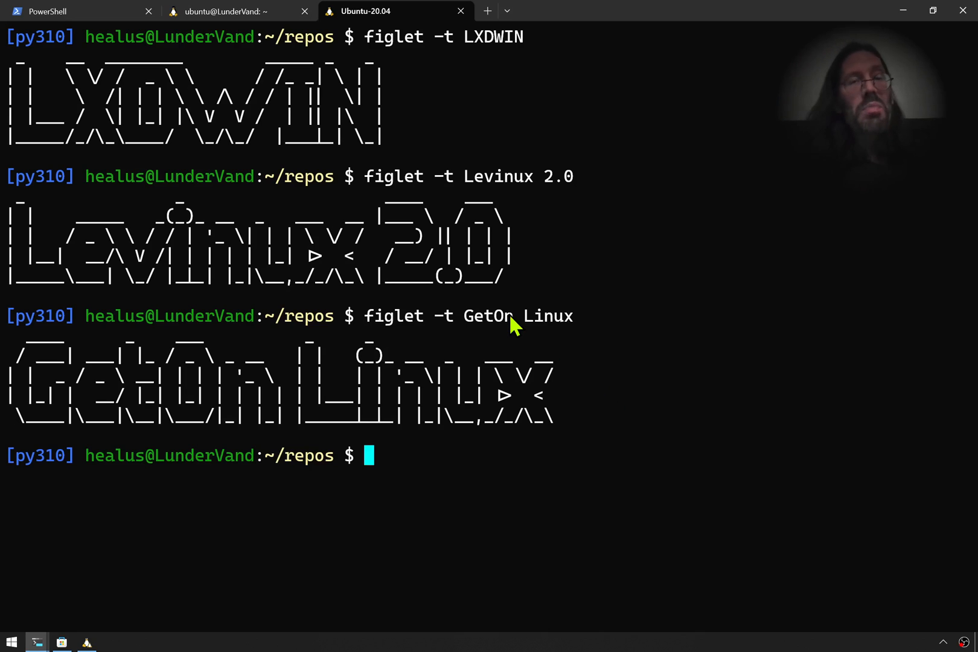
{"action": "mouse_move", "coordinate": [612, 454]}
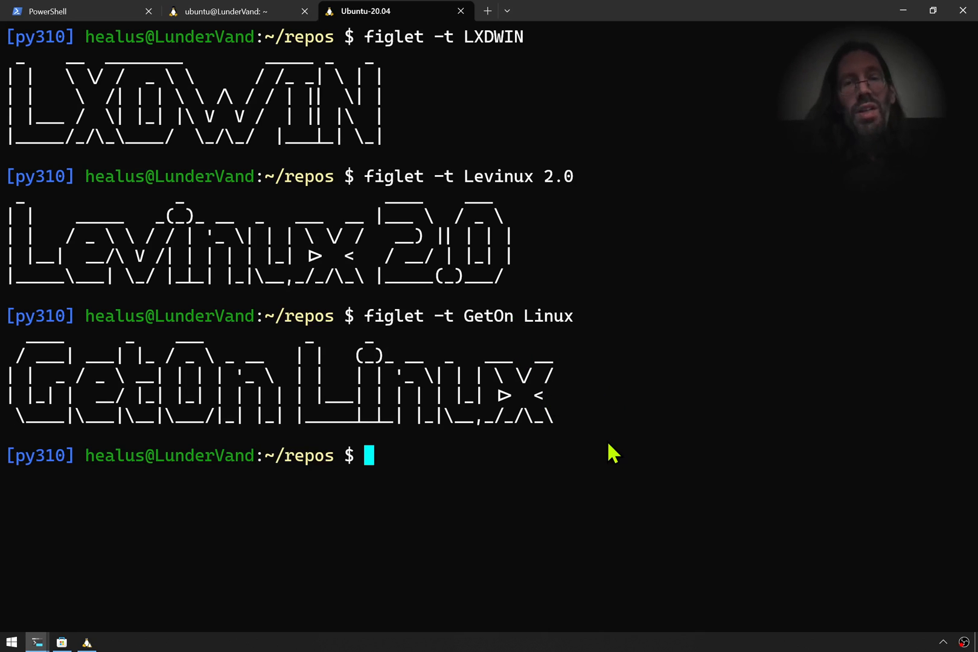